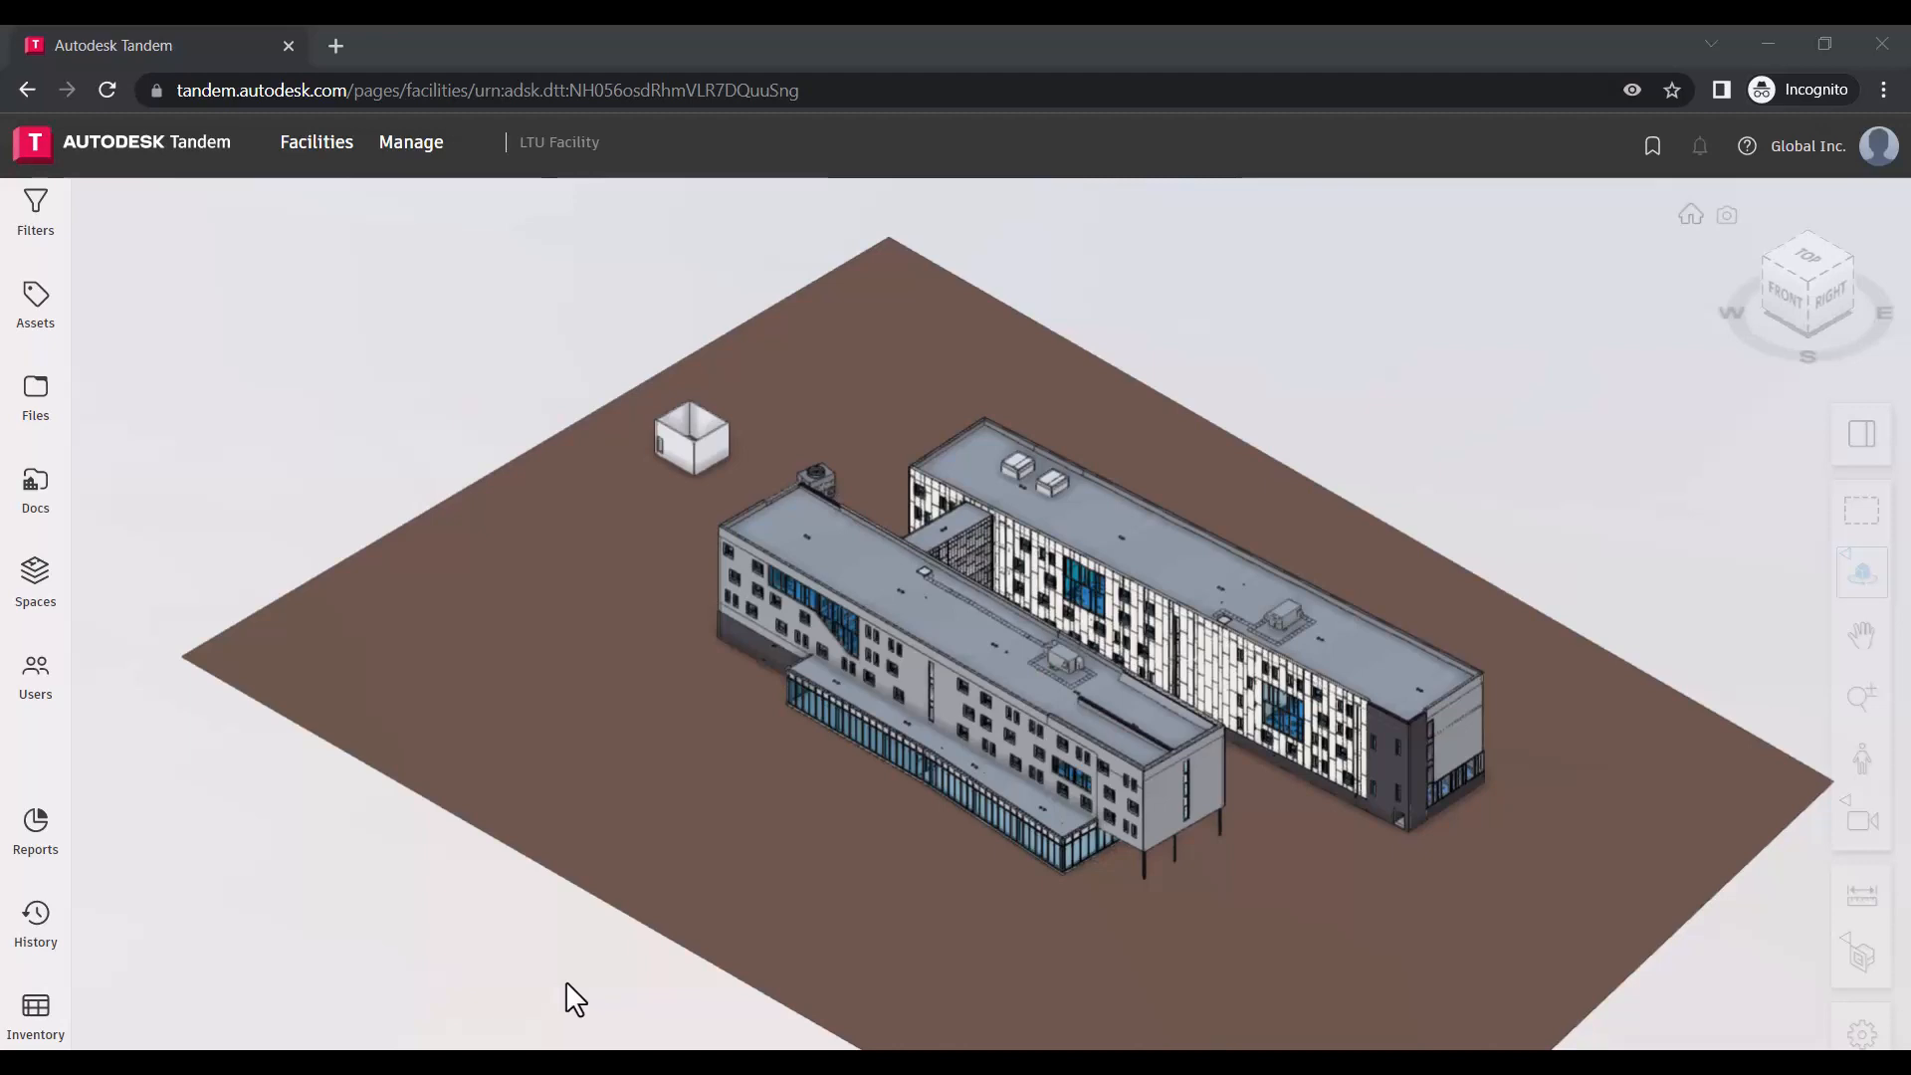
pyautogui.moveTo(561, 984)
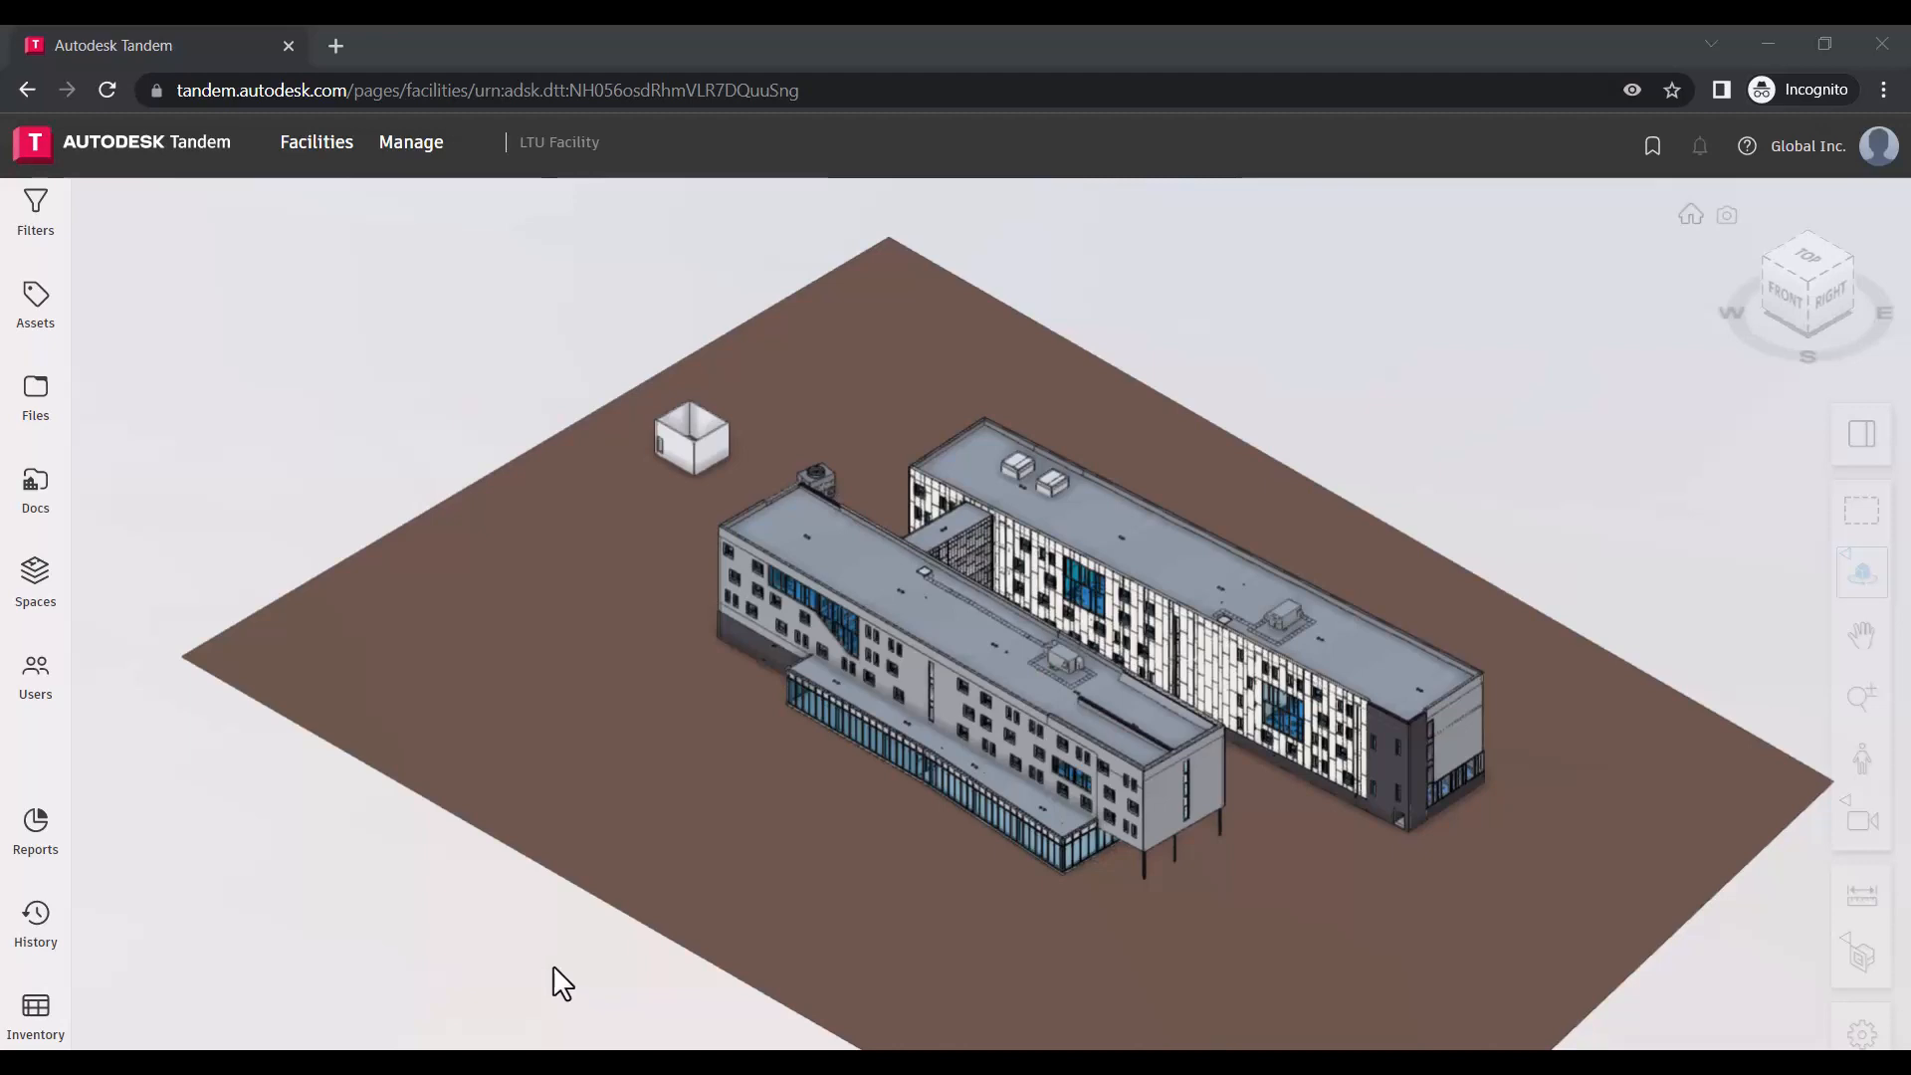
# - Show the LTU Facility filters and browse Levels, Spaces and Classifications down to Assembly Code
pyautogui.click(34, 213)
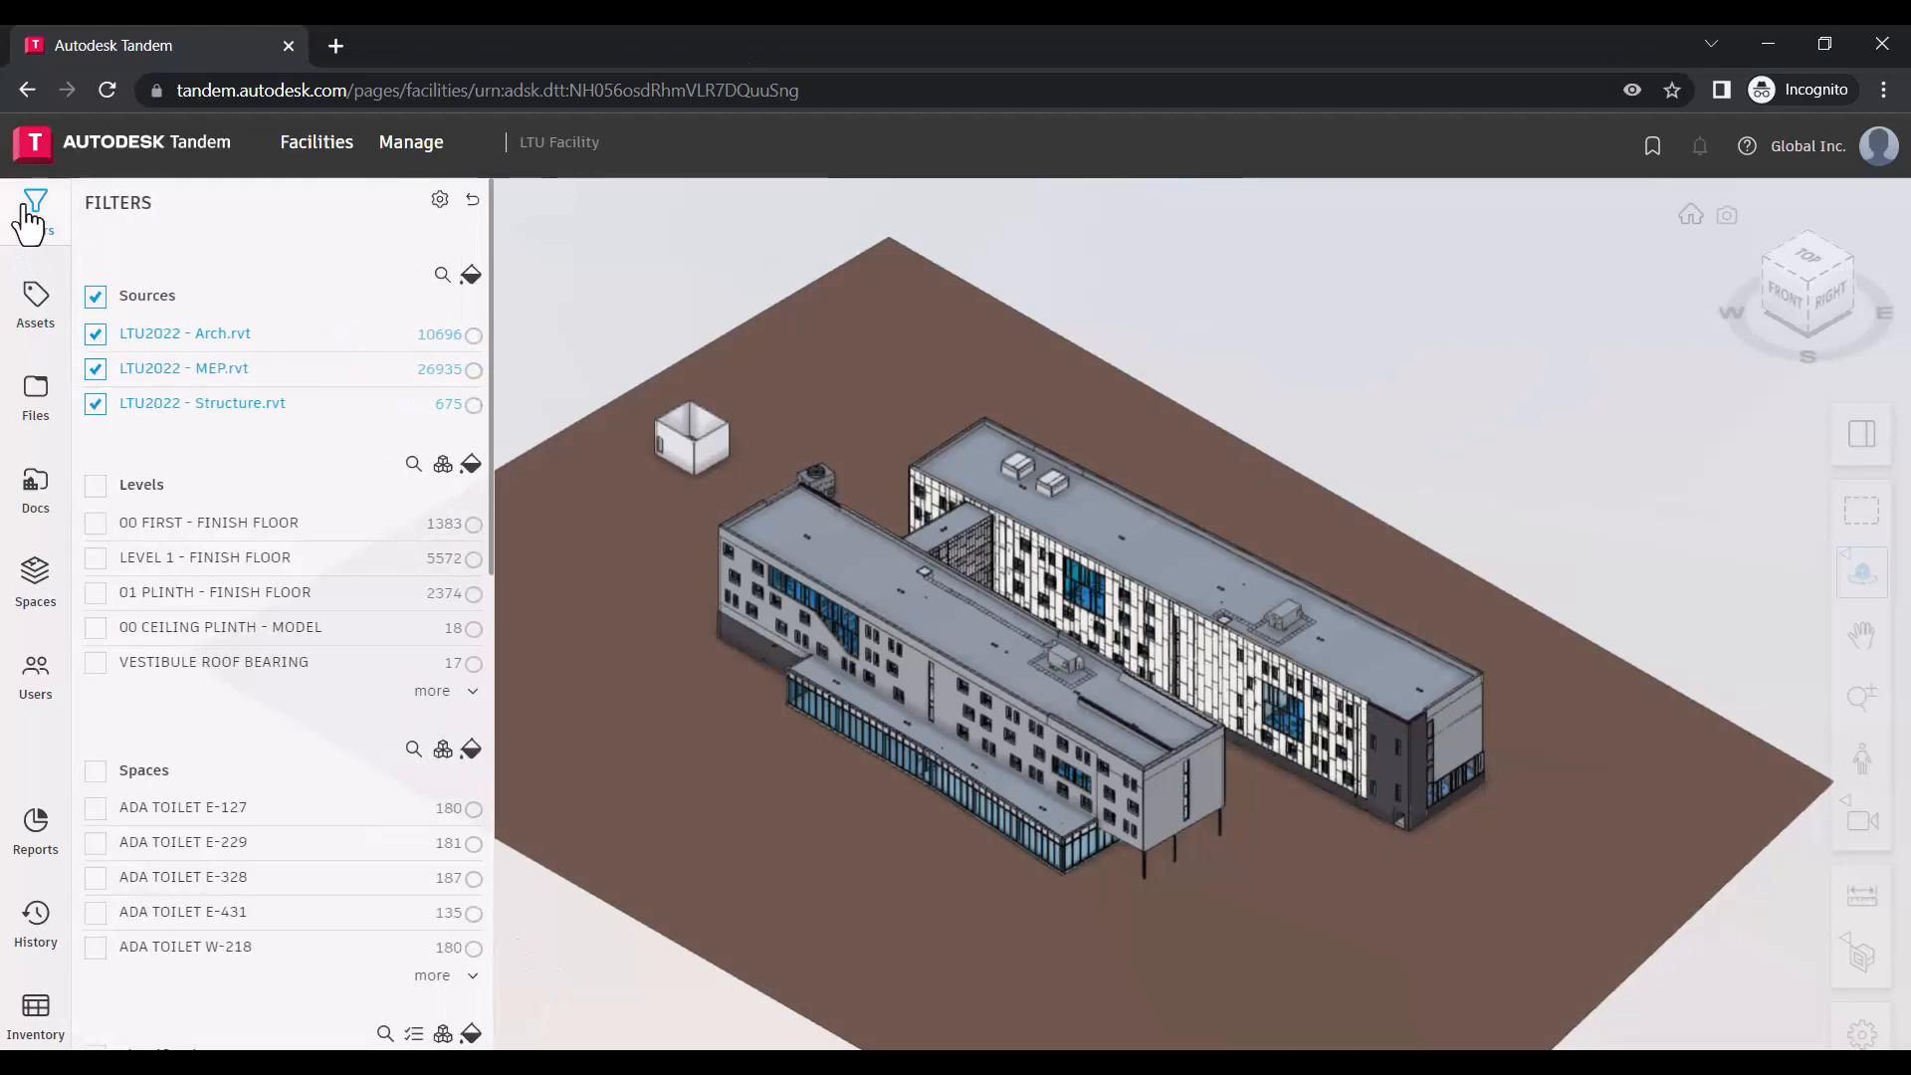
pyautogui.click(95, 522)
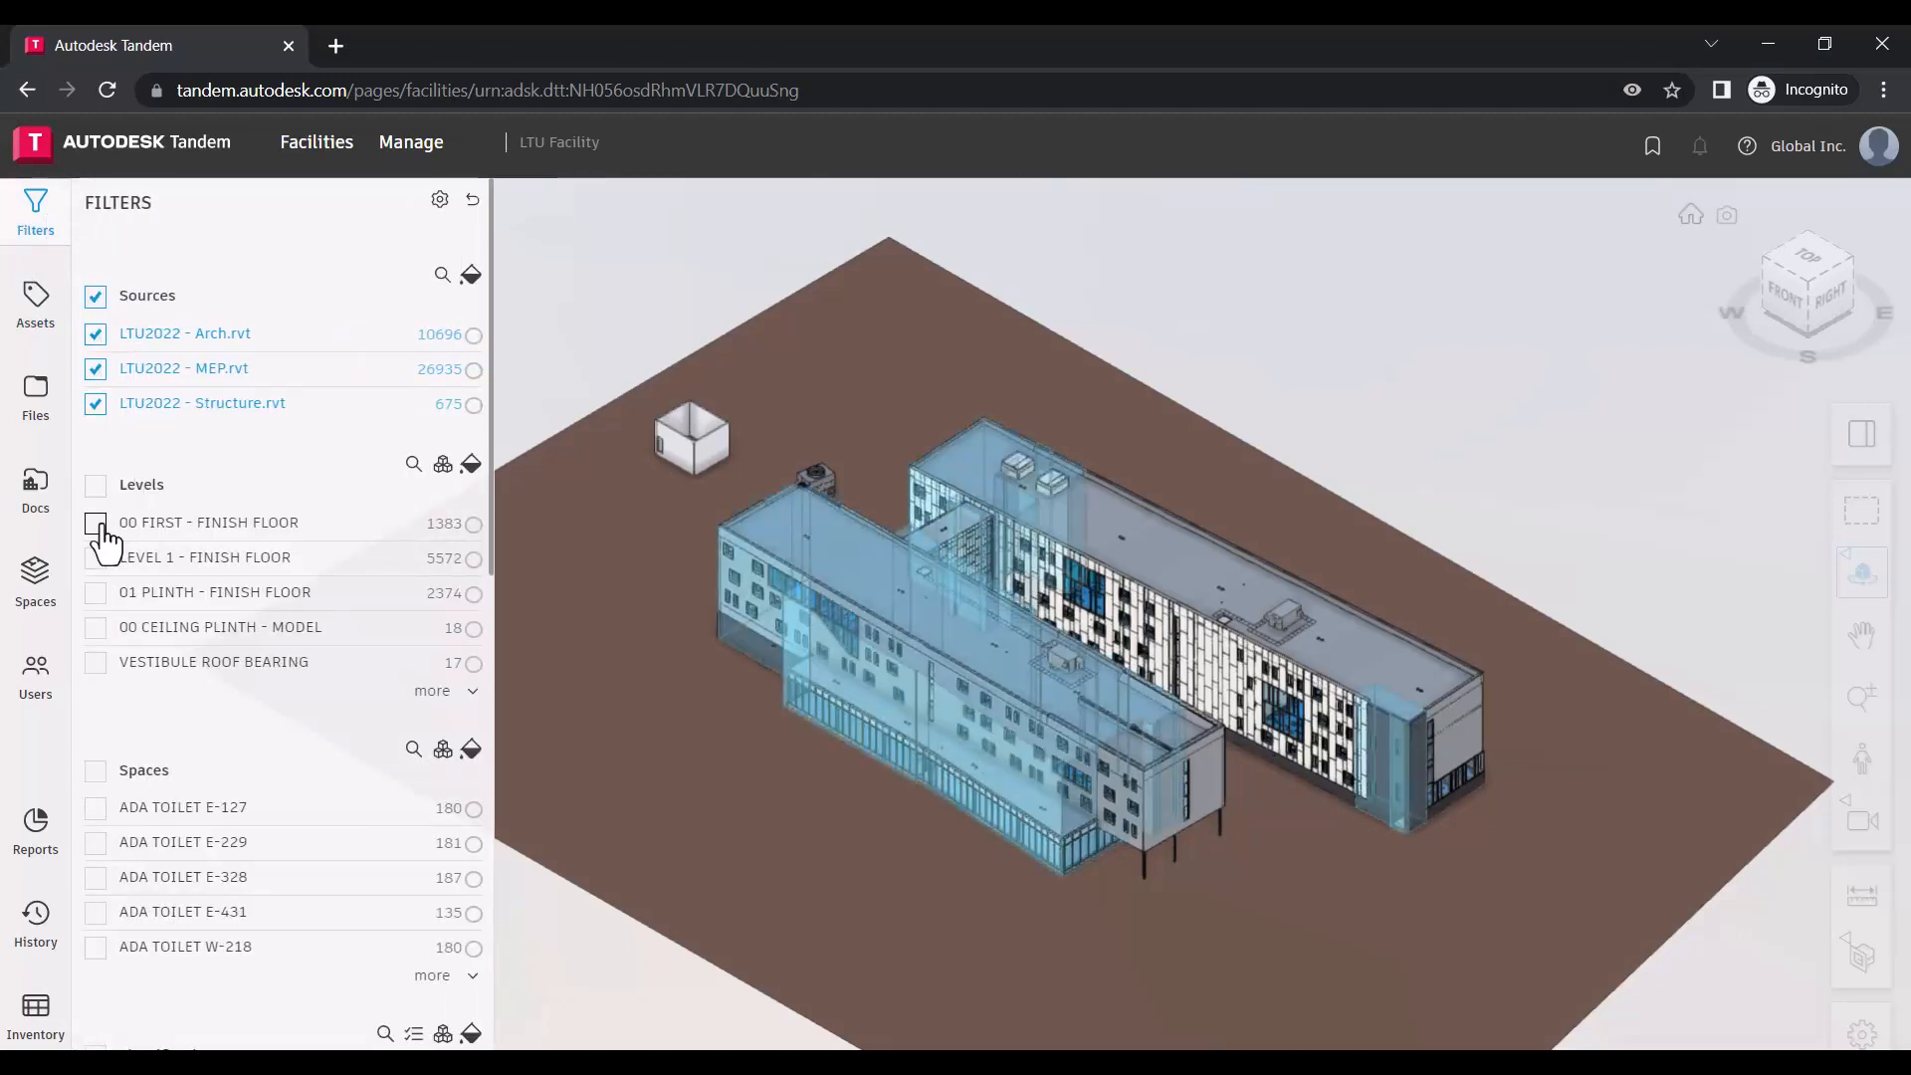
pyautogui.click(95, 522)
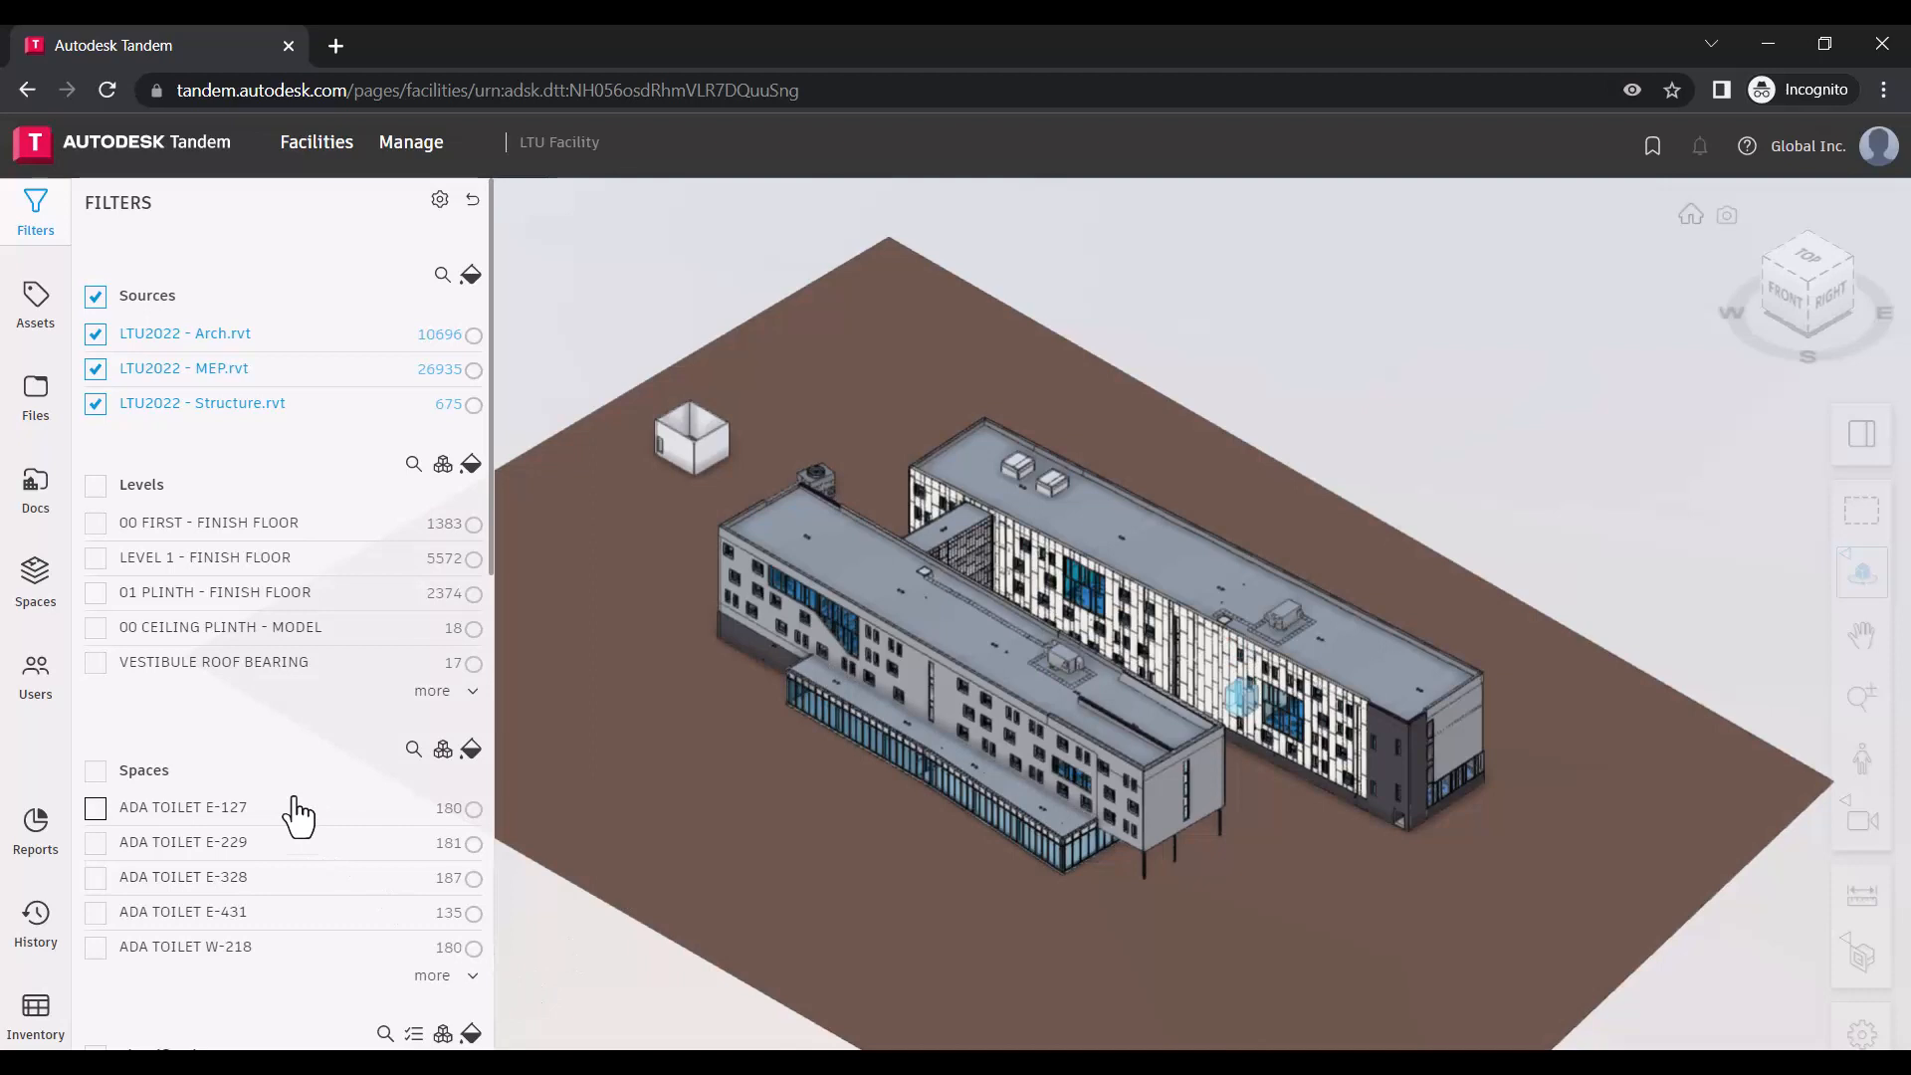
pyautogui.scroll(-3)
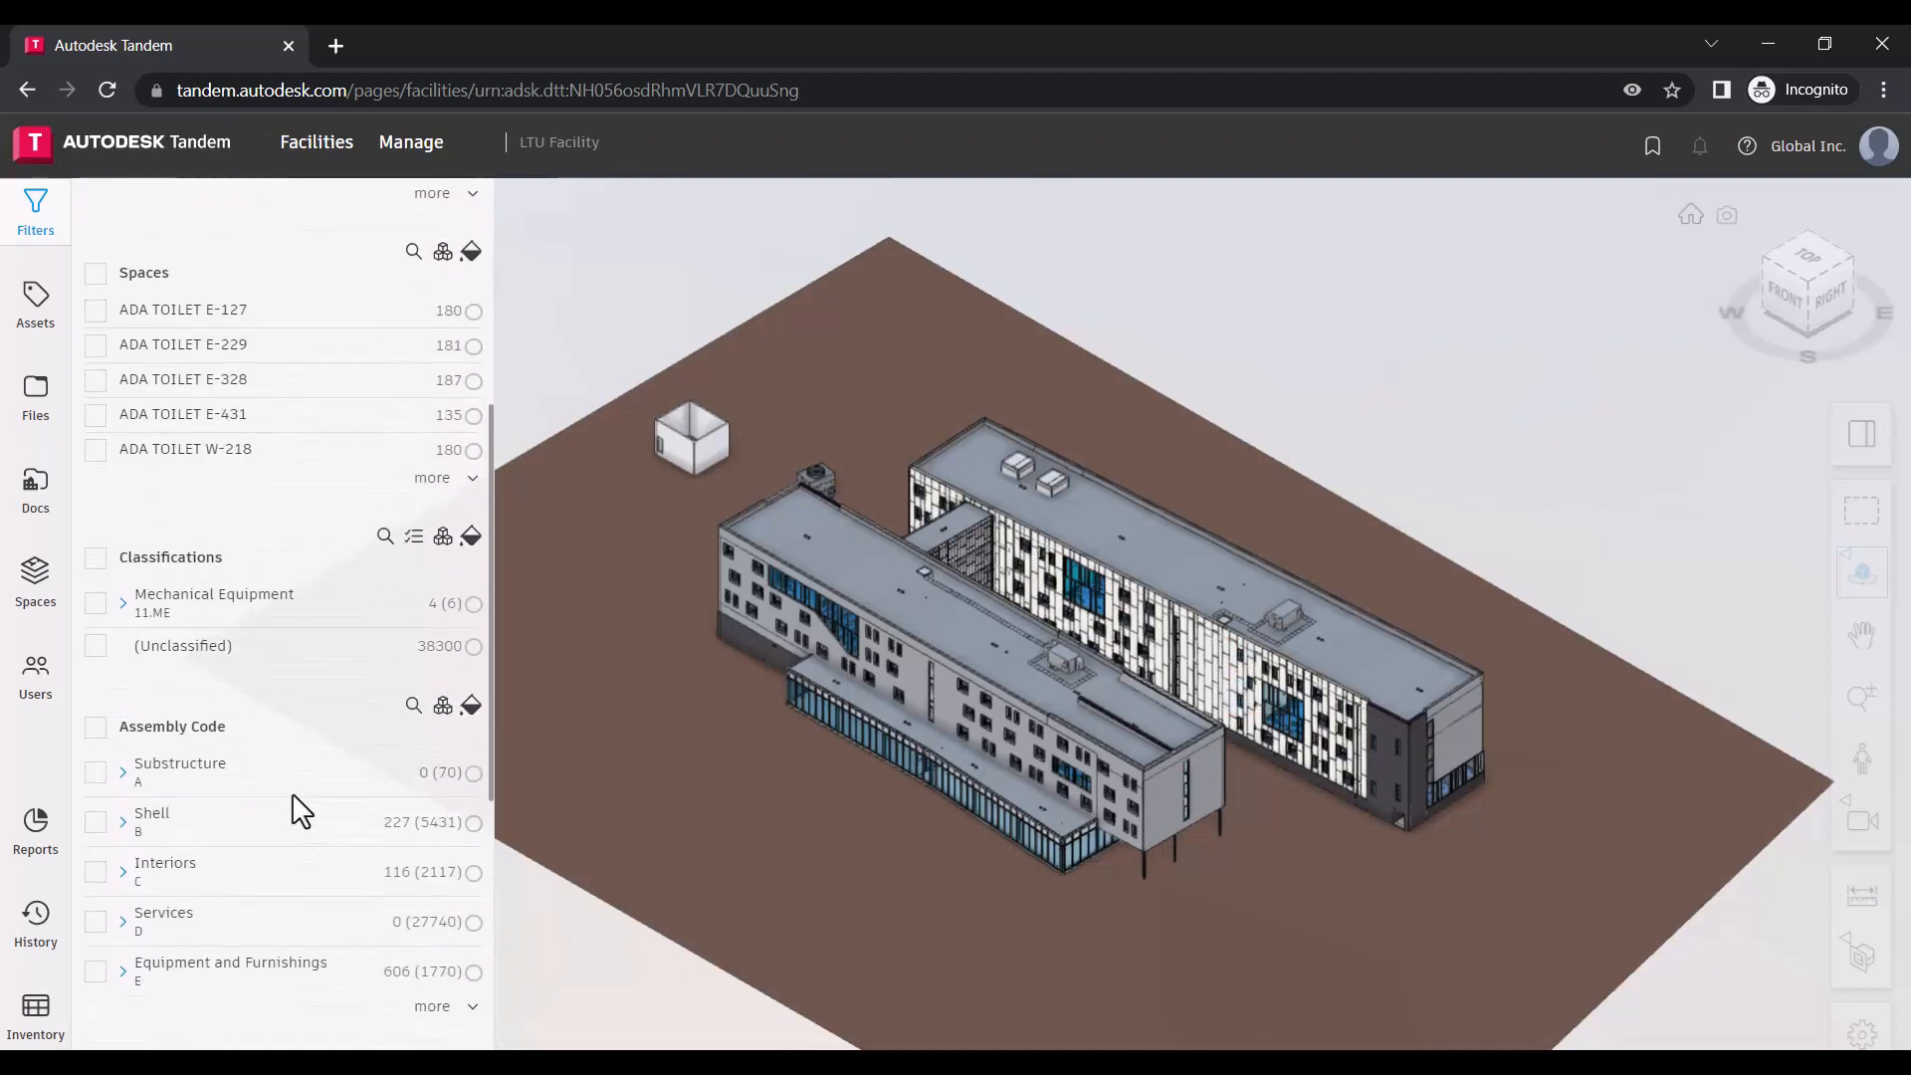
pyautogui.scroll(-3)
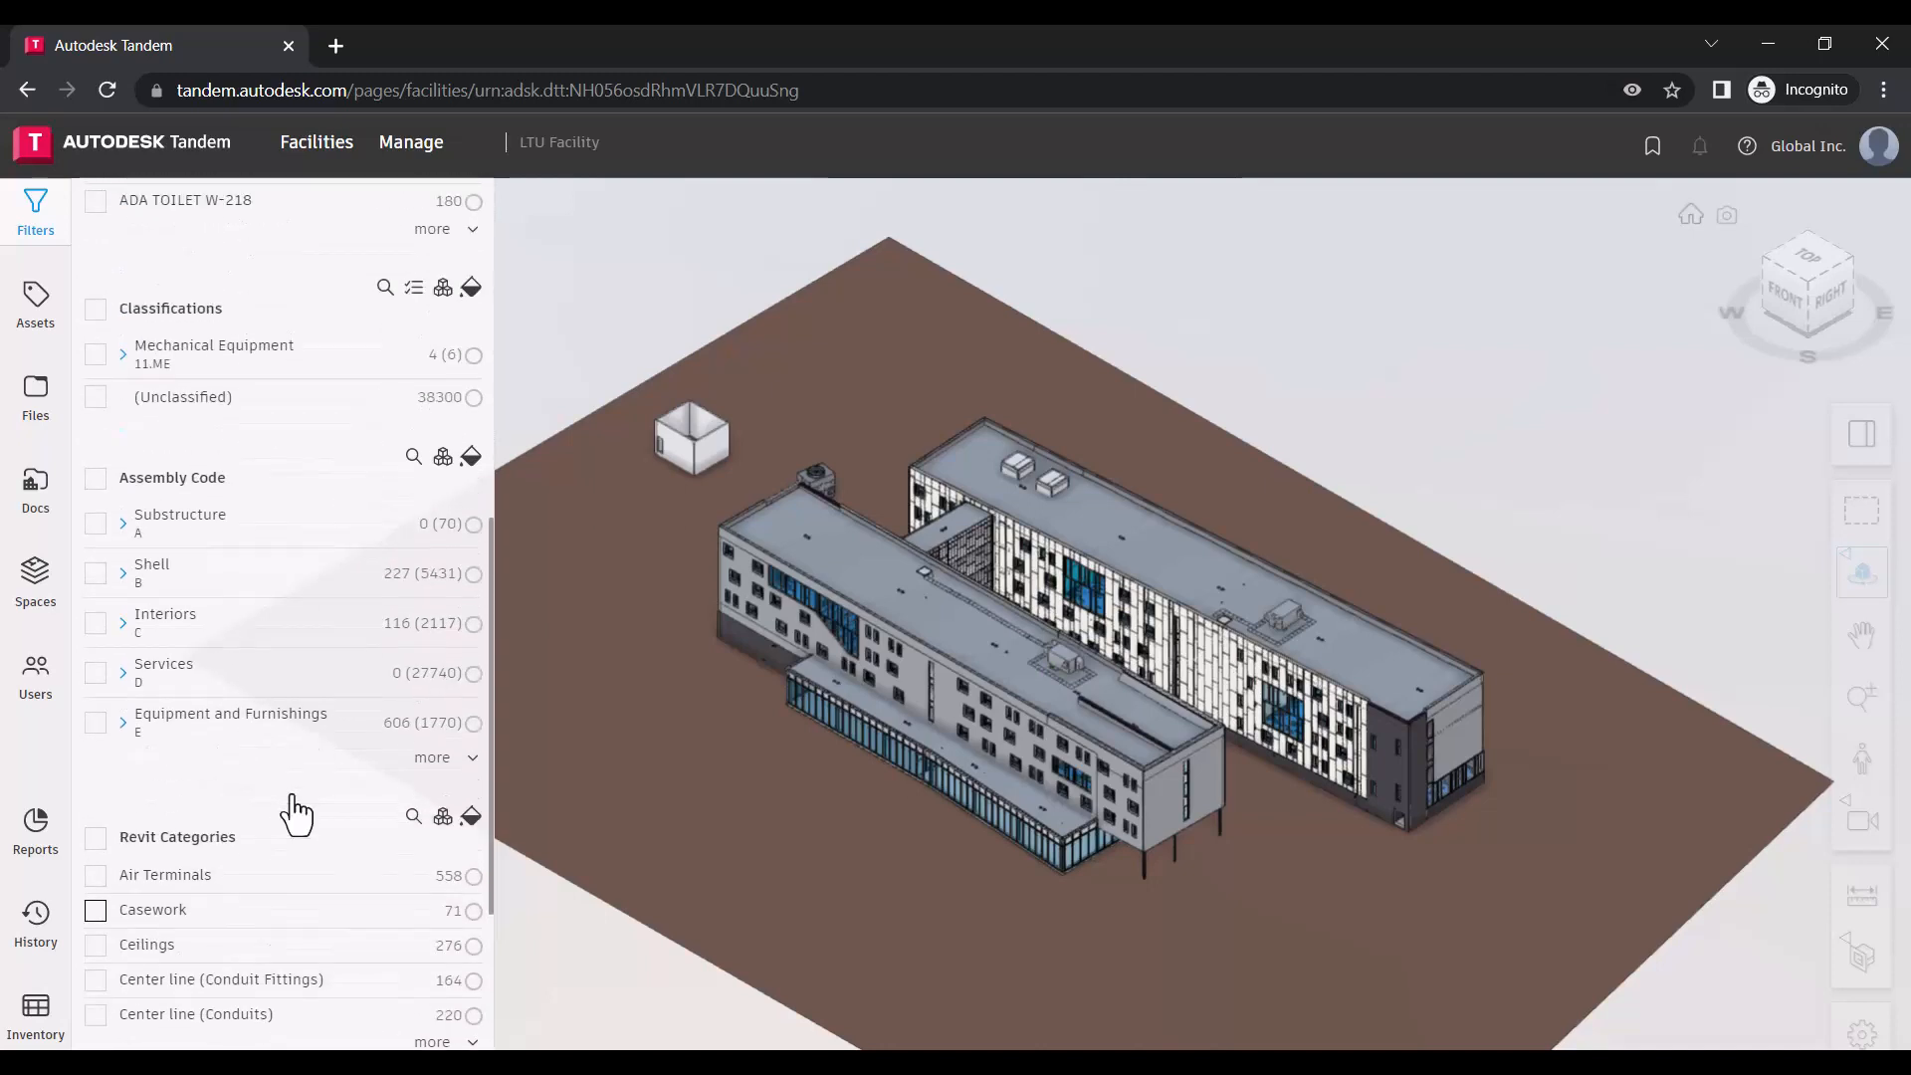
pyautogui.scroll(3)
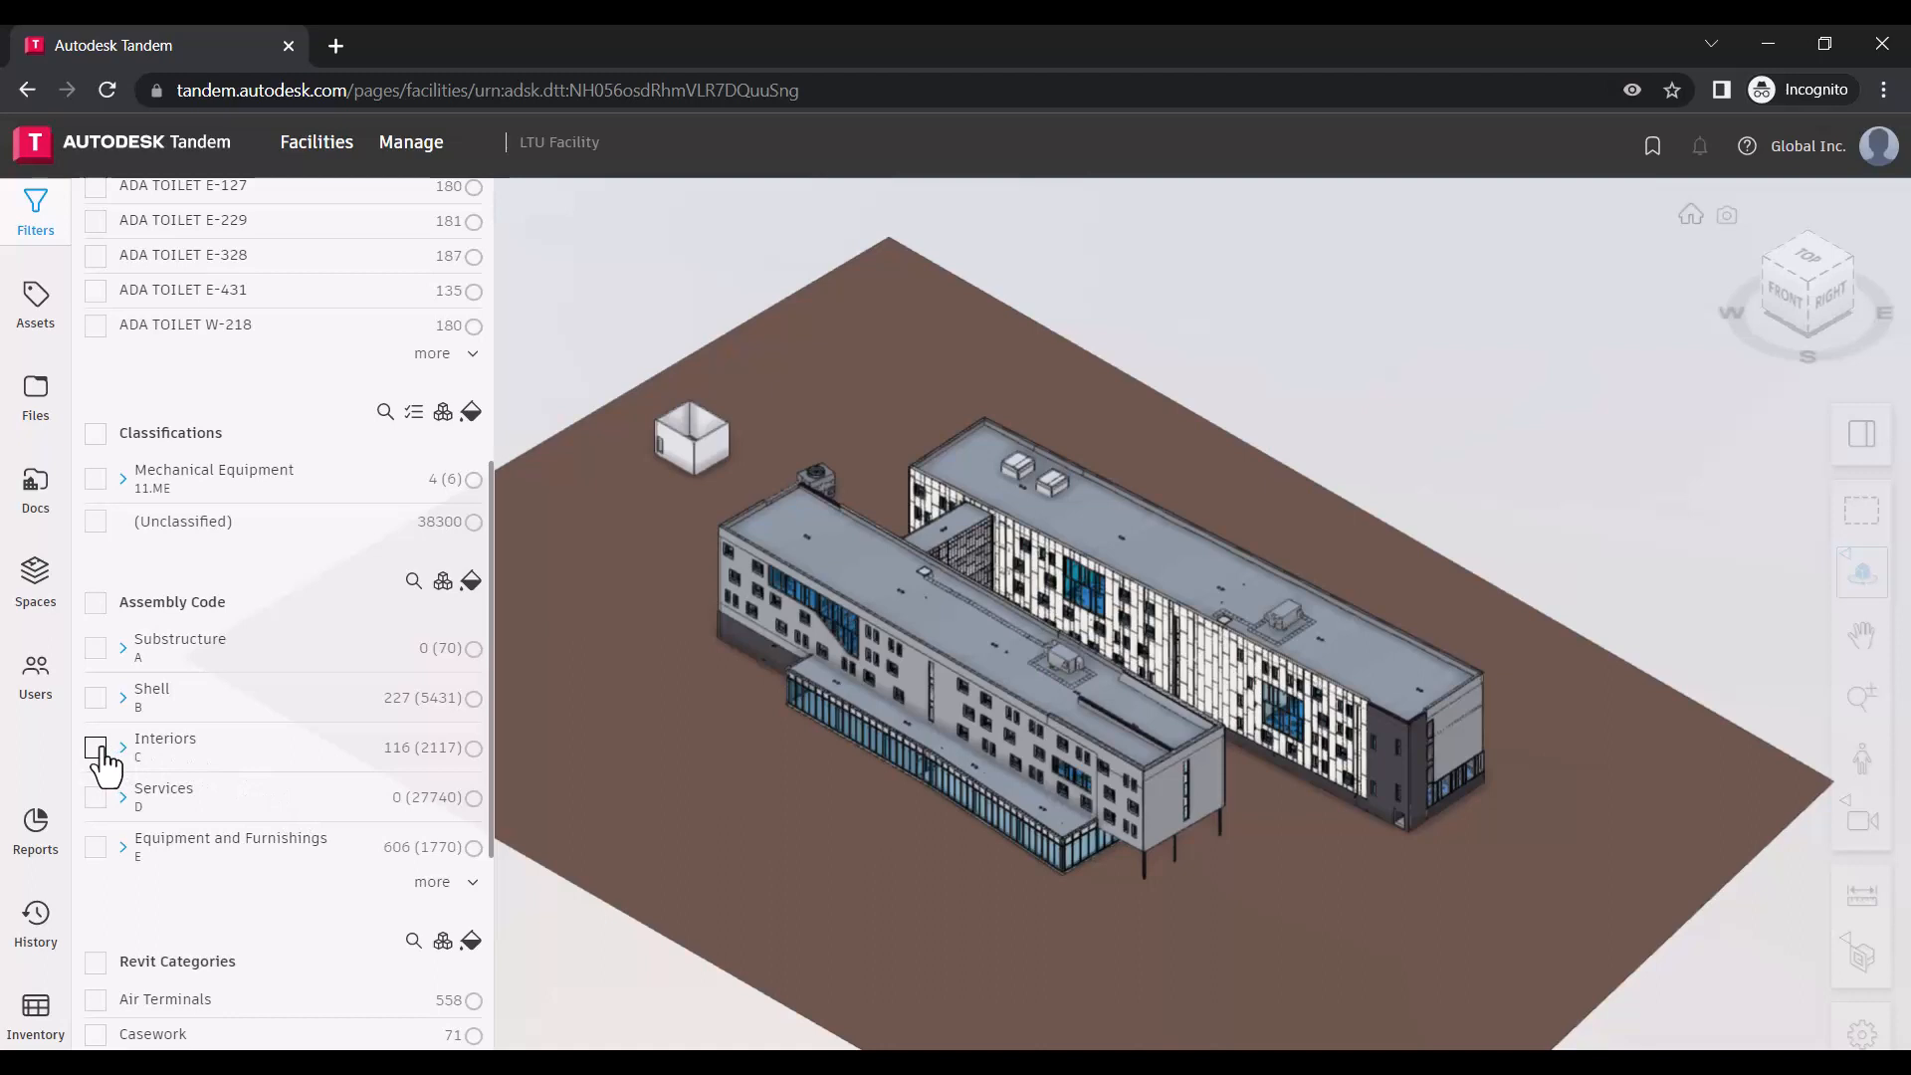
# - Filter the model to the Interiors assembly code and the Doors Revit category
pyautogui.click(97, 748)
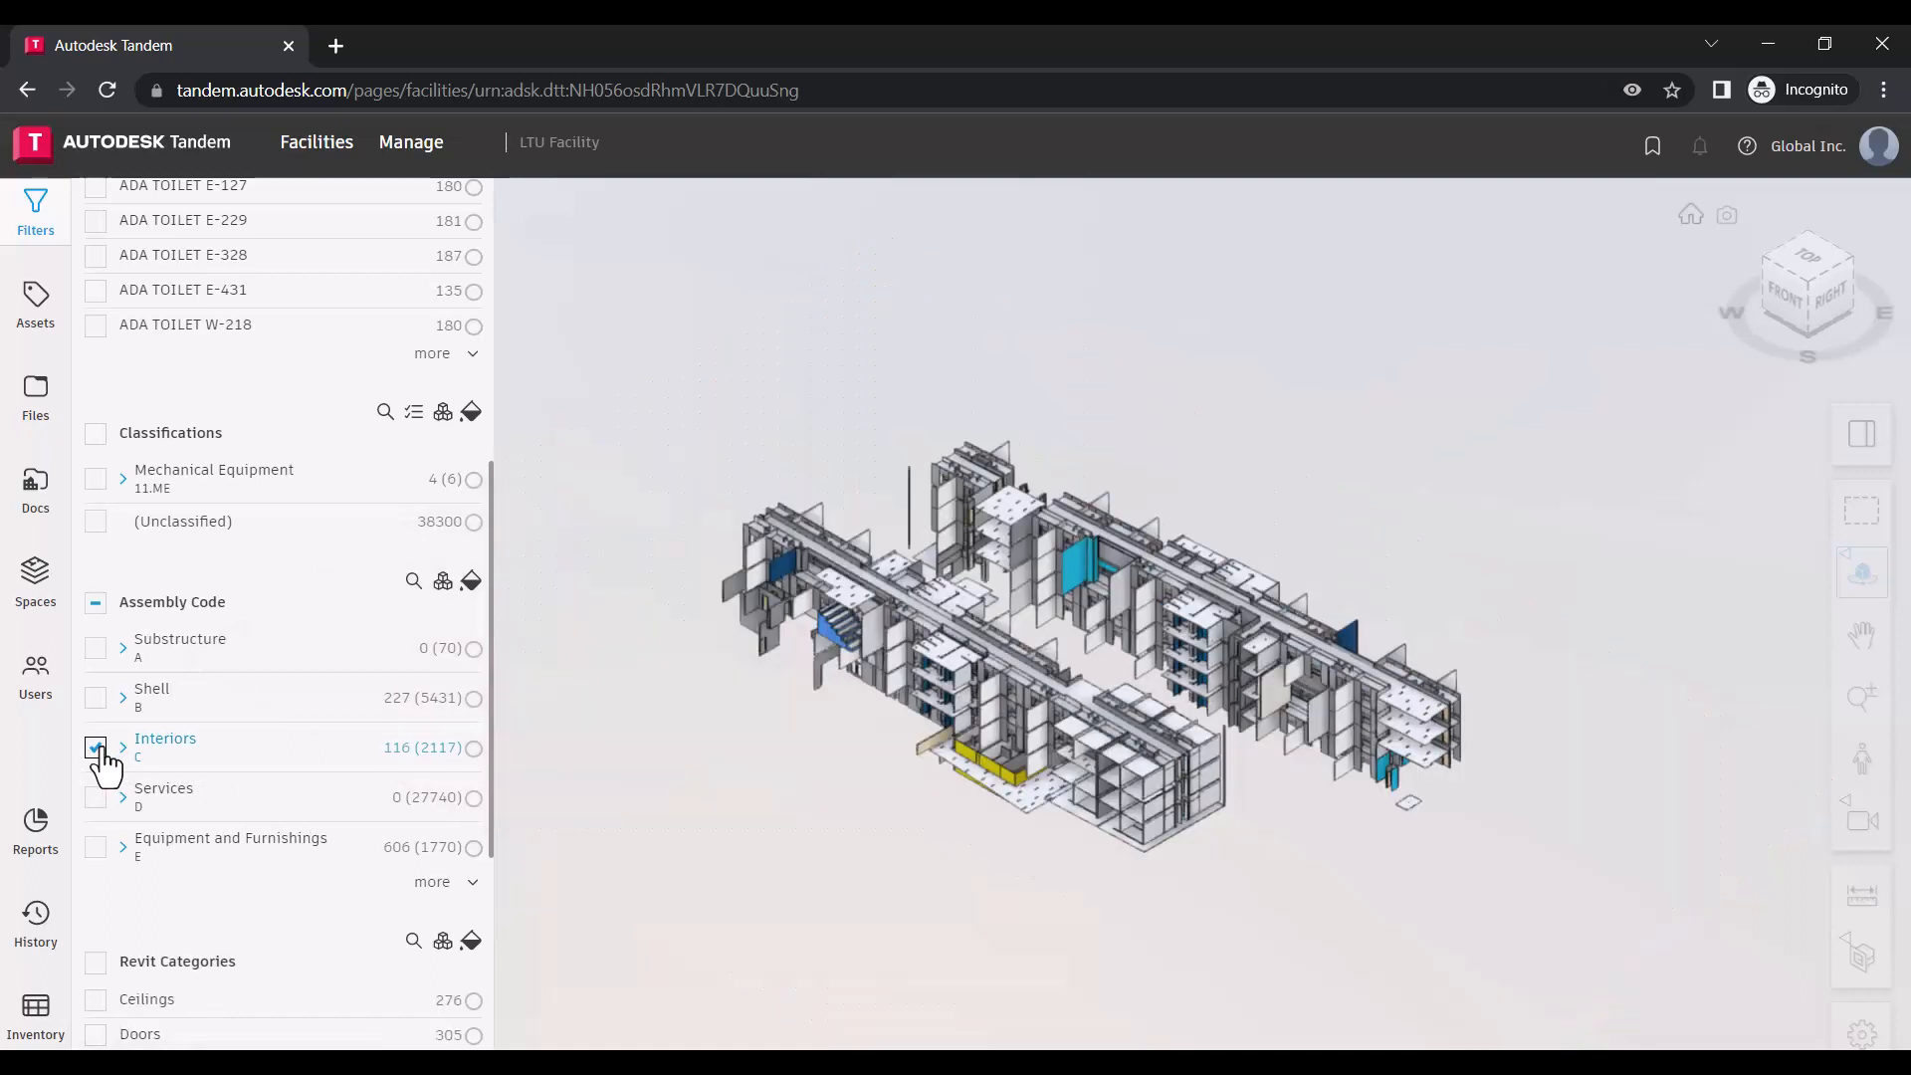
pyautogui.click(96, 746)
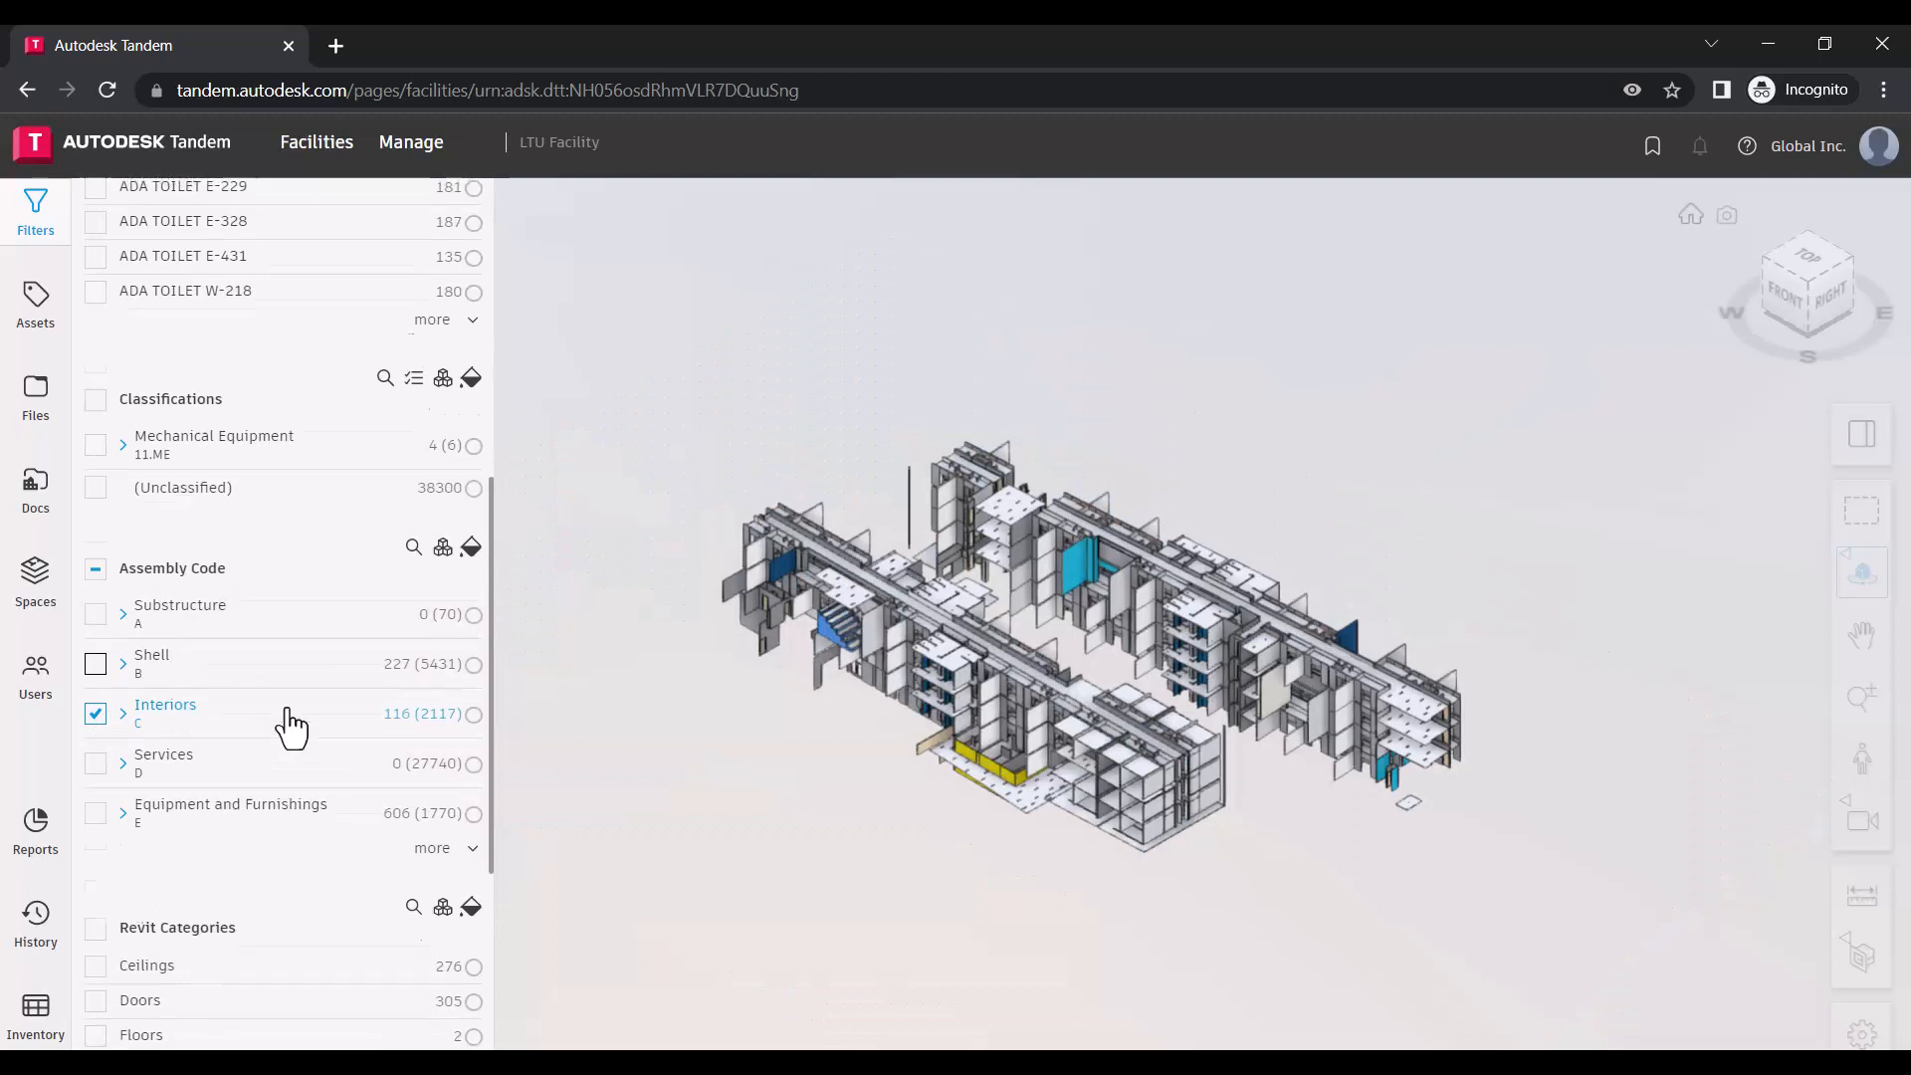
pyautogui.scroll(-3)
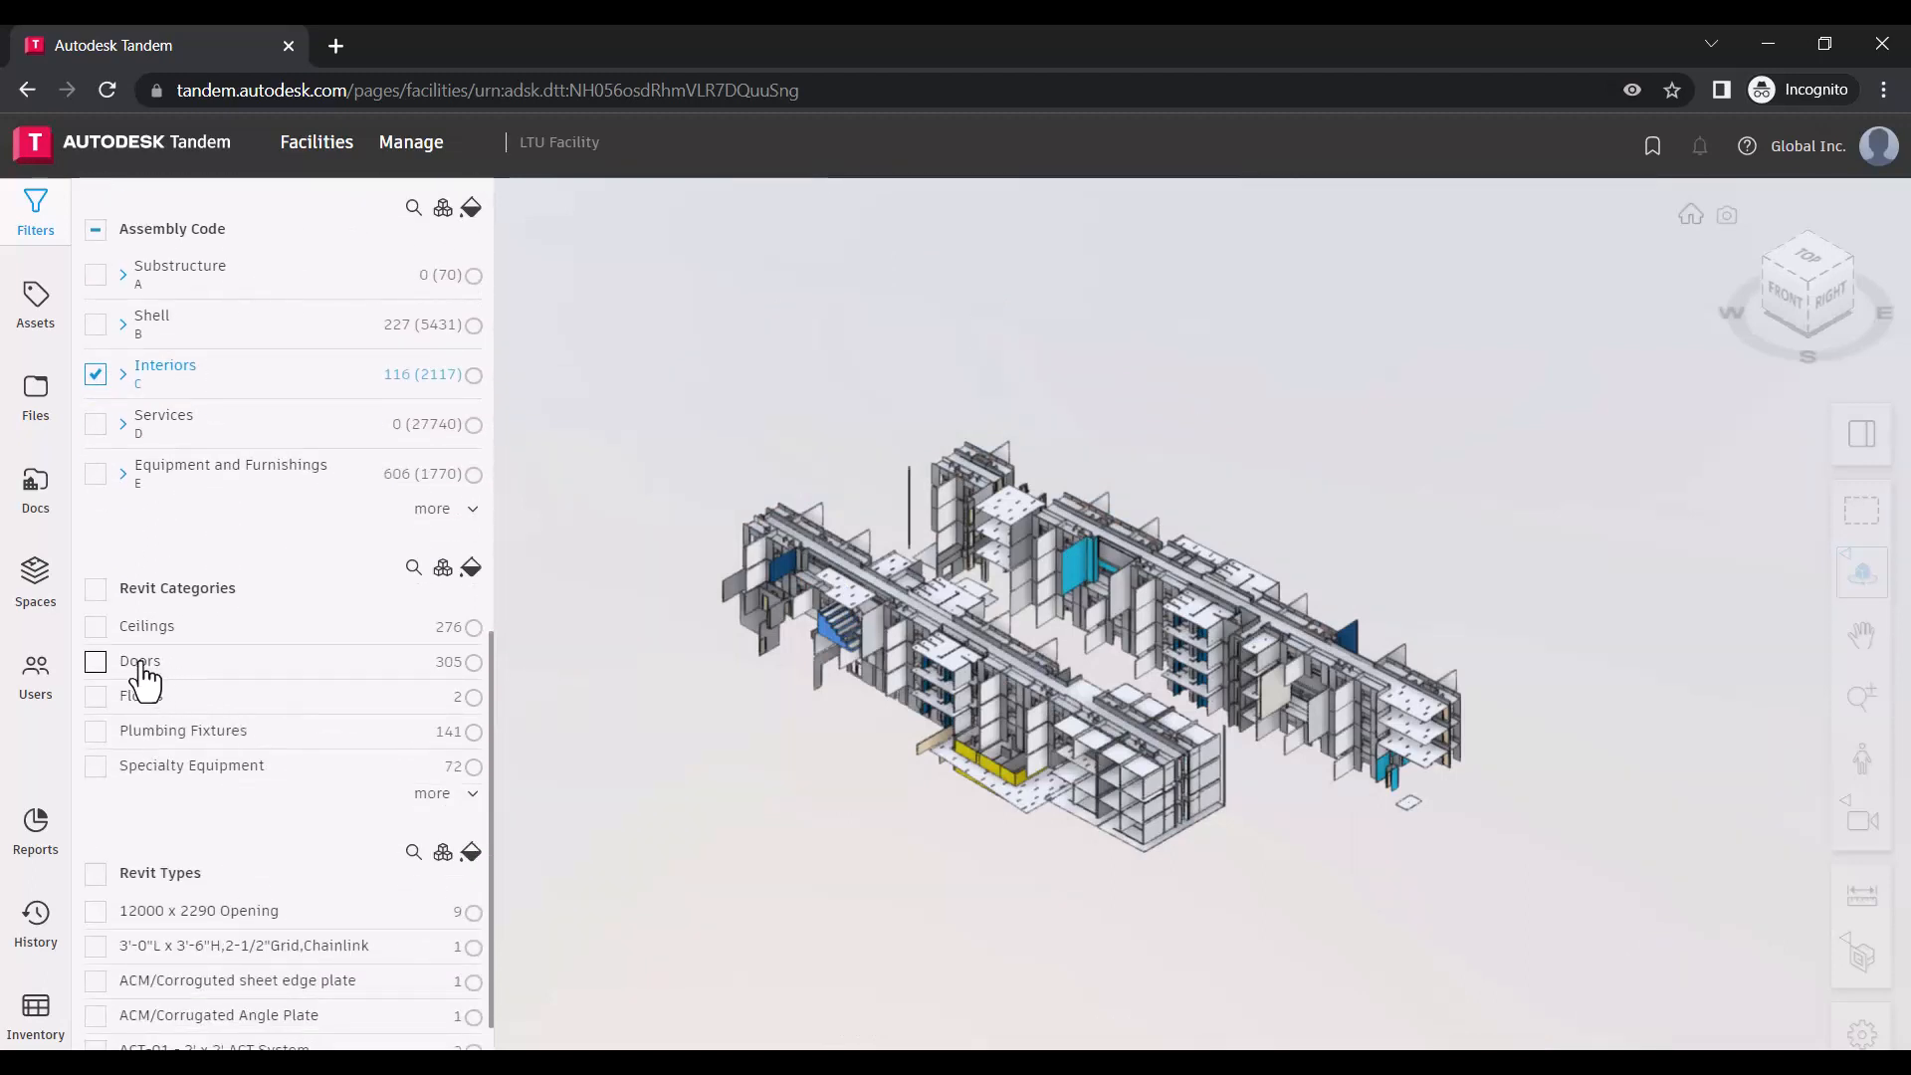
pyautogui.click(96, 661)
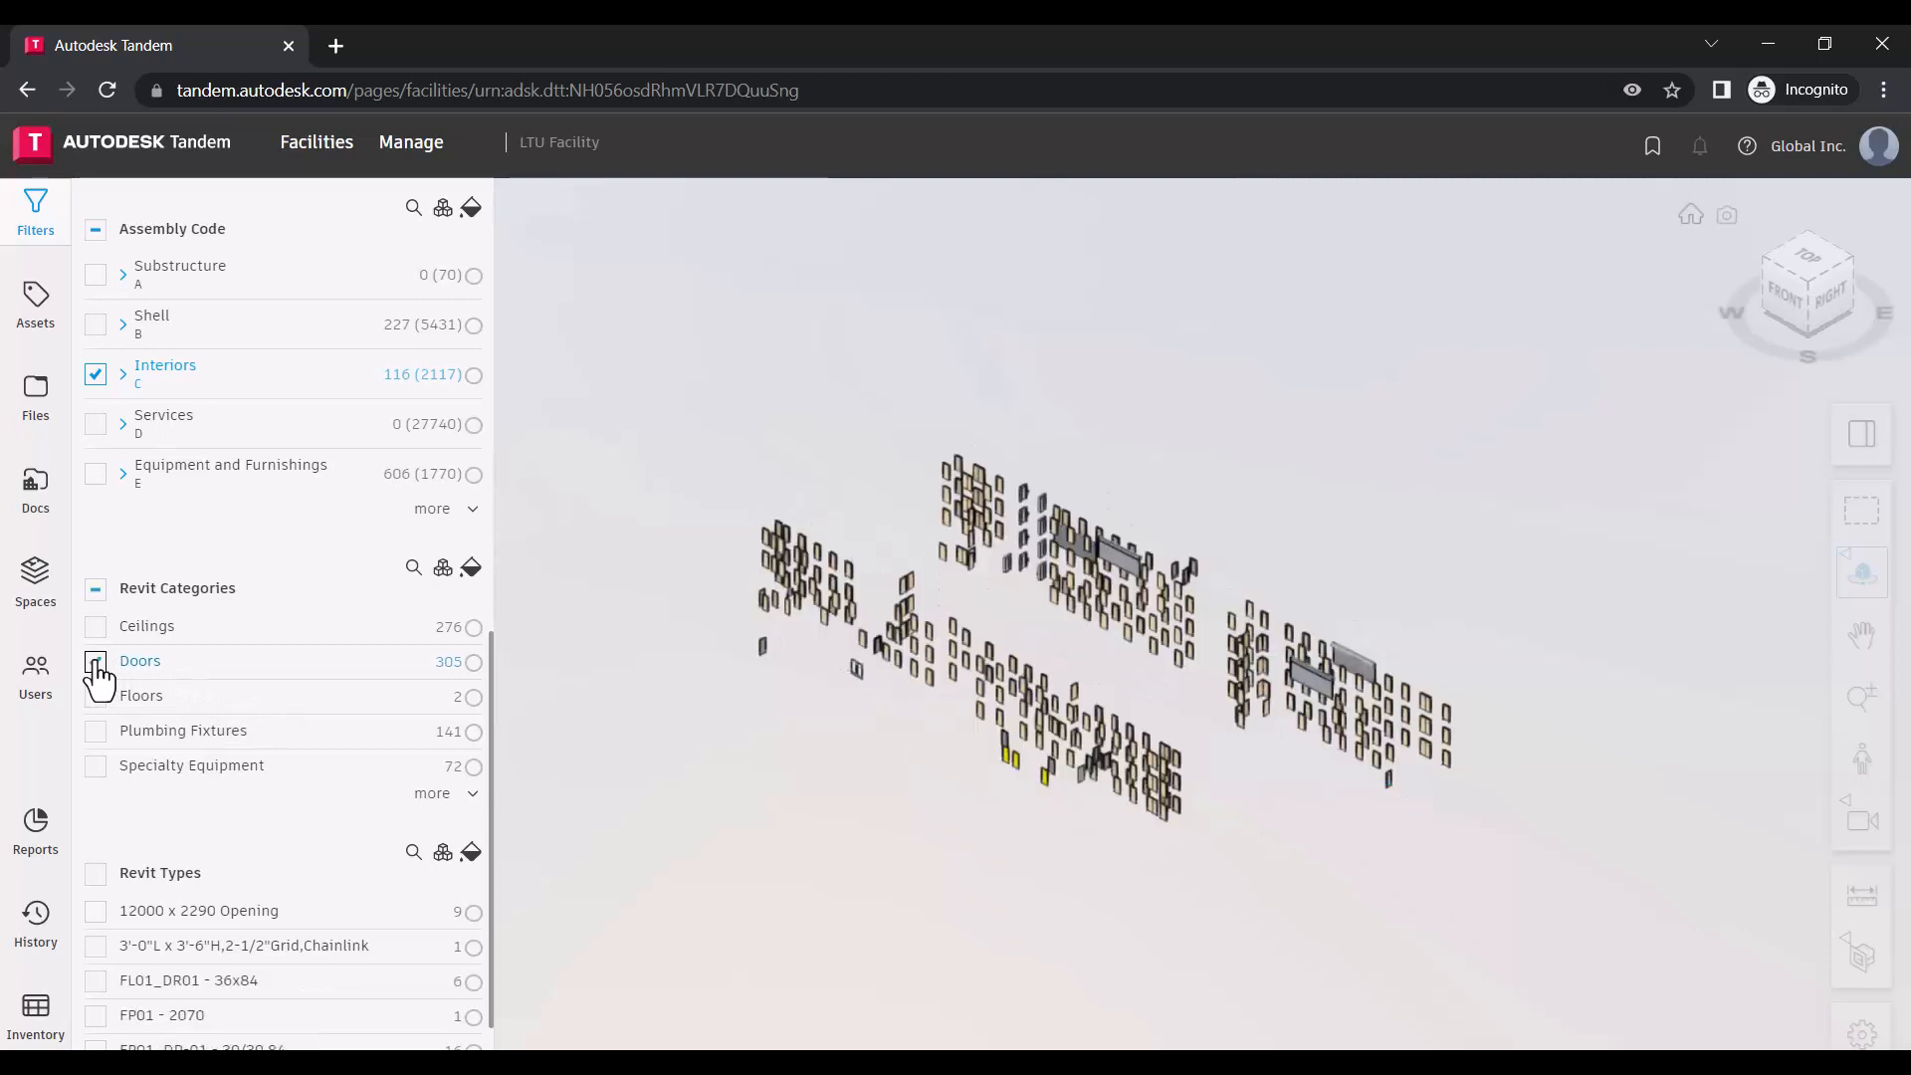
pyautogui.click(96, 661)
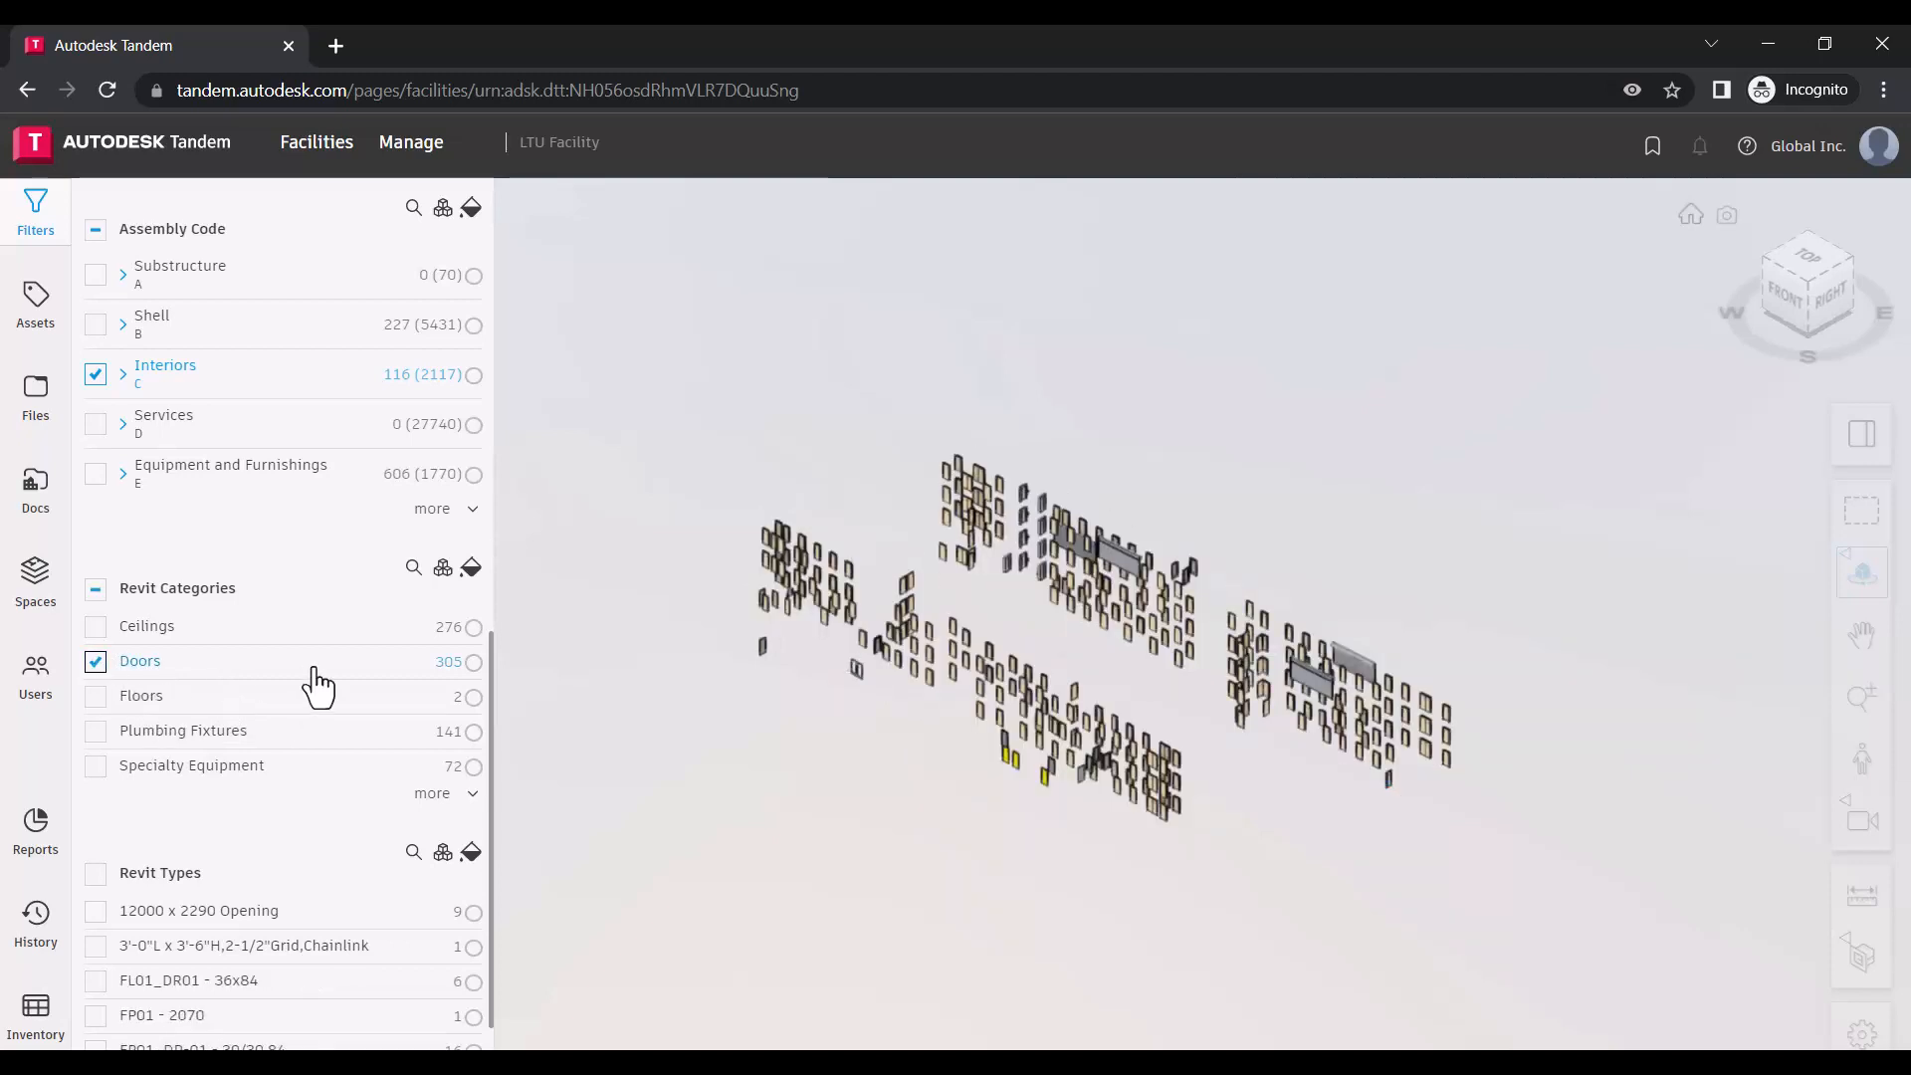
# - Check and then uncheck the 12000 x 2290 Opening Revit type
pyautogui.scroll(-3)
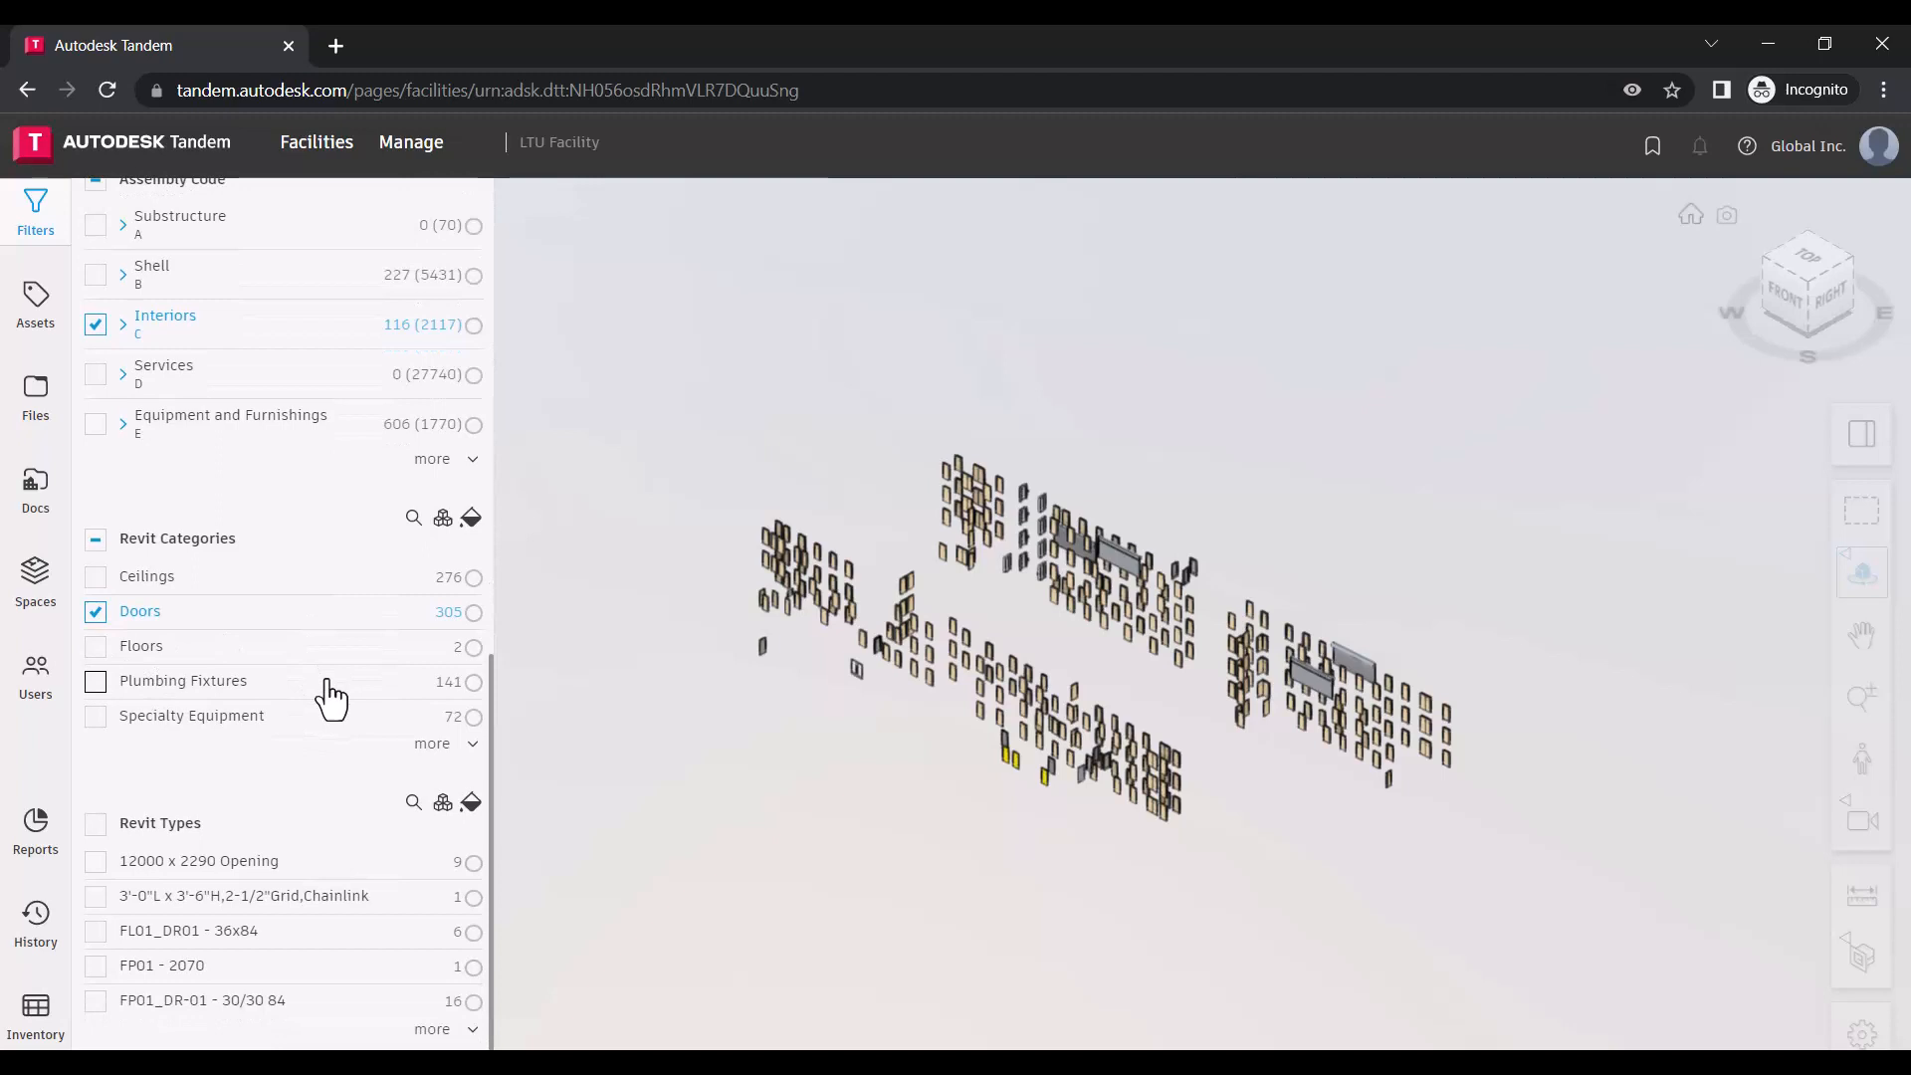
pyautogui.moveTo(335, 1043)
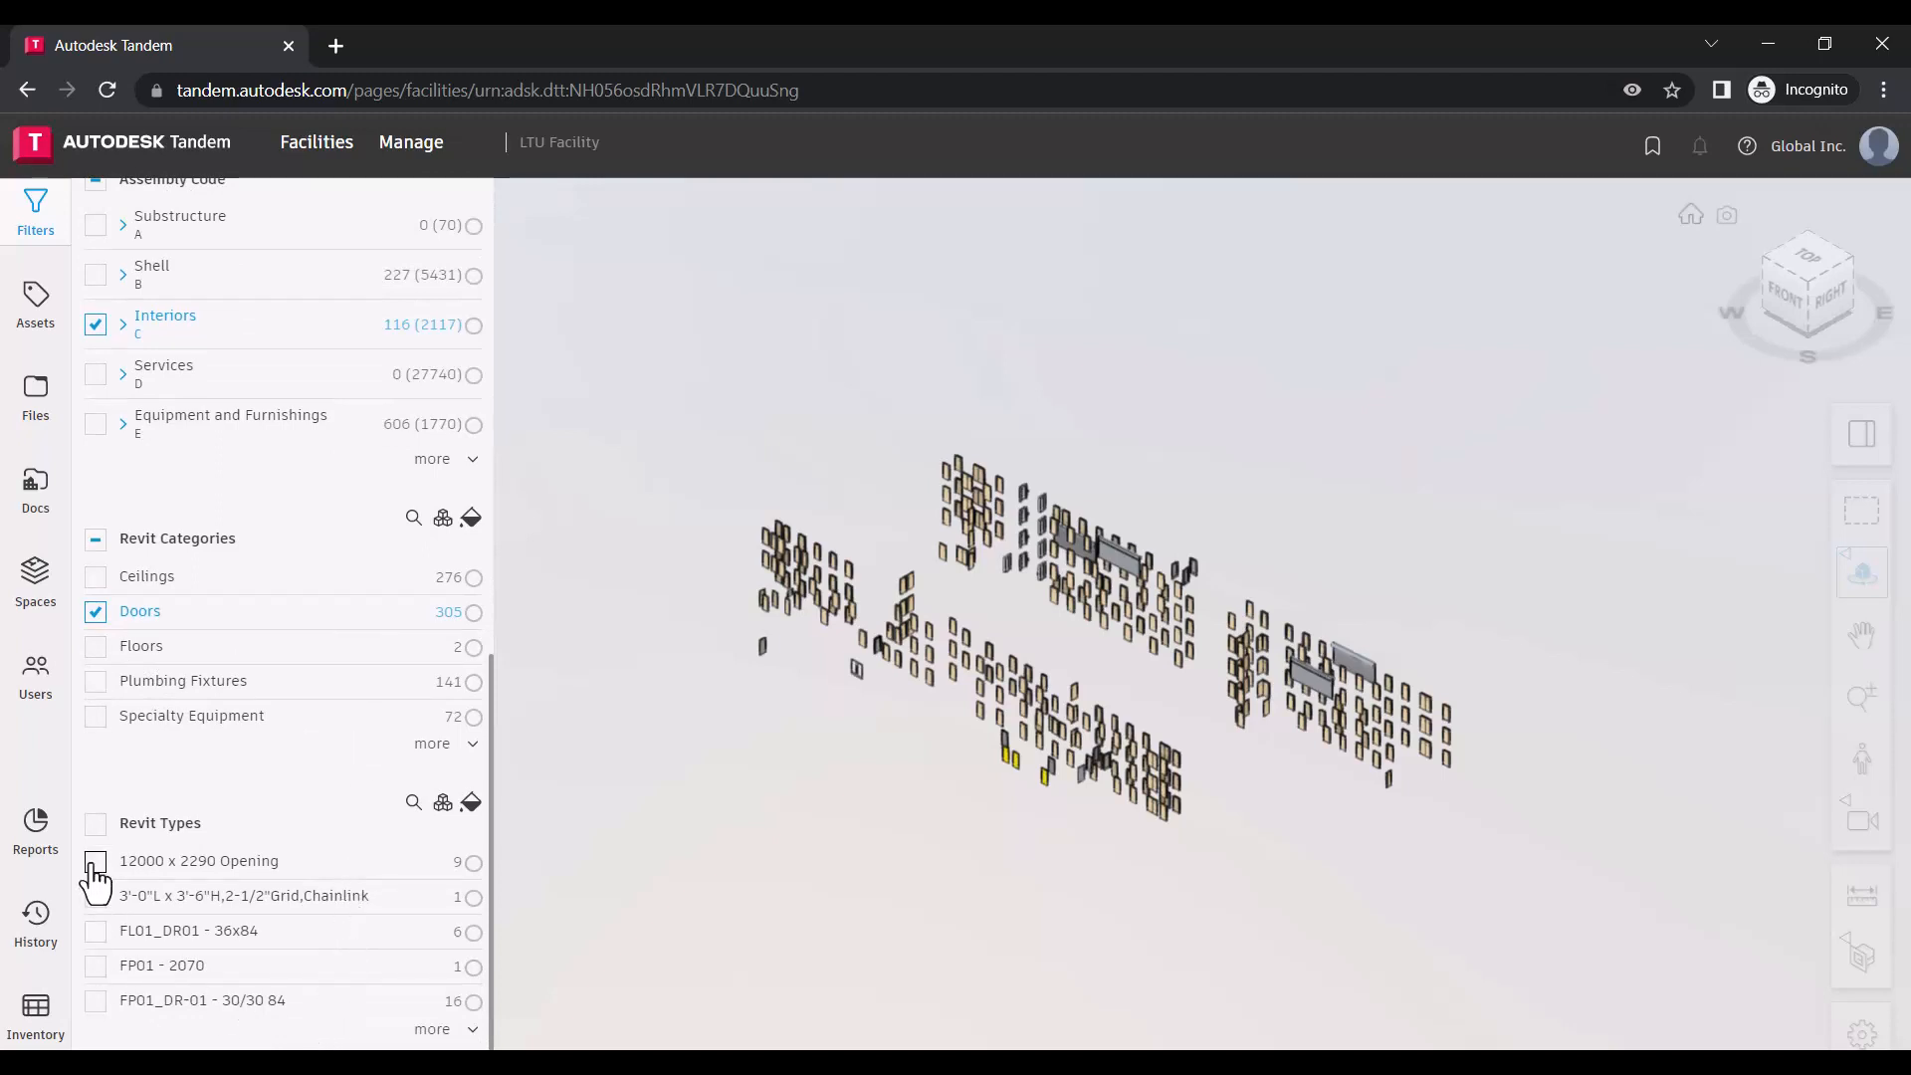
pyautogui.click(95, 862)
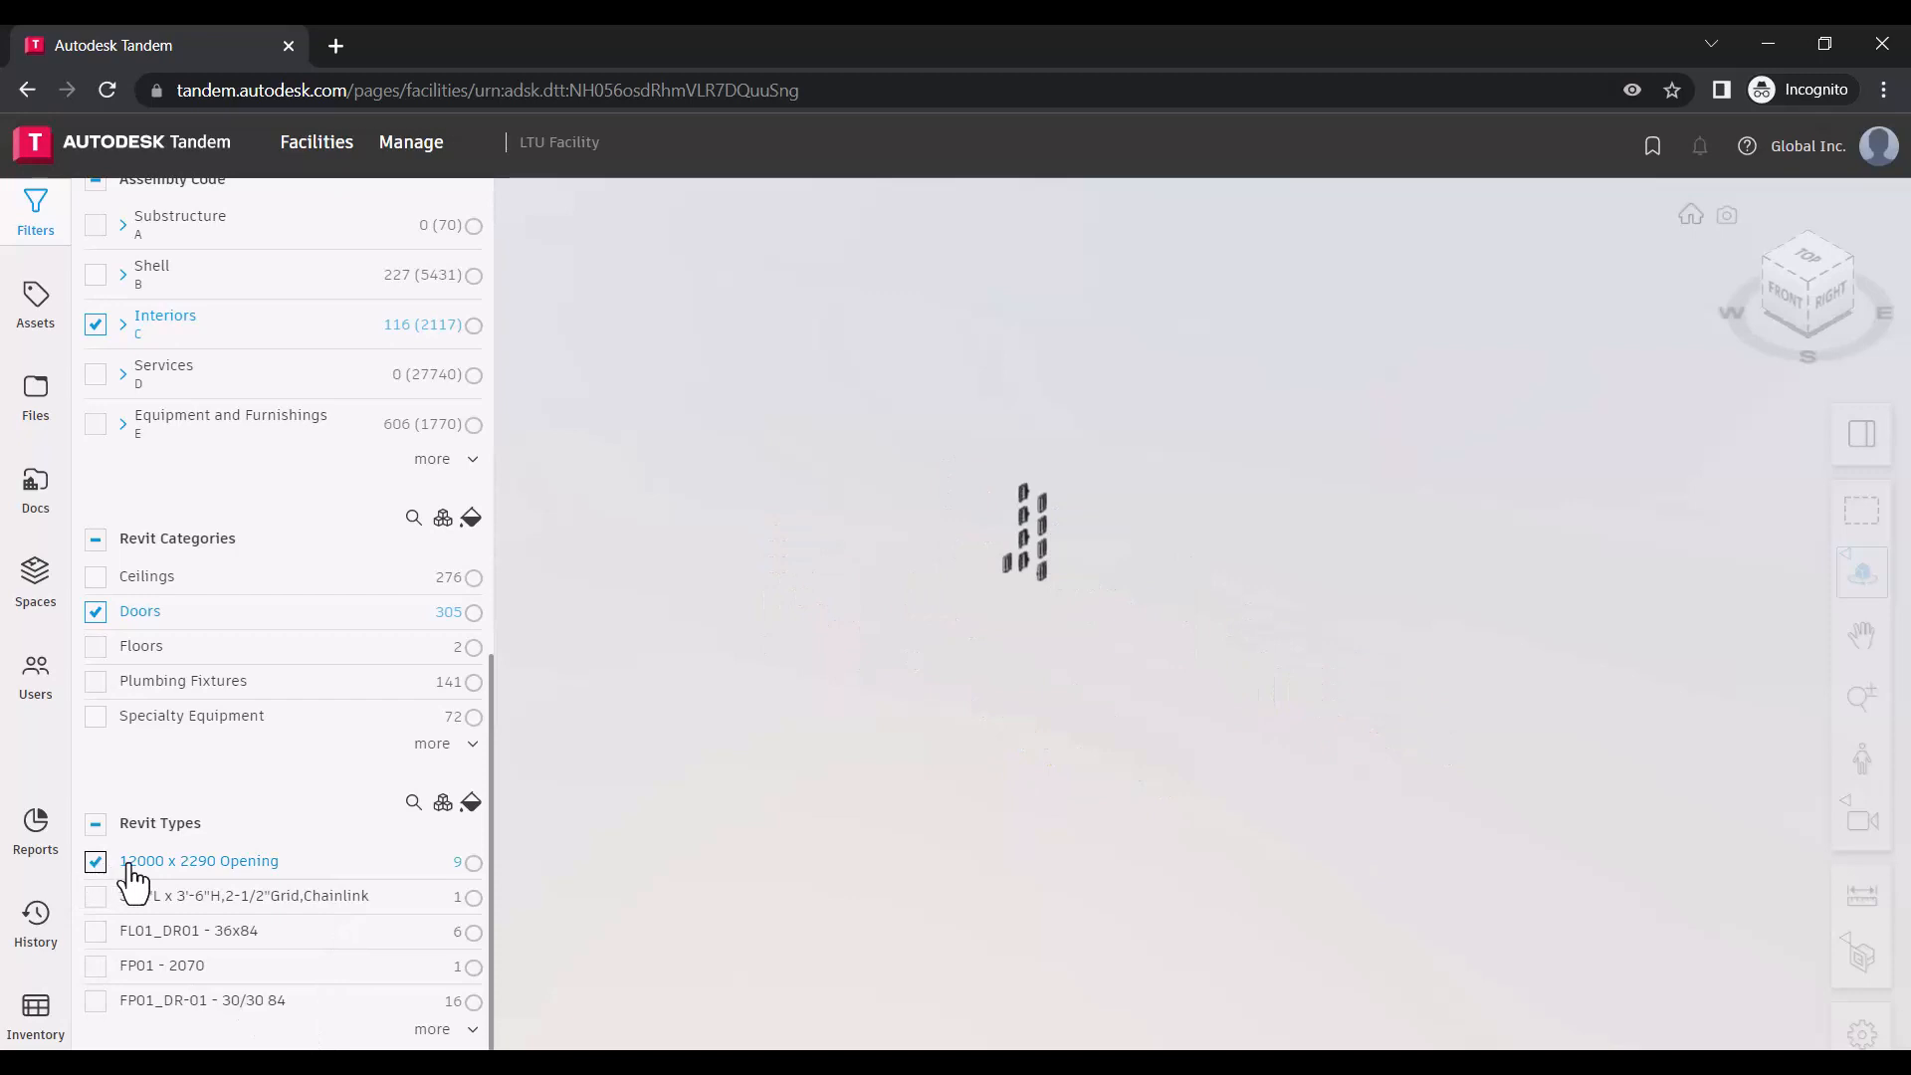
pyautogui.moveTo(275, 880)
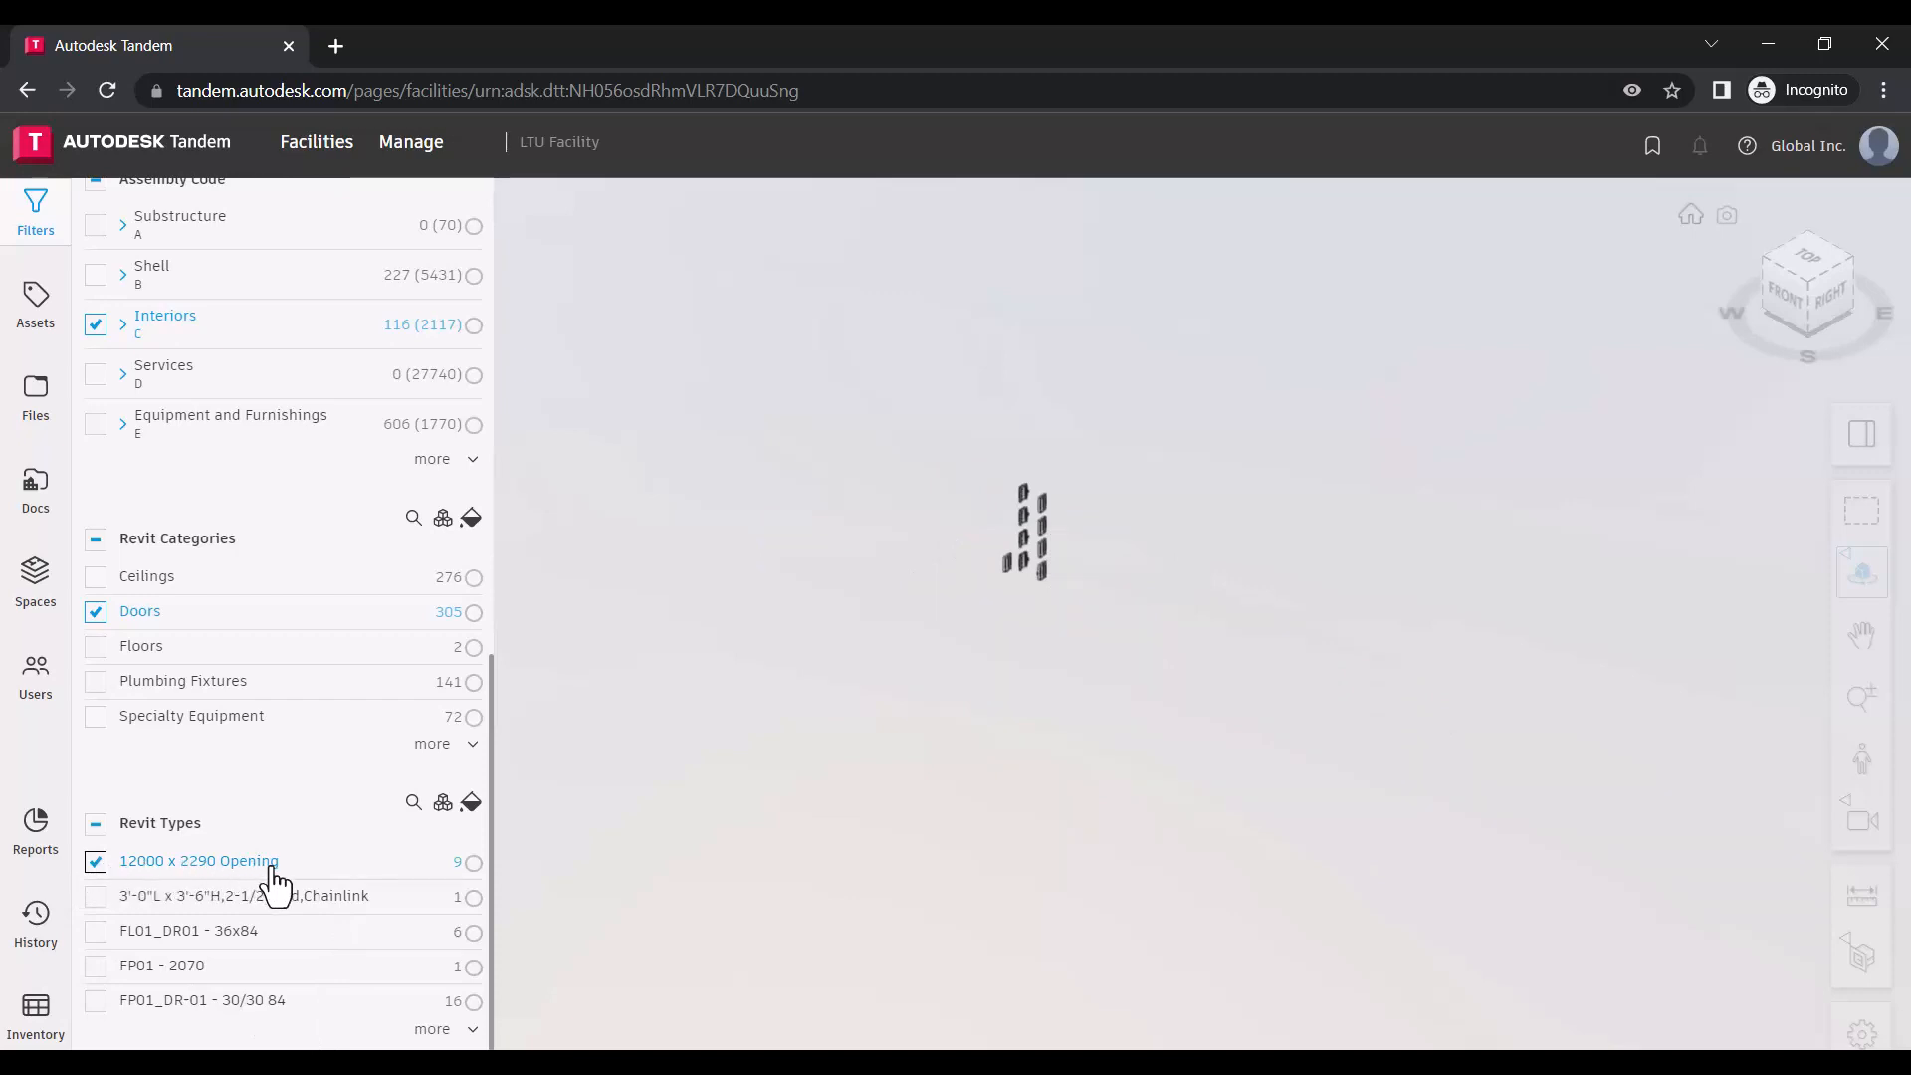
pyautogui.moveTo(241, 634)
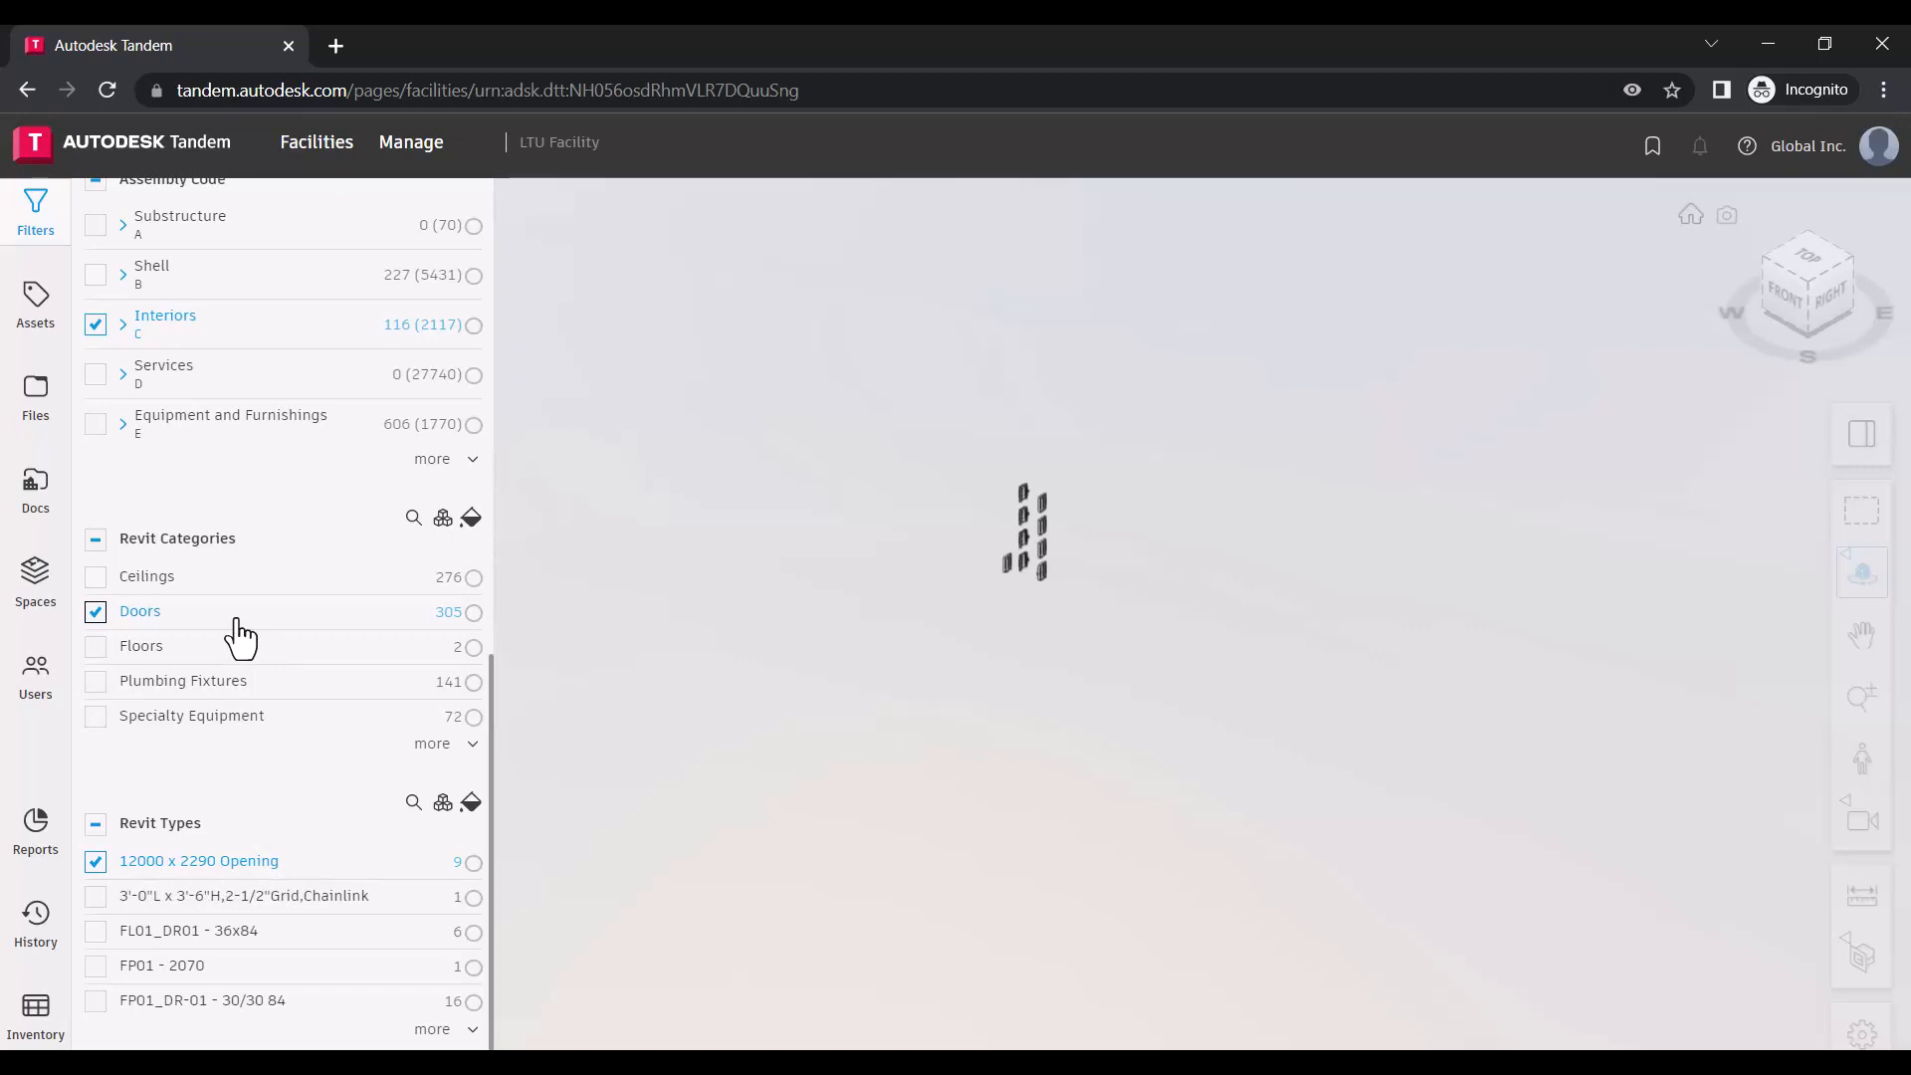
pyautogui.moveTo(200, 719)
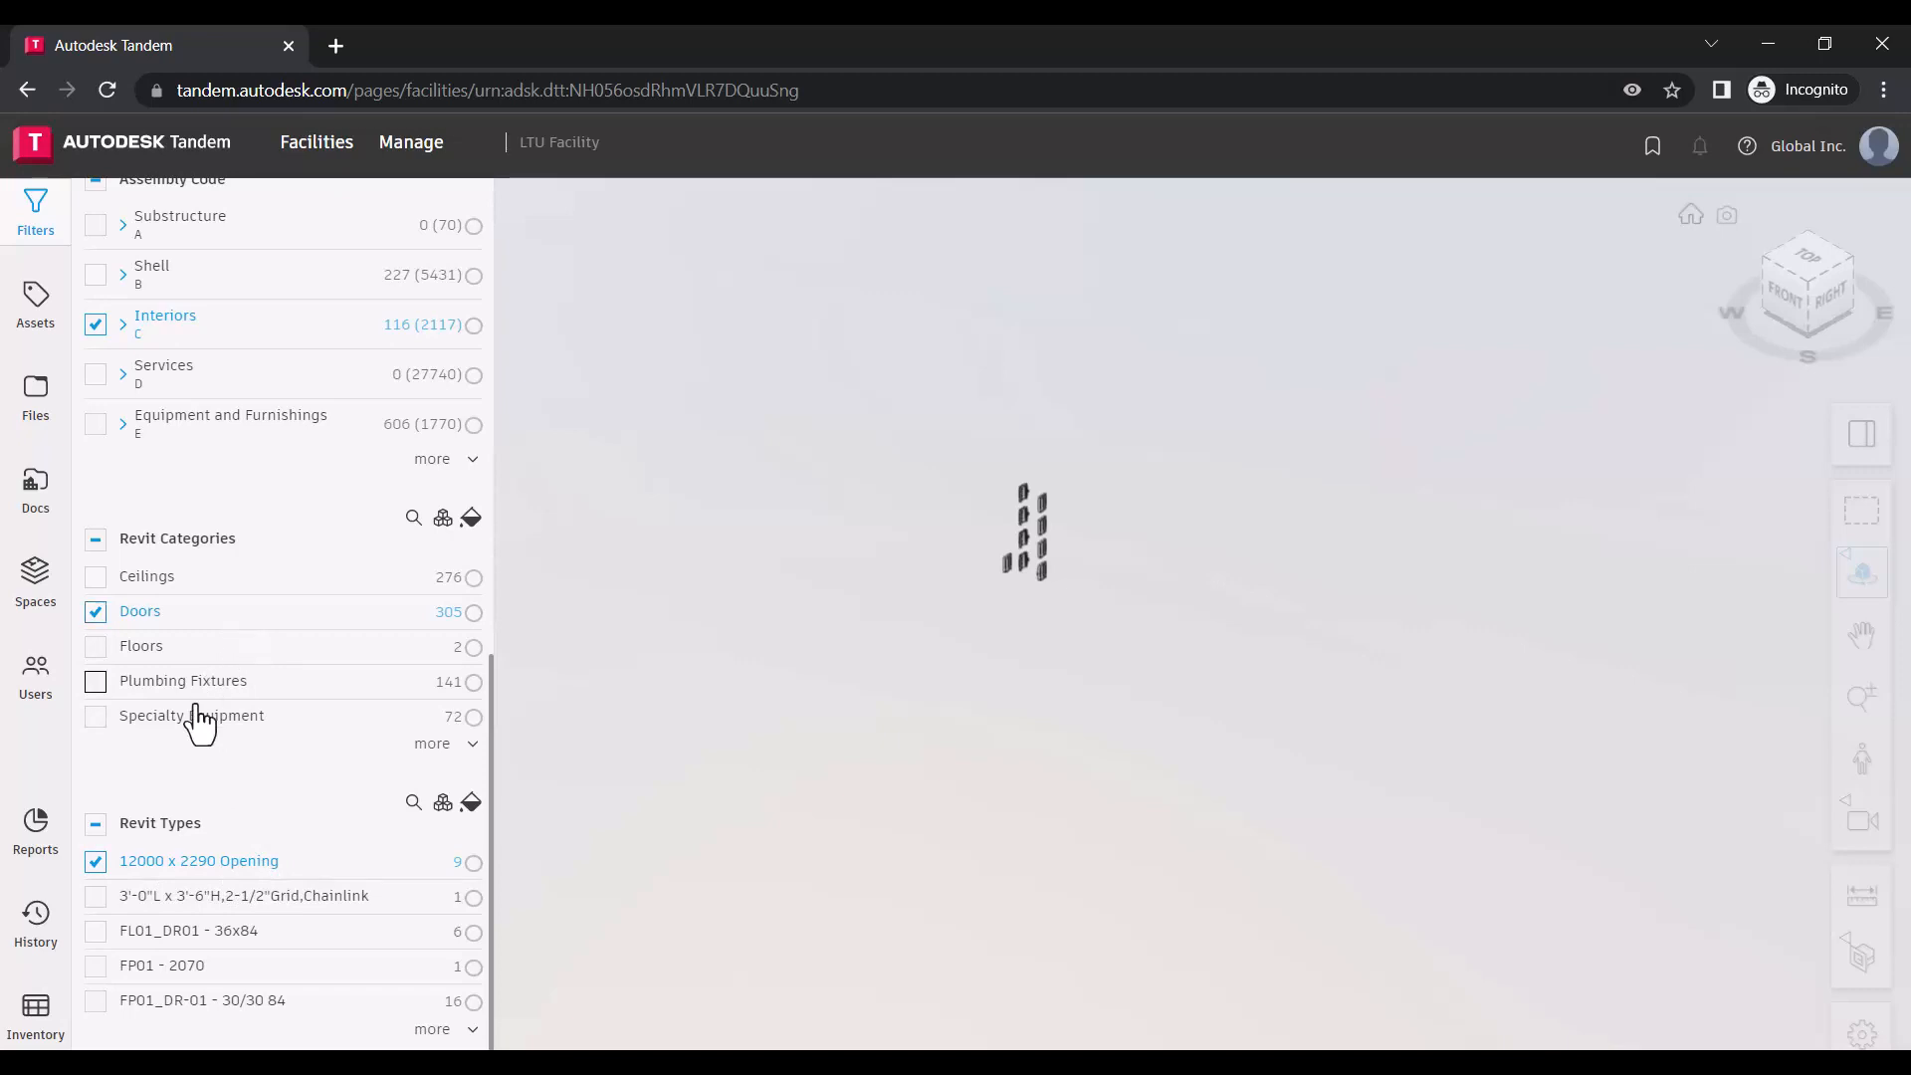
pyautogui.click(96, 860)
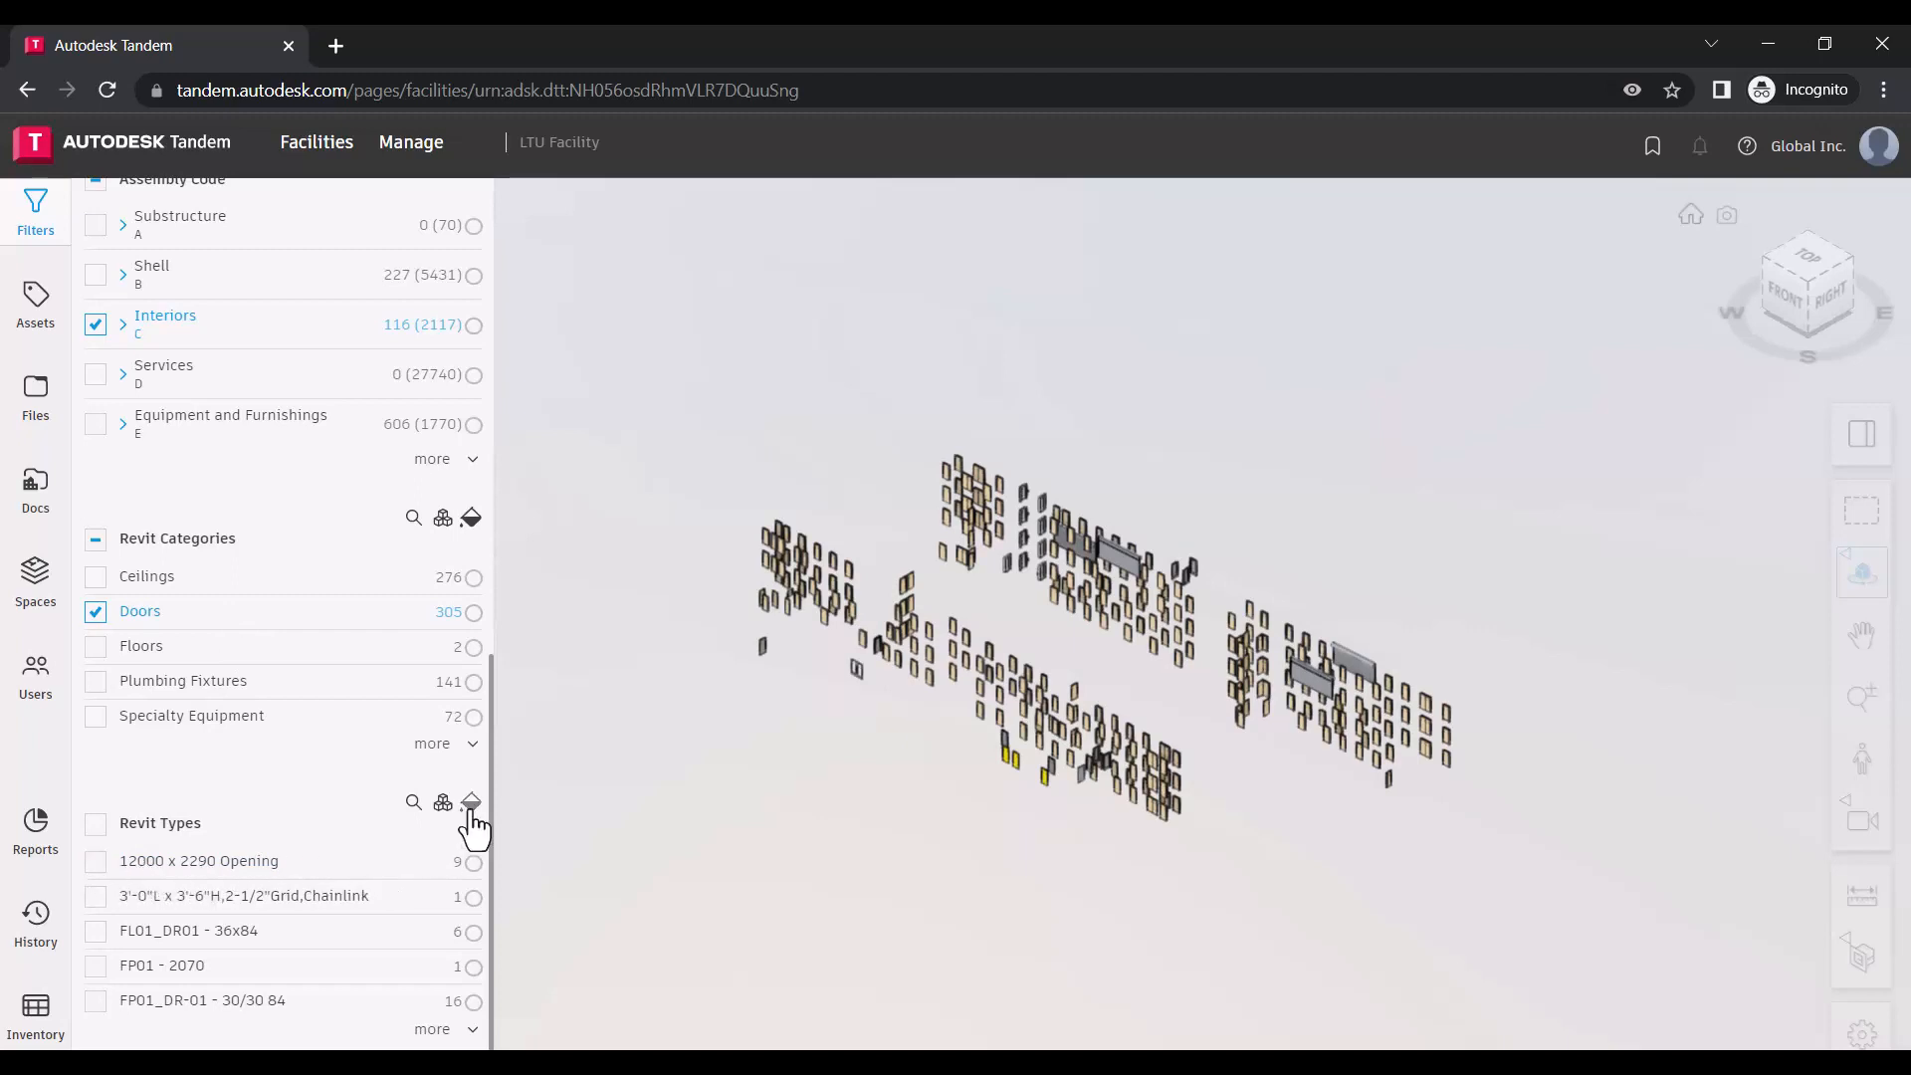
# - Toggle colour coding and clustering for the door Revit types
pyautogui.click(468, 800)
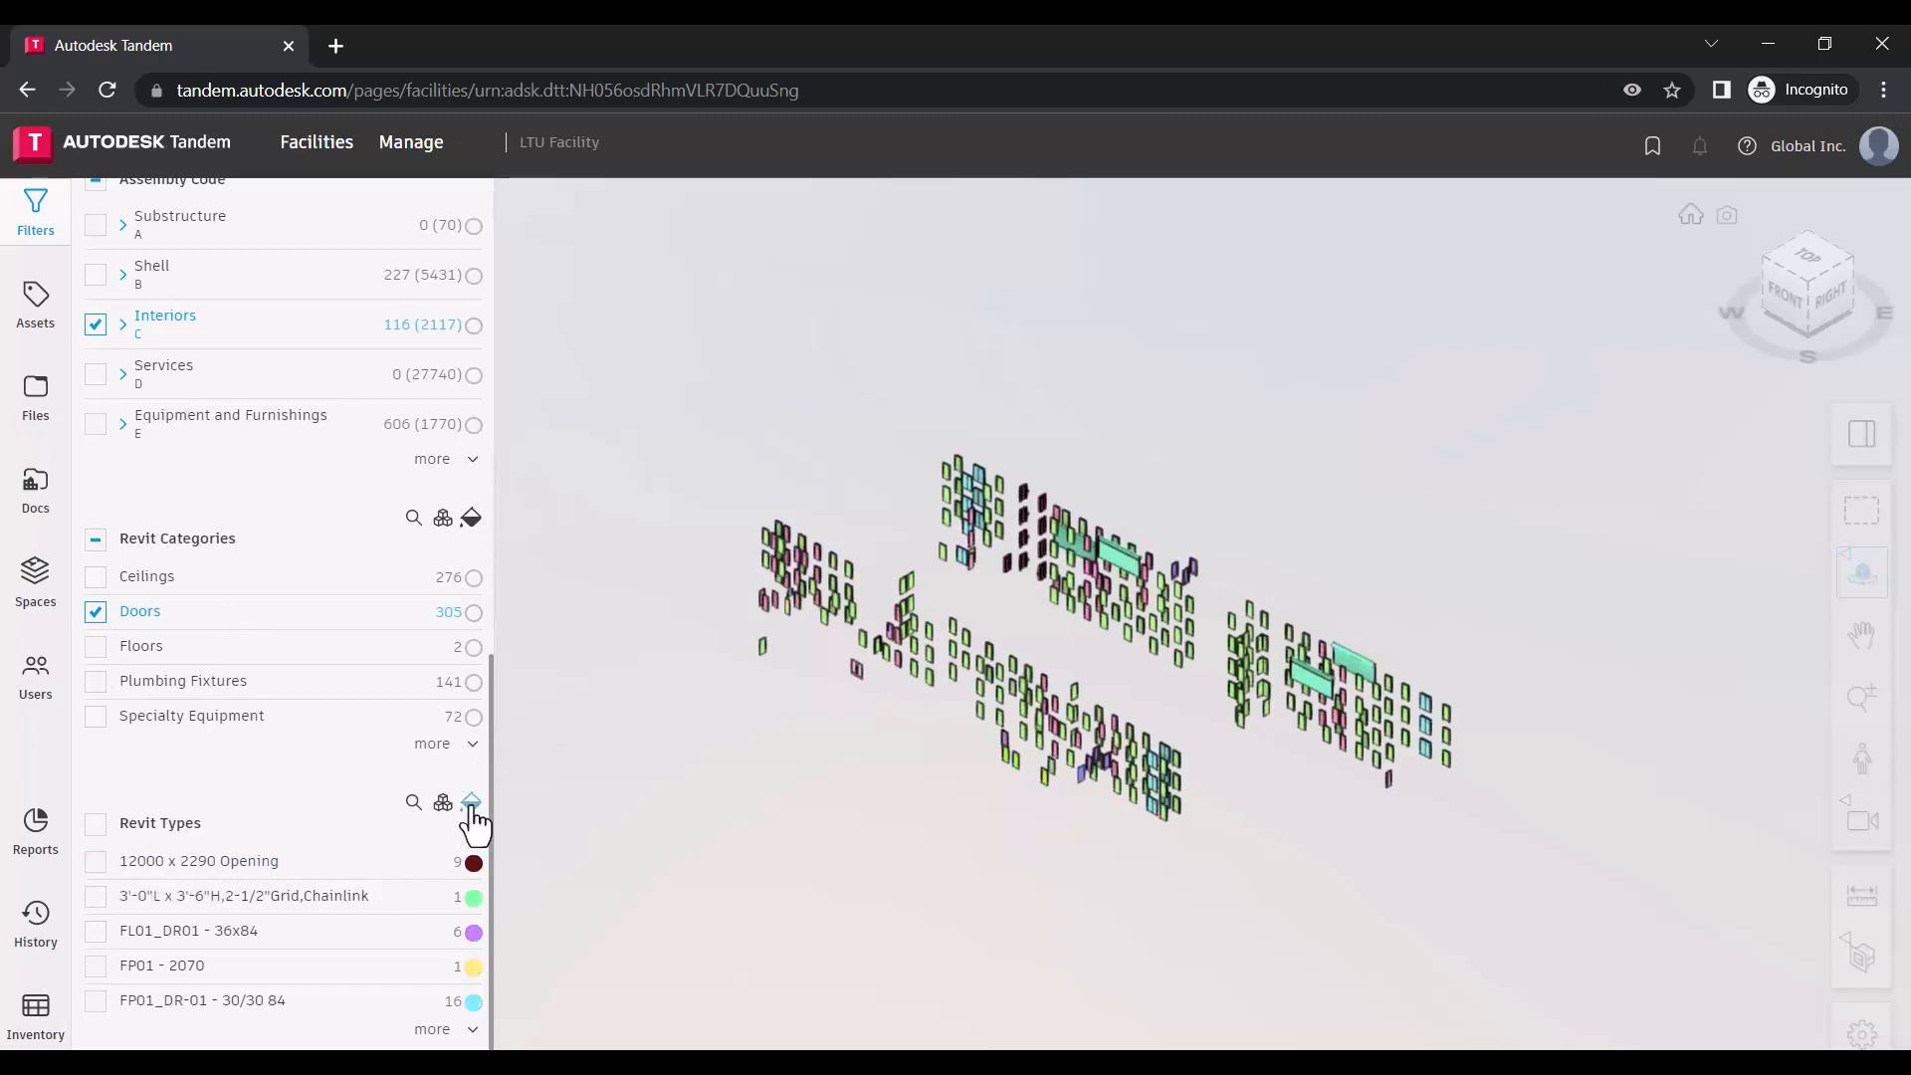
pyautogui.moveTo(442, 802)
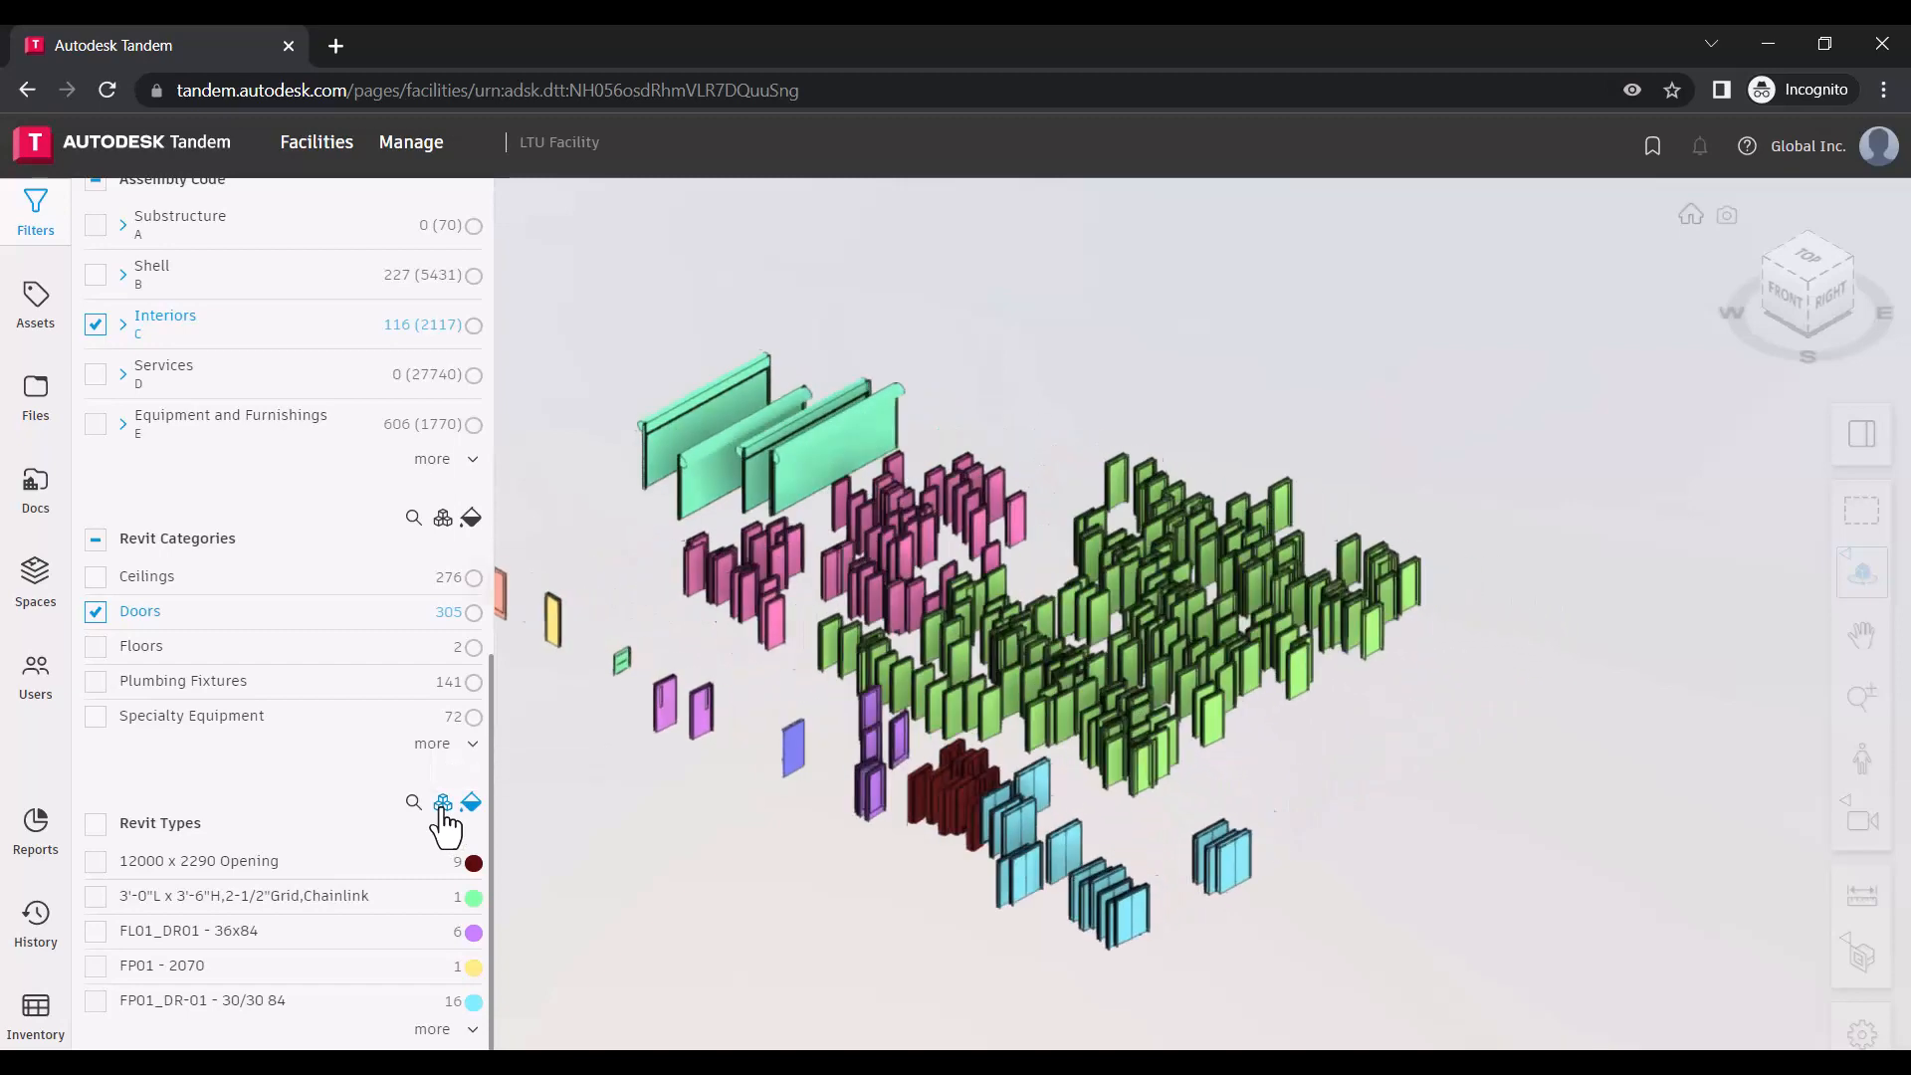
pyautogui.click(442, 803)
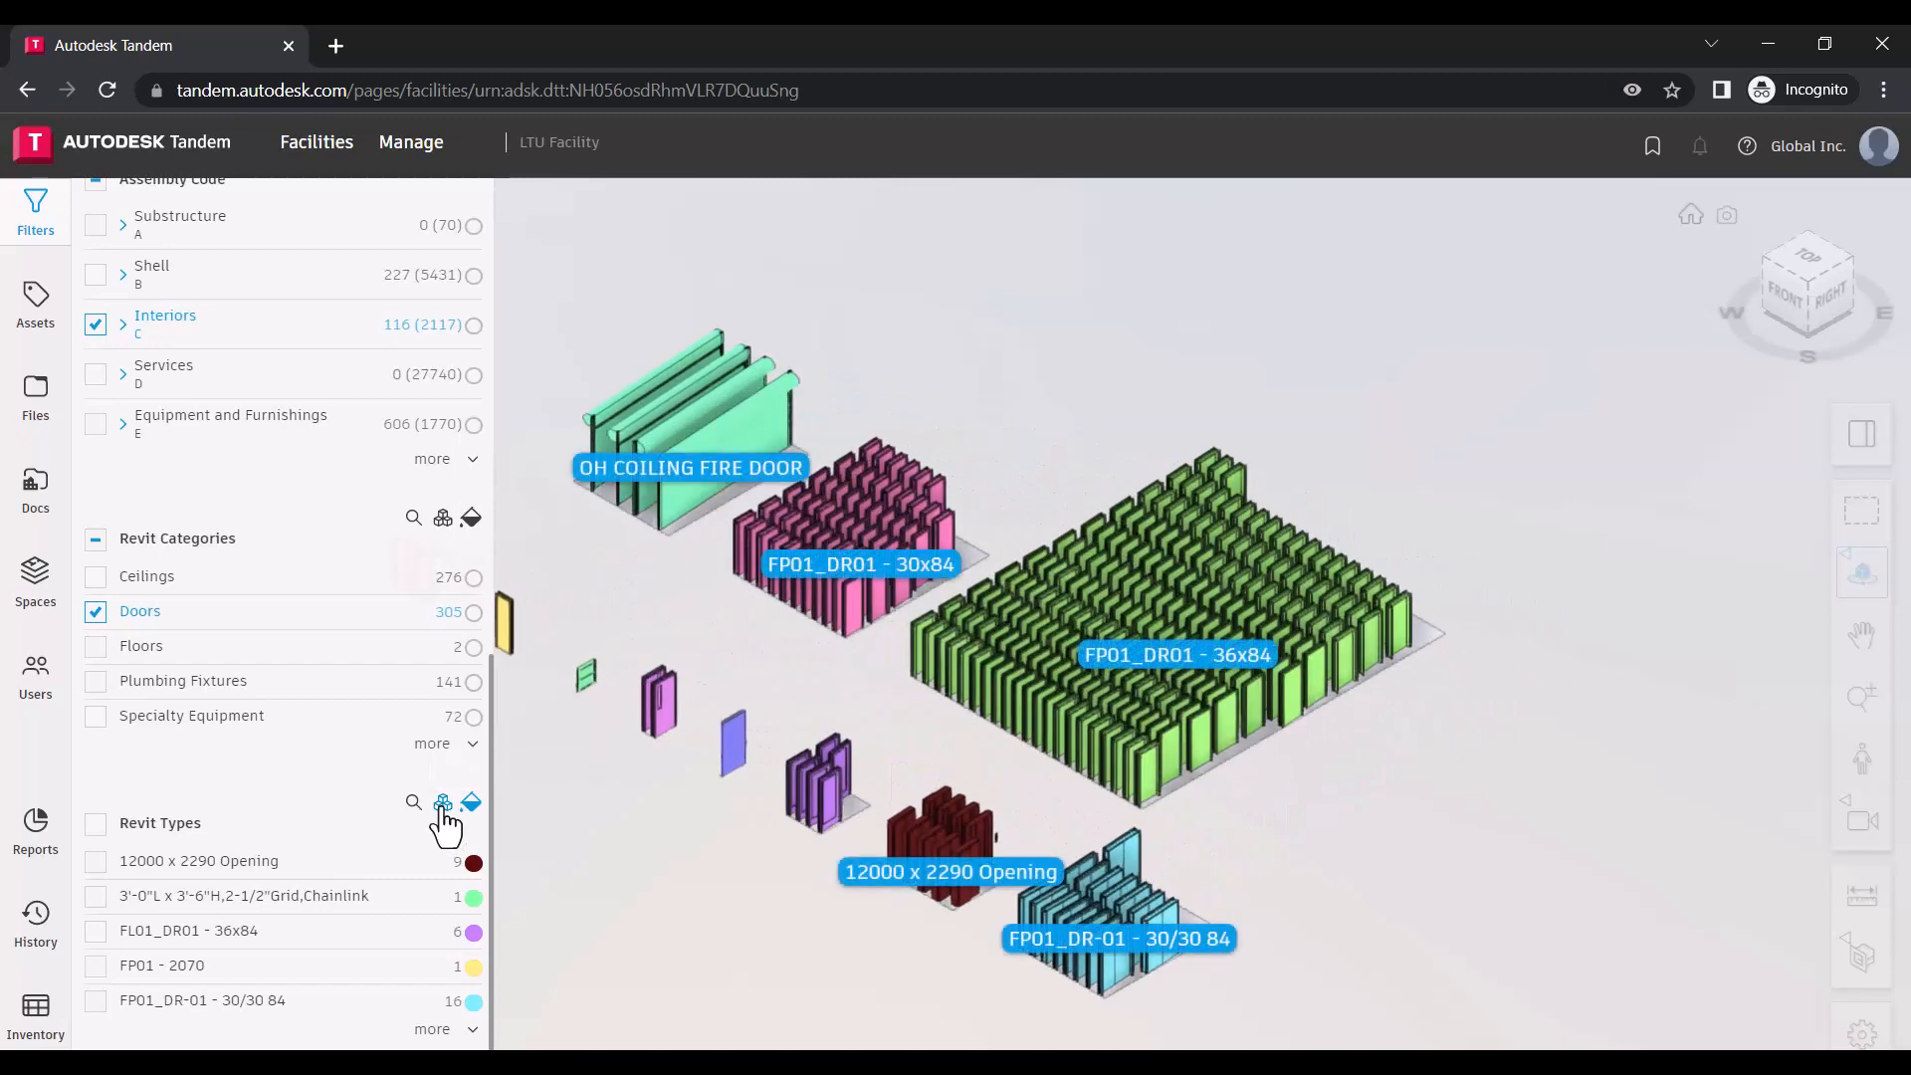
pyautogui.click(471, 802)
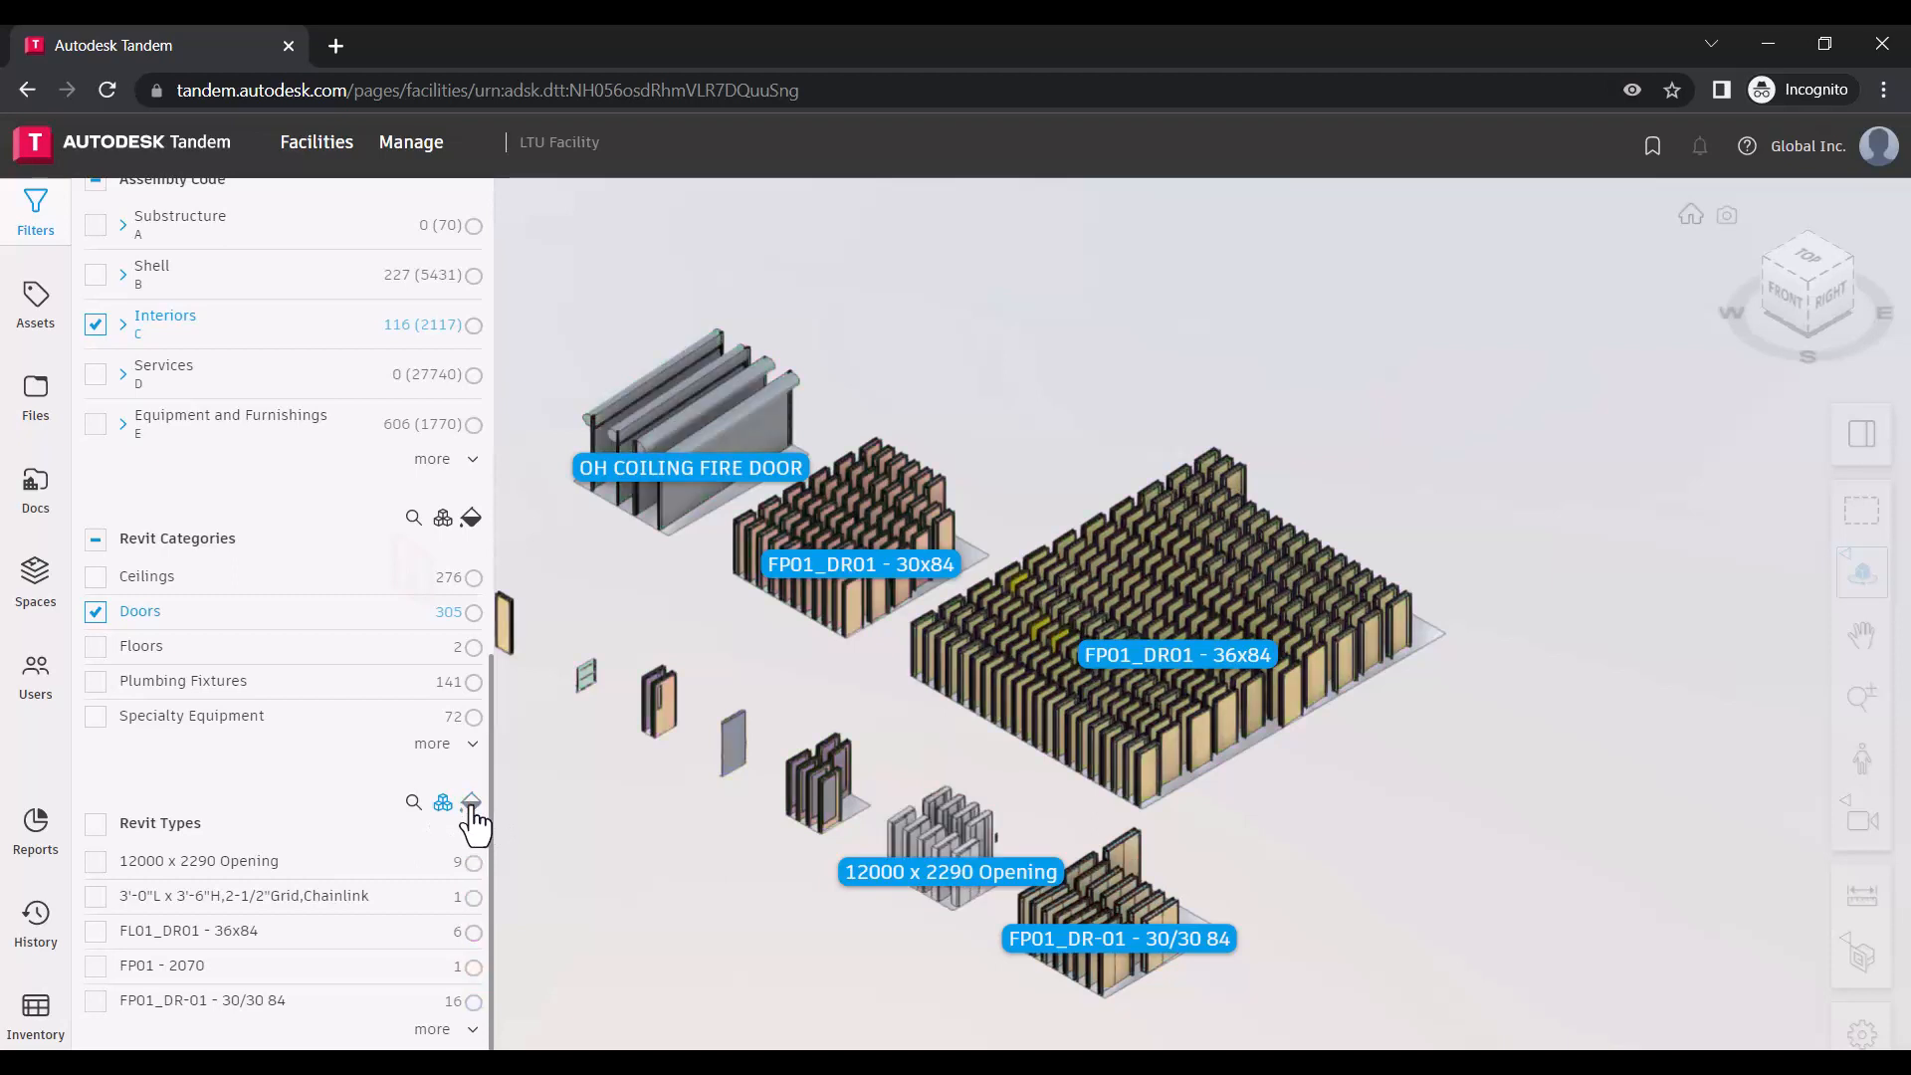
pyautogui.click(442, 800)
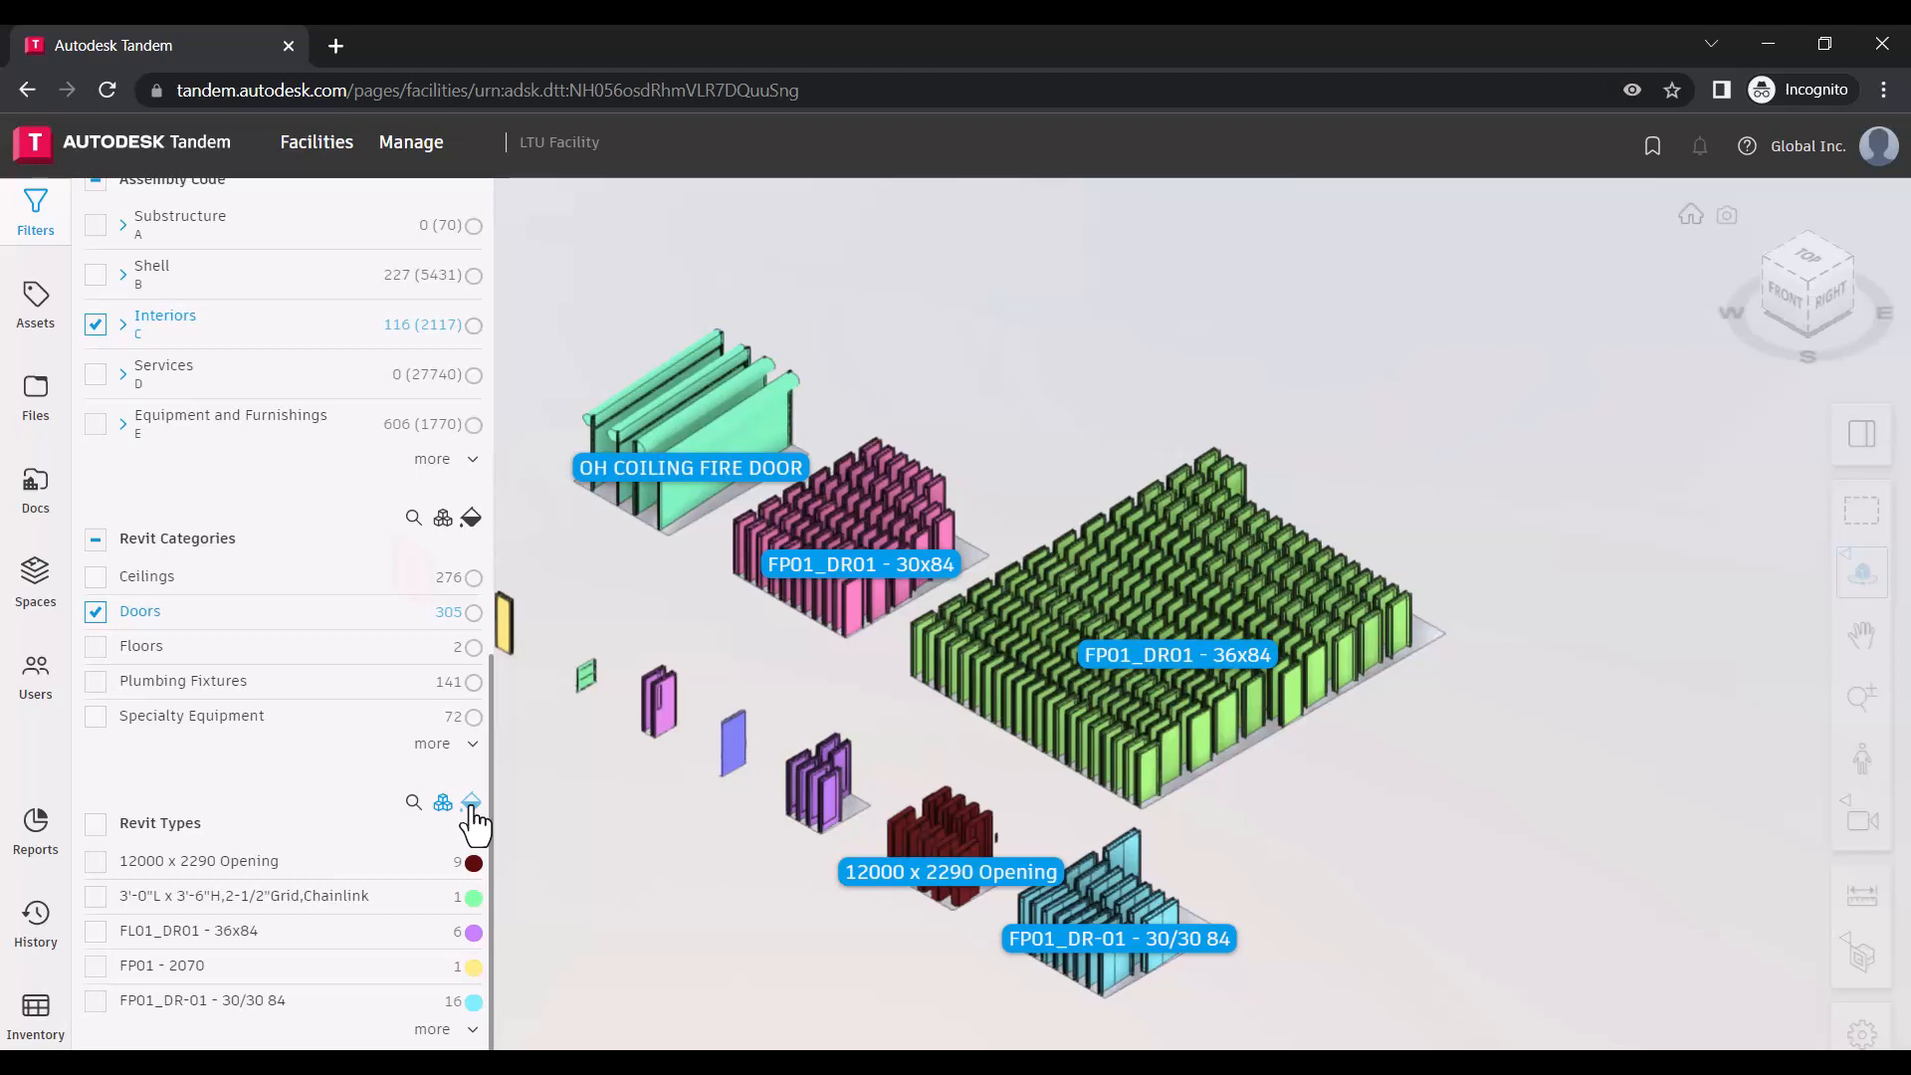
pyautogui.moveTo(442, 516)
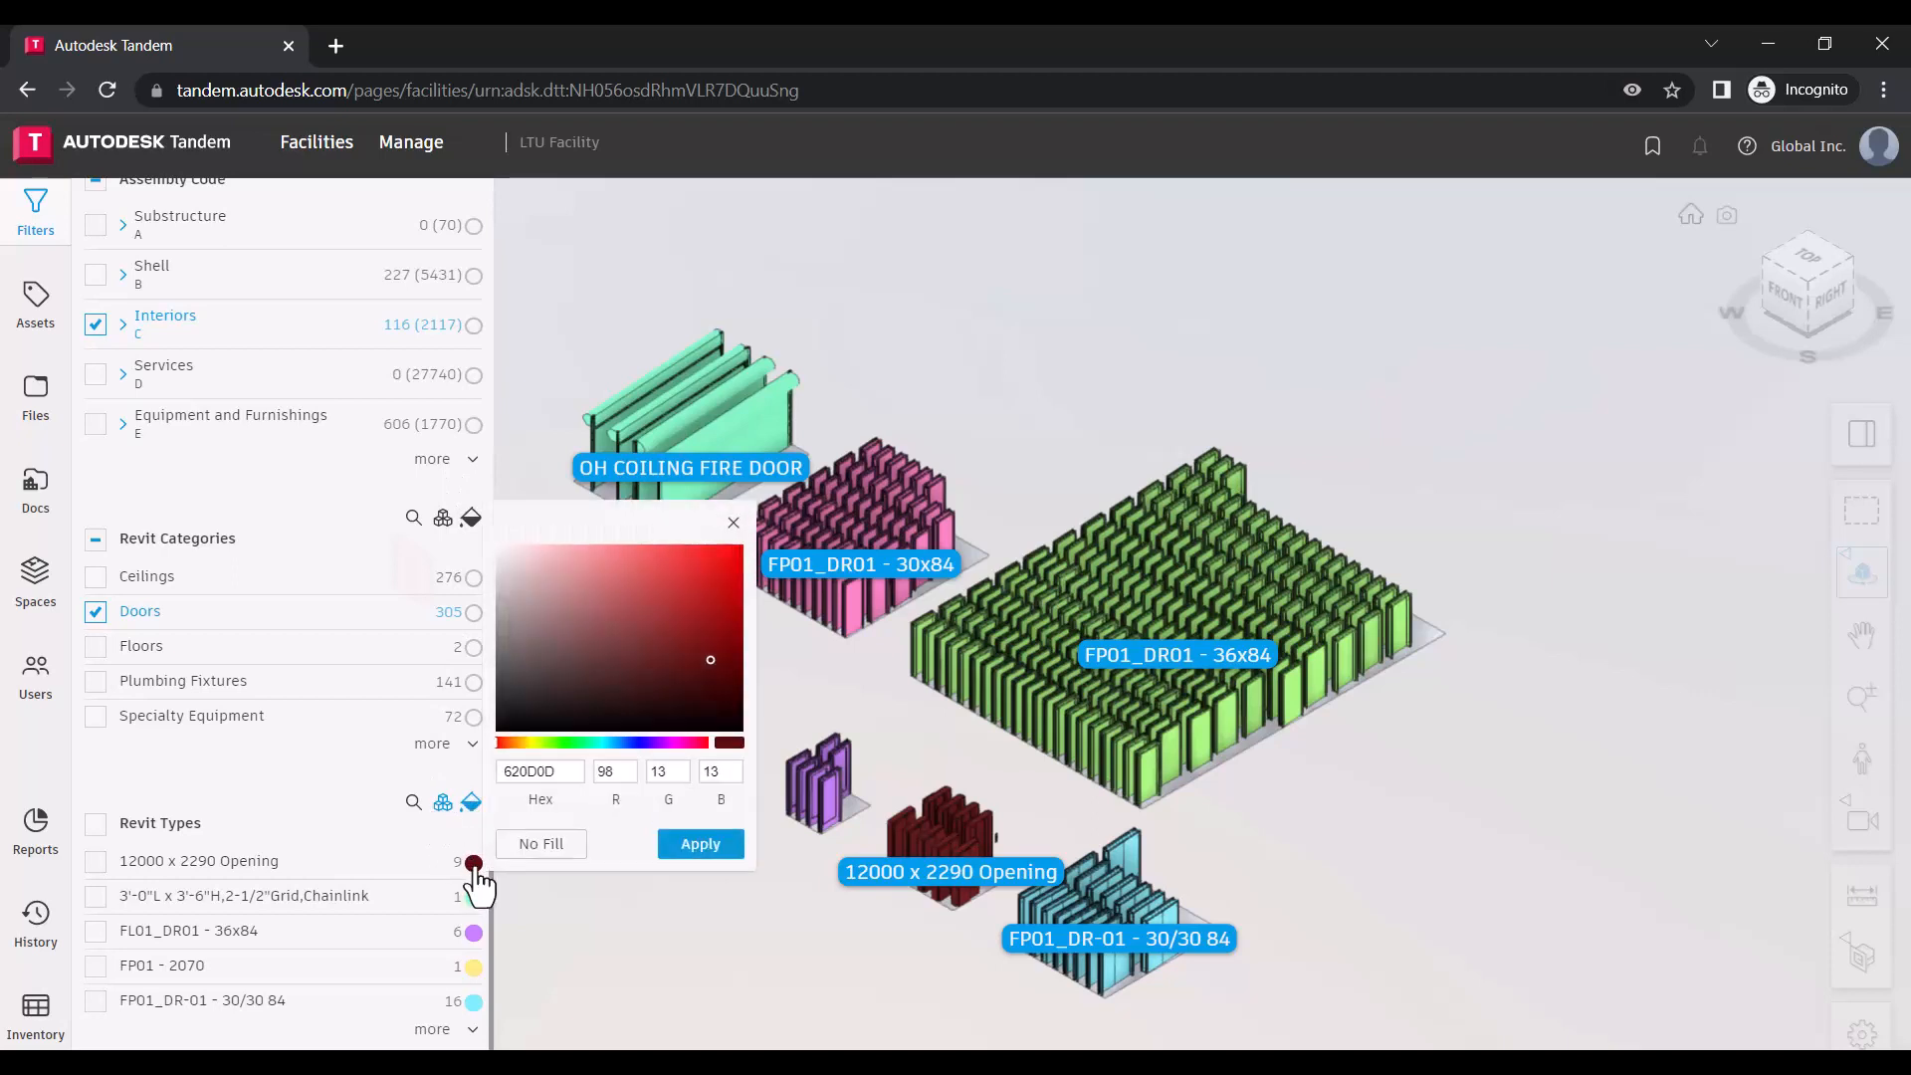
# - Apply a brighter red to the 12000 x 2290 Opening doors and clear all filters
pyautogui.click(723, 609)
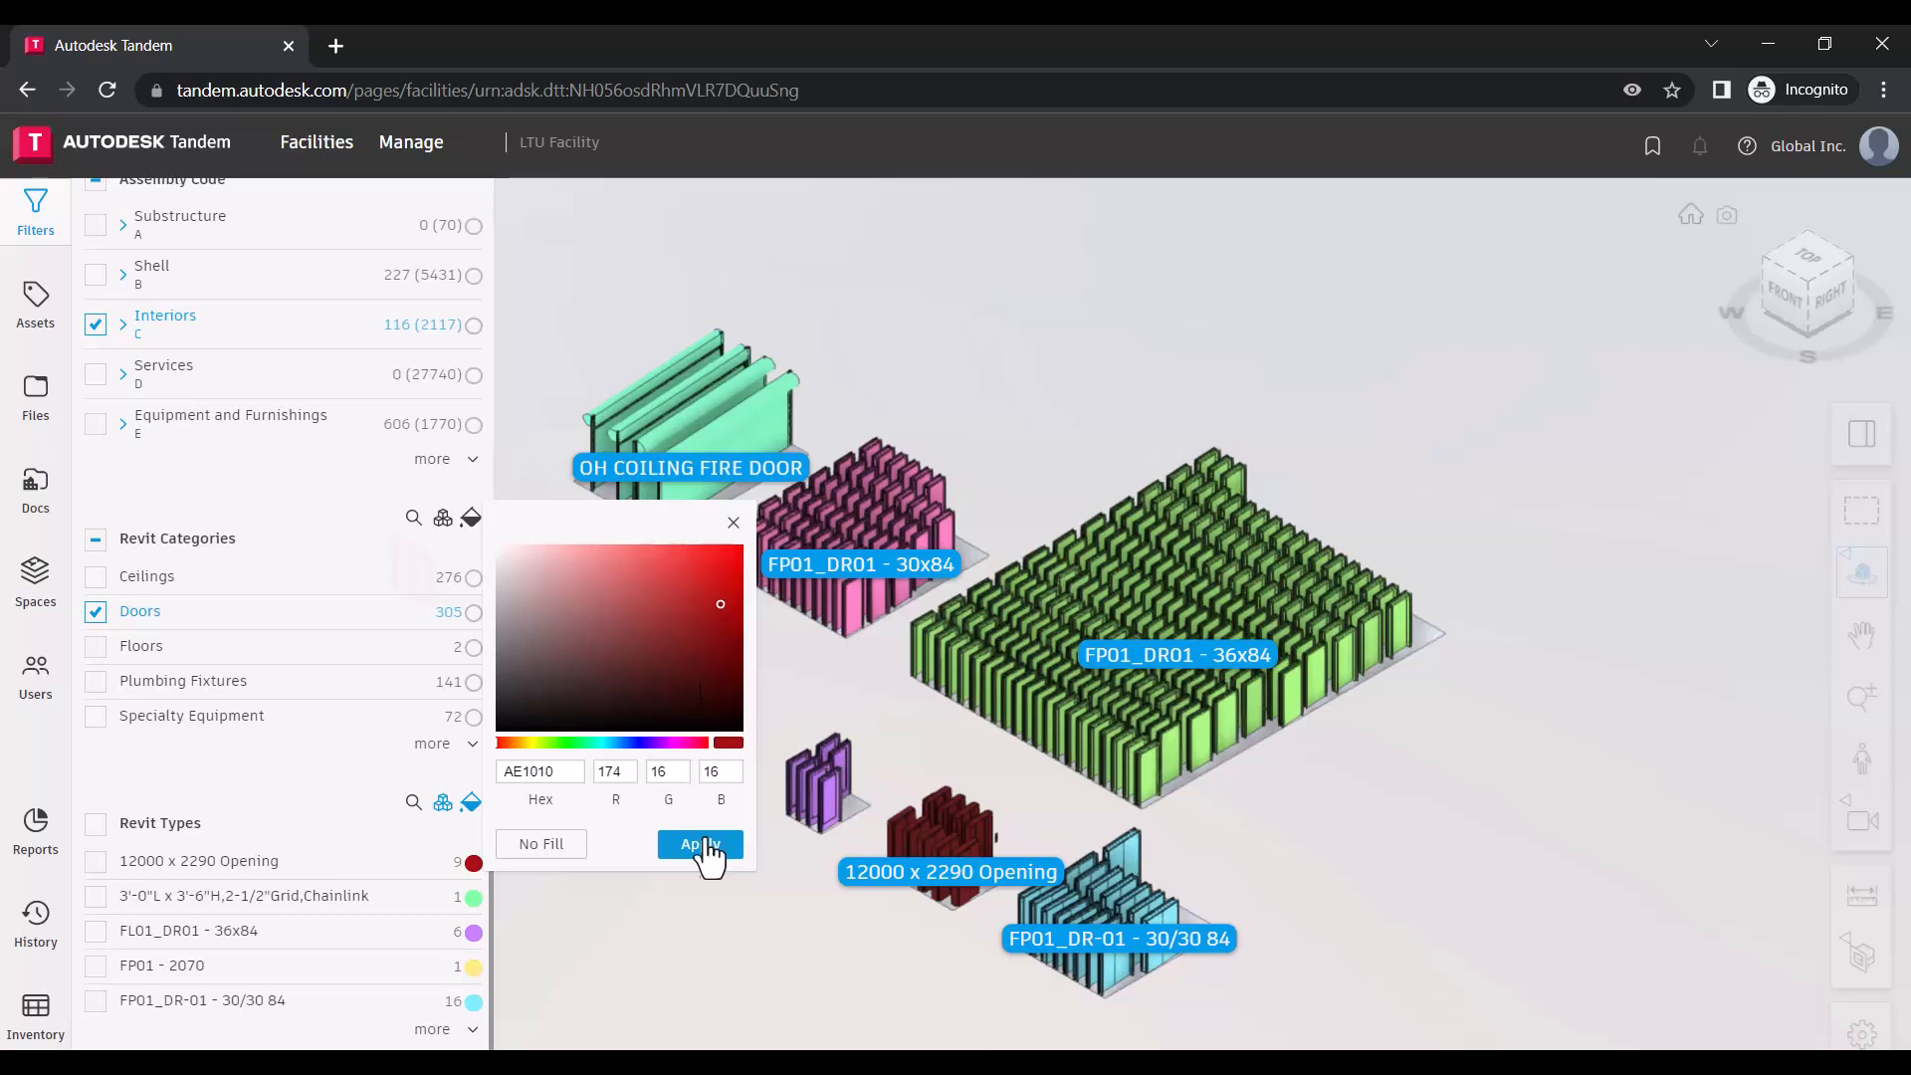
pyautogui.click(698, 843)
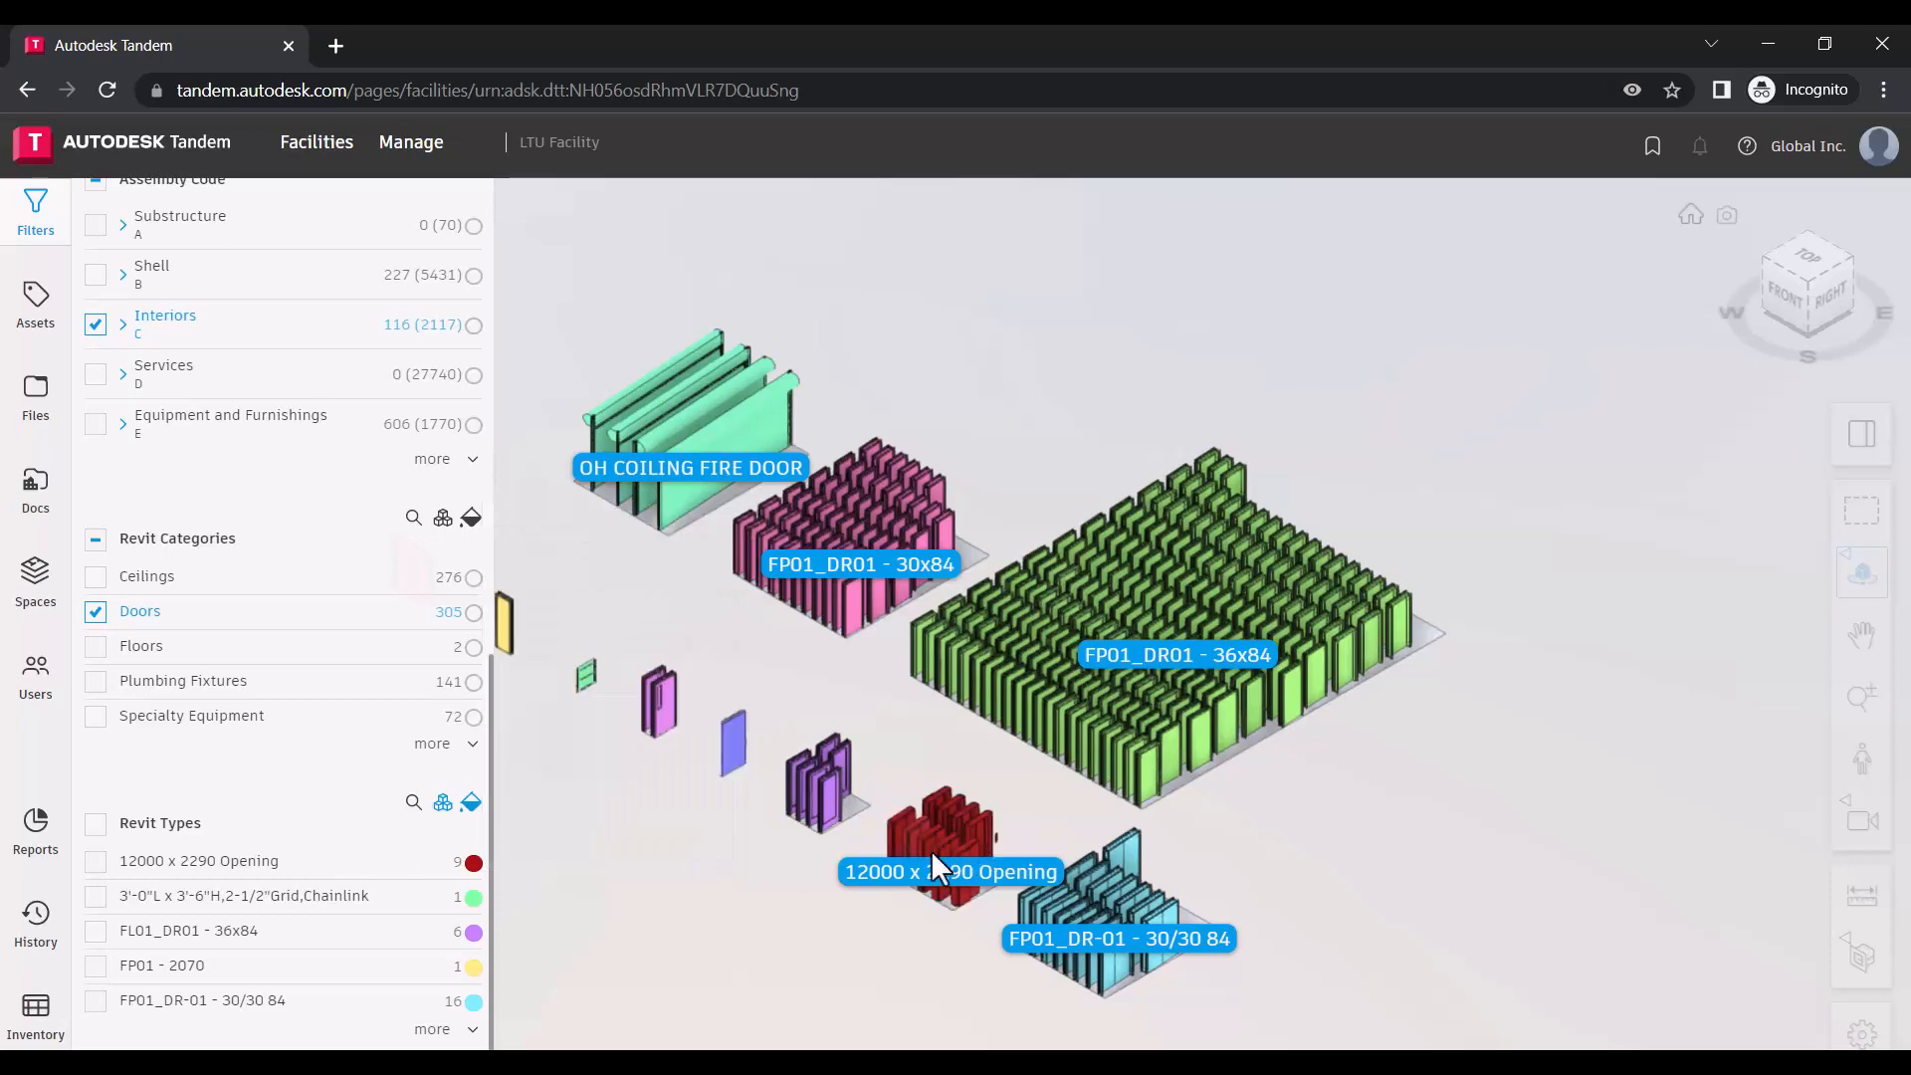
pyautogui.moveTo(567, 865)
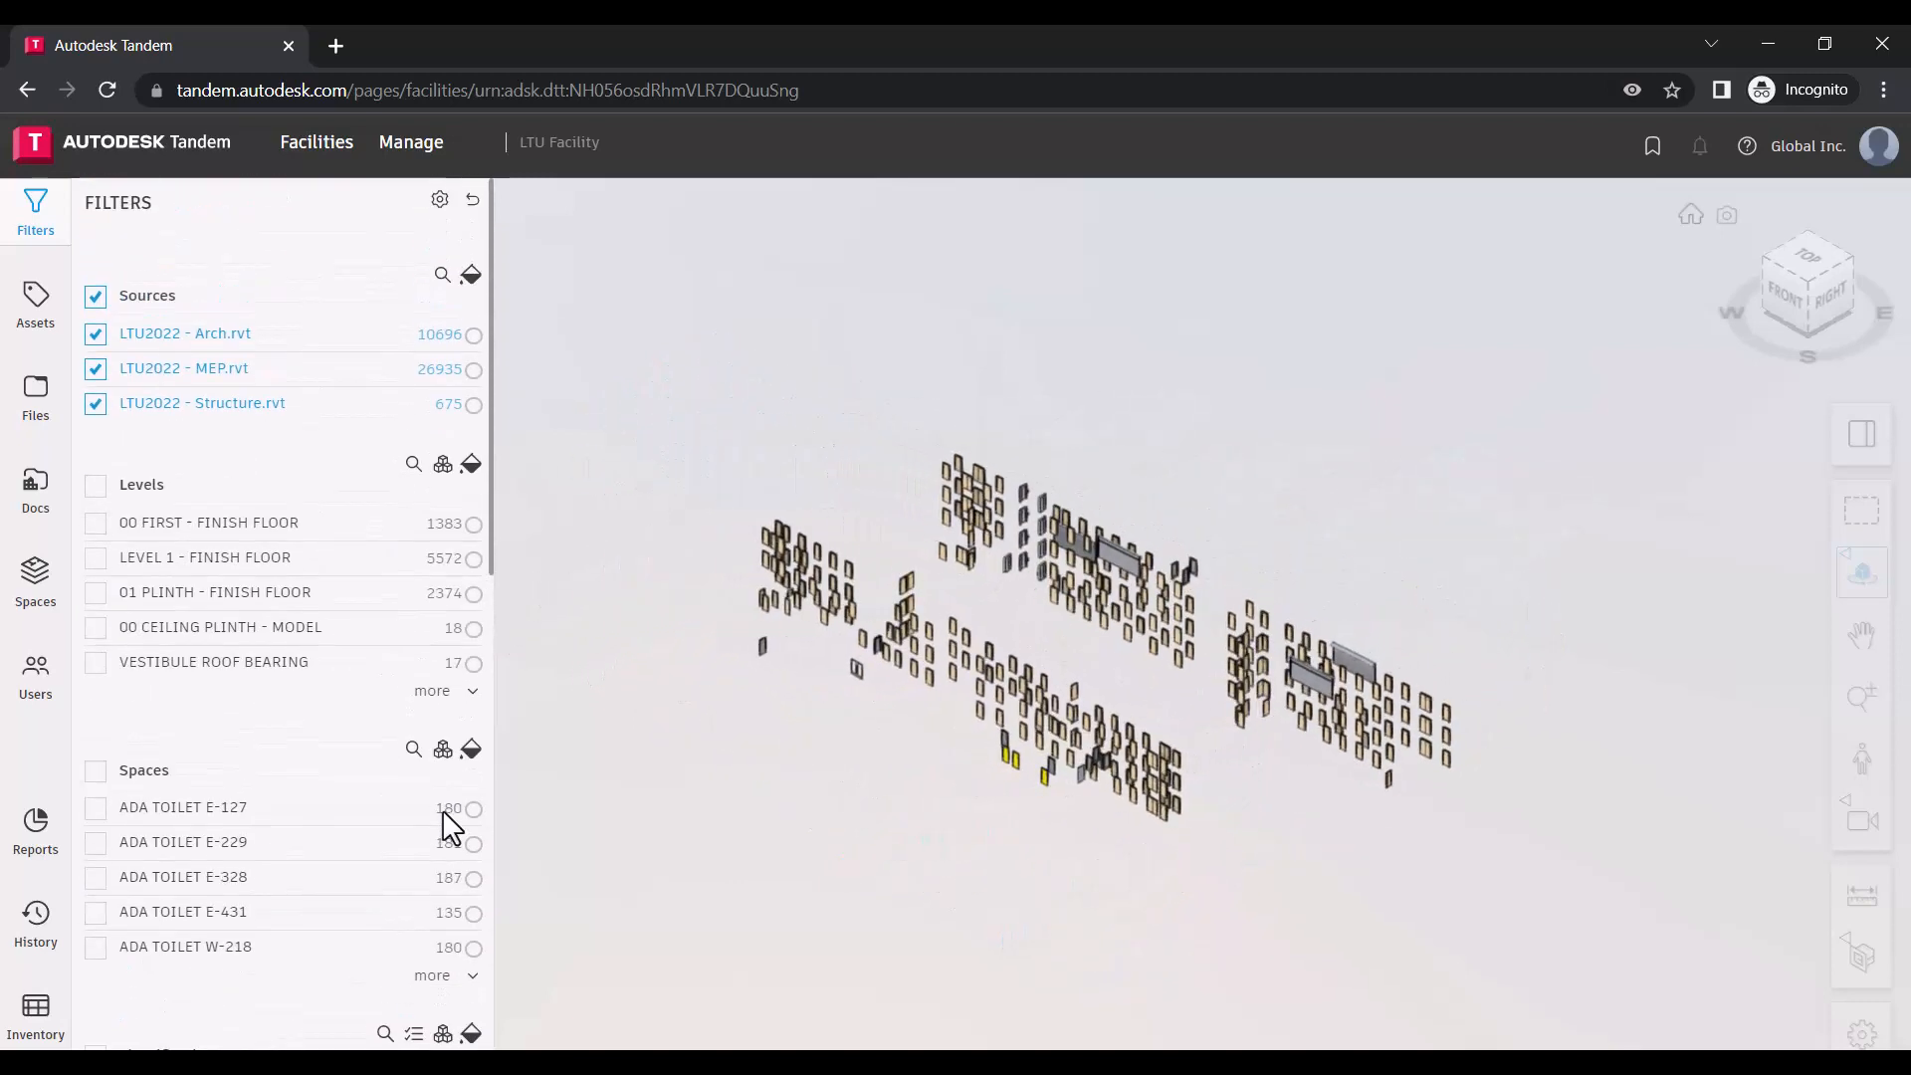
pyautogui.moveTo(472, 199)
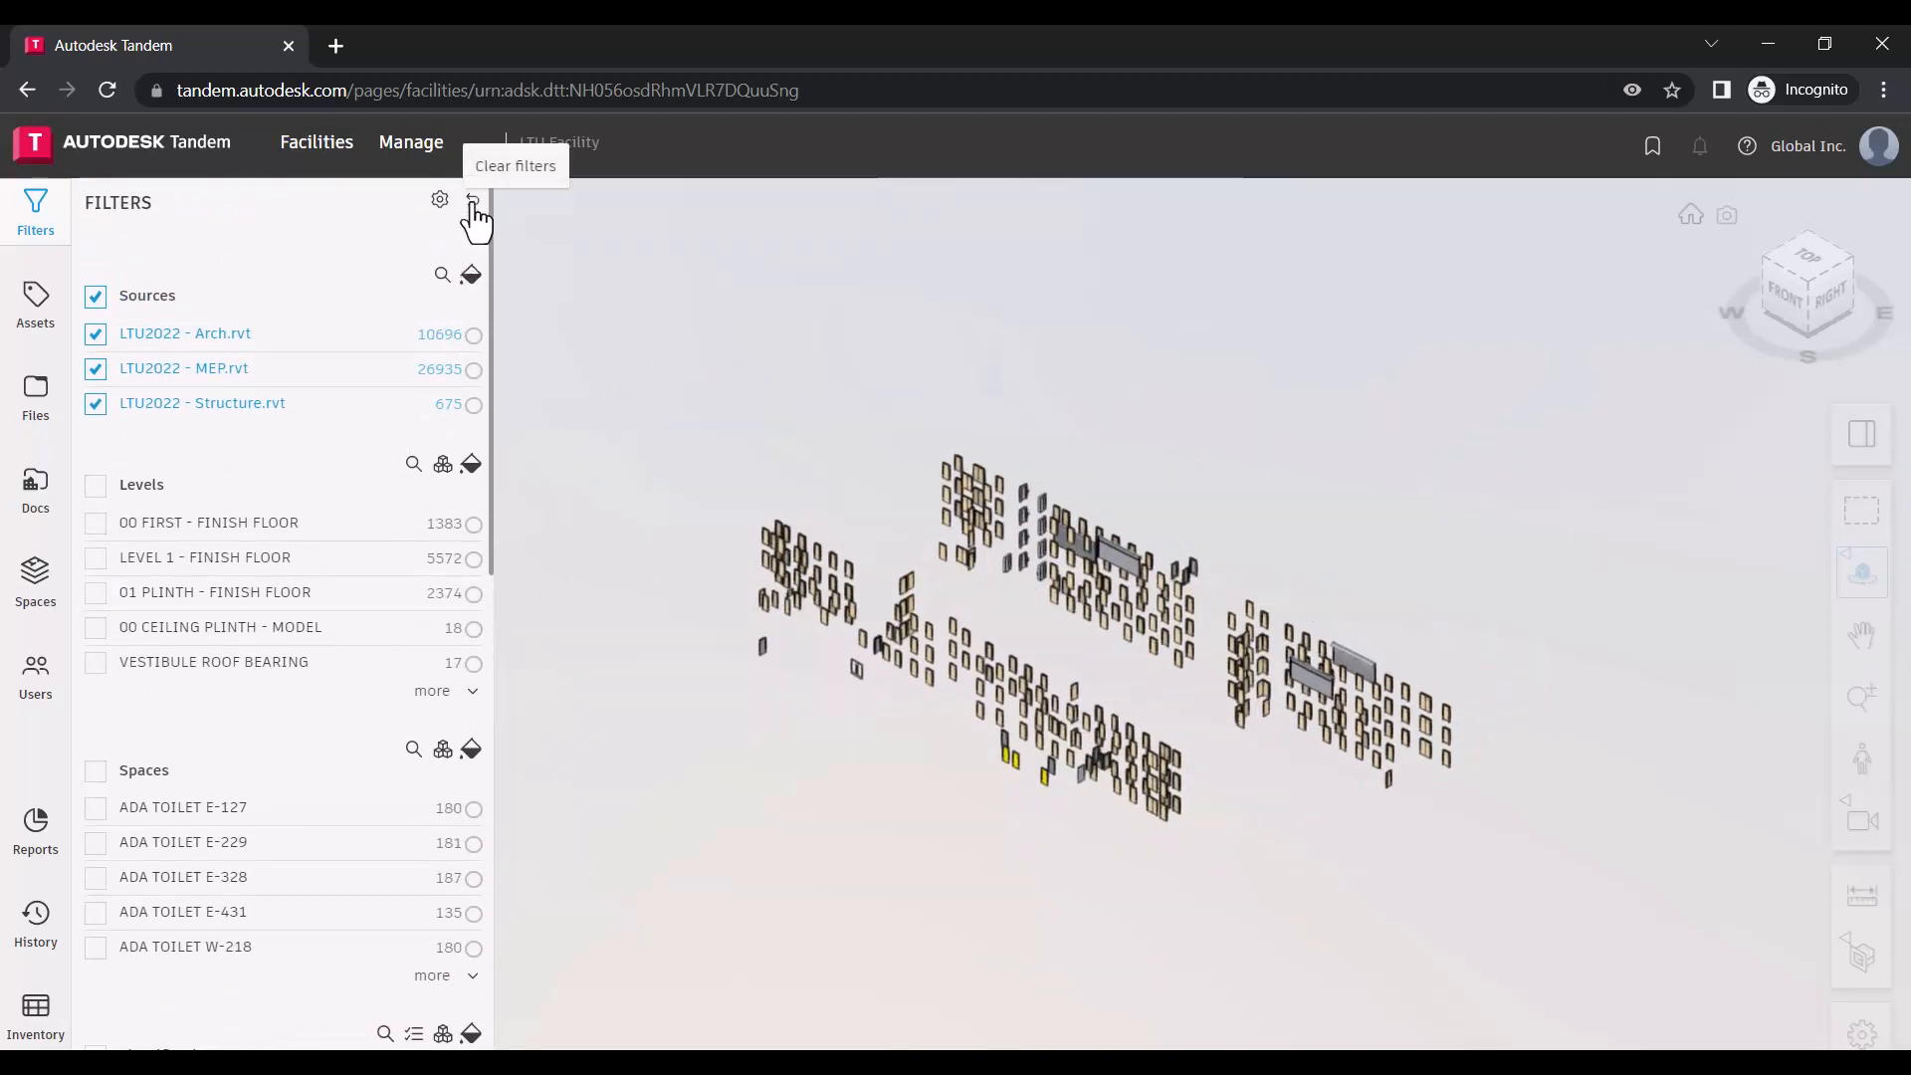
pyautogui.click(473, 201)
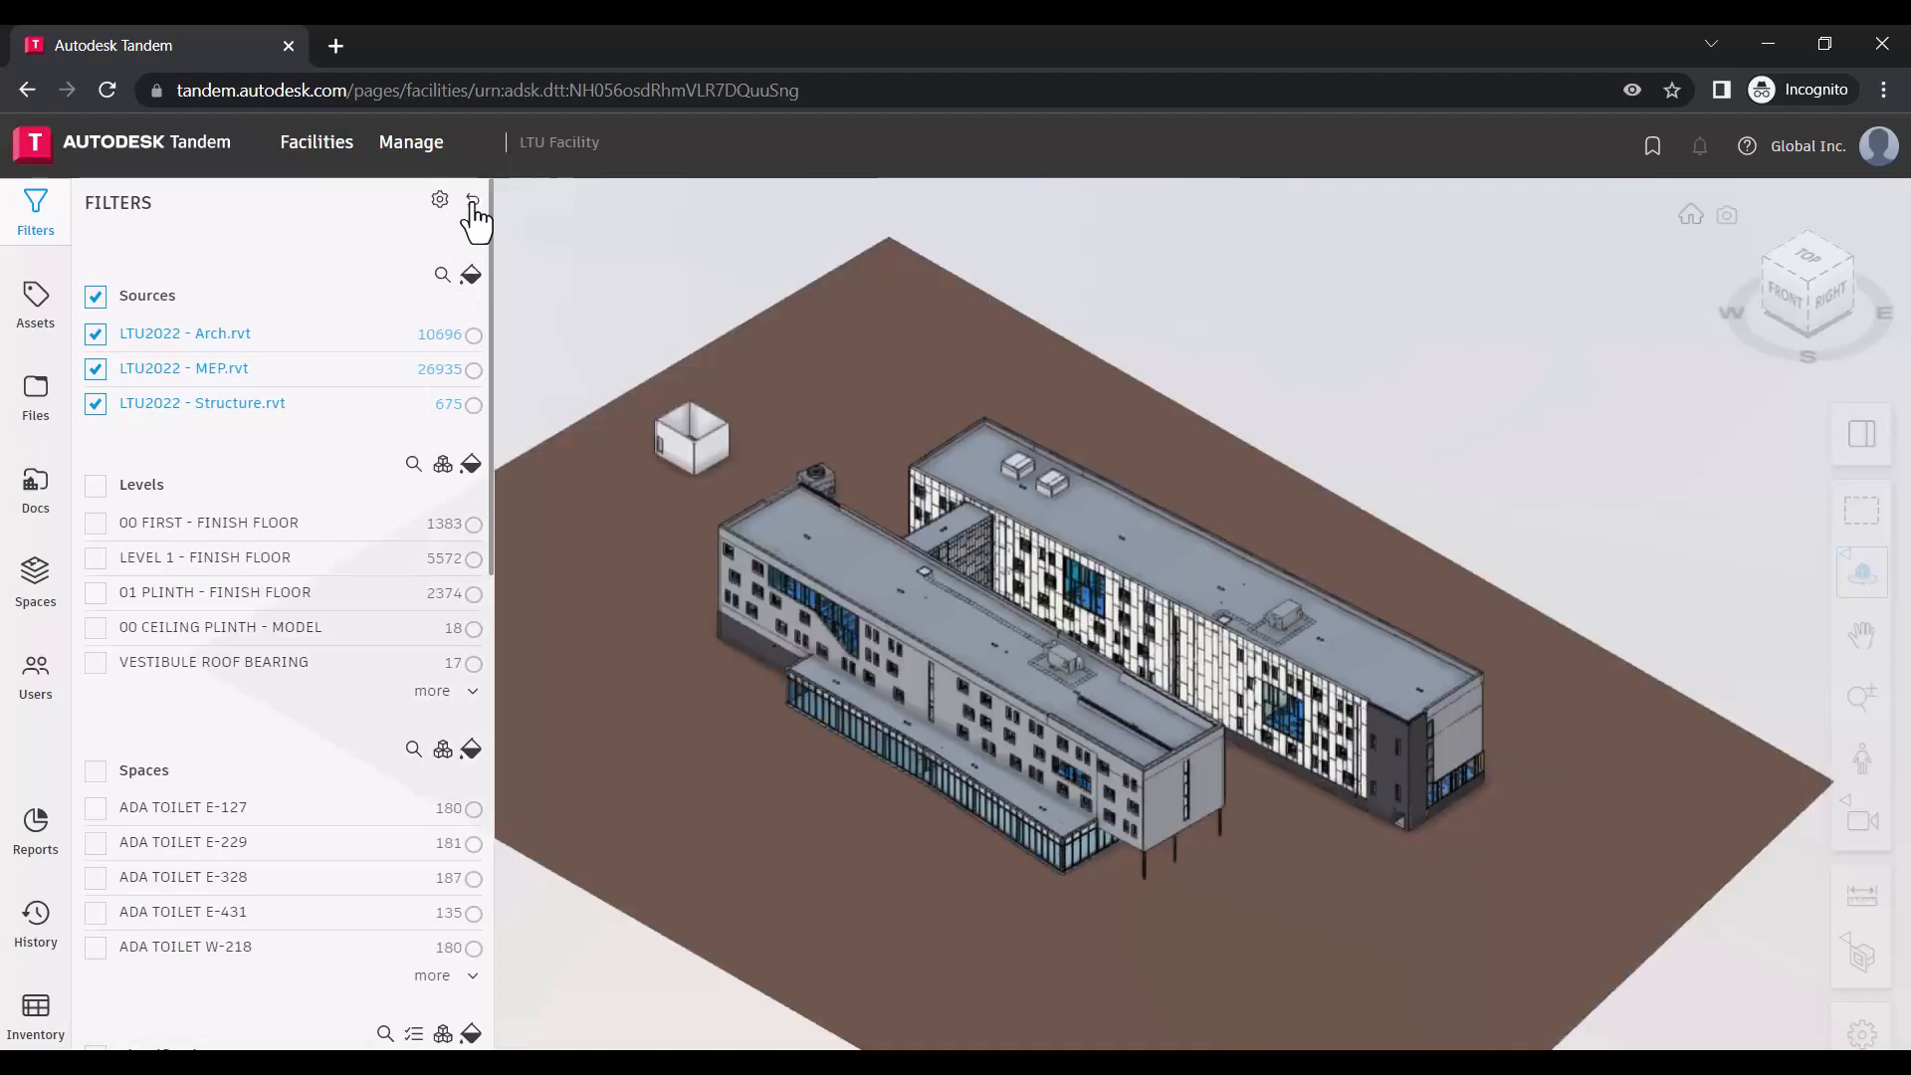
pyautogui.moveTo(440, 200)
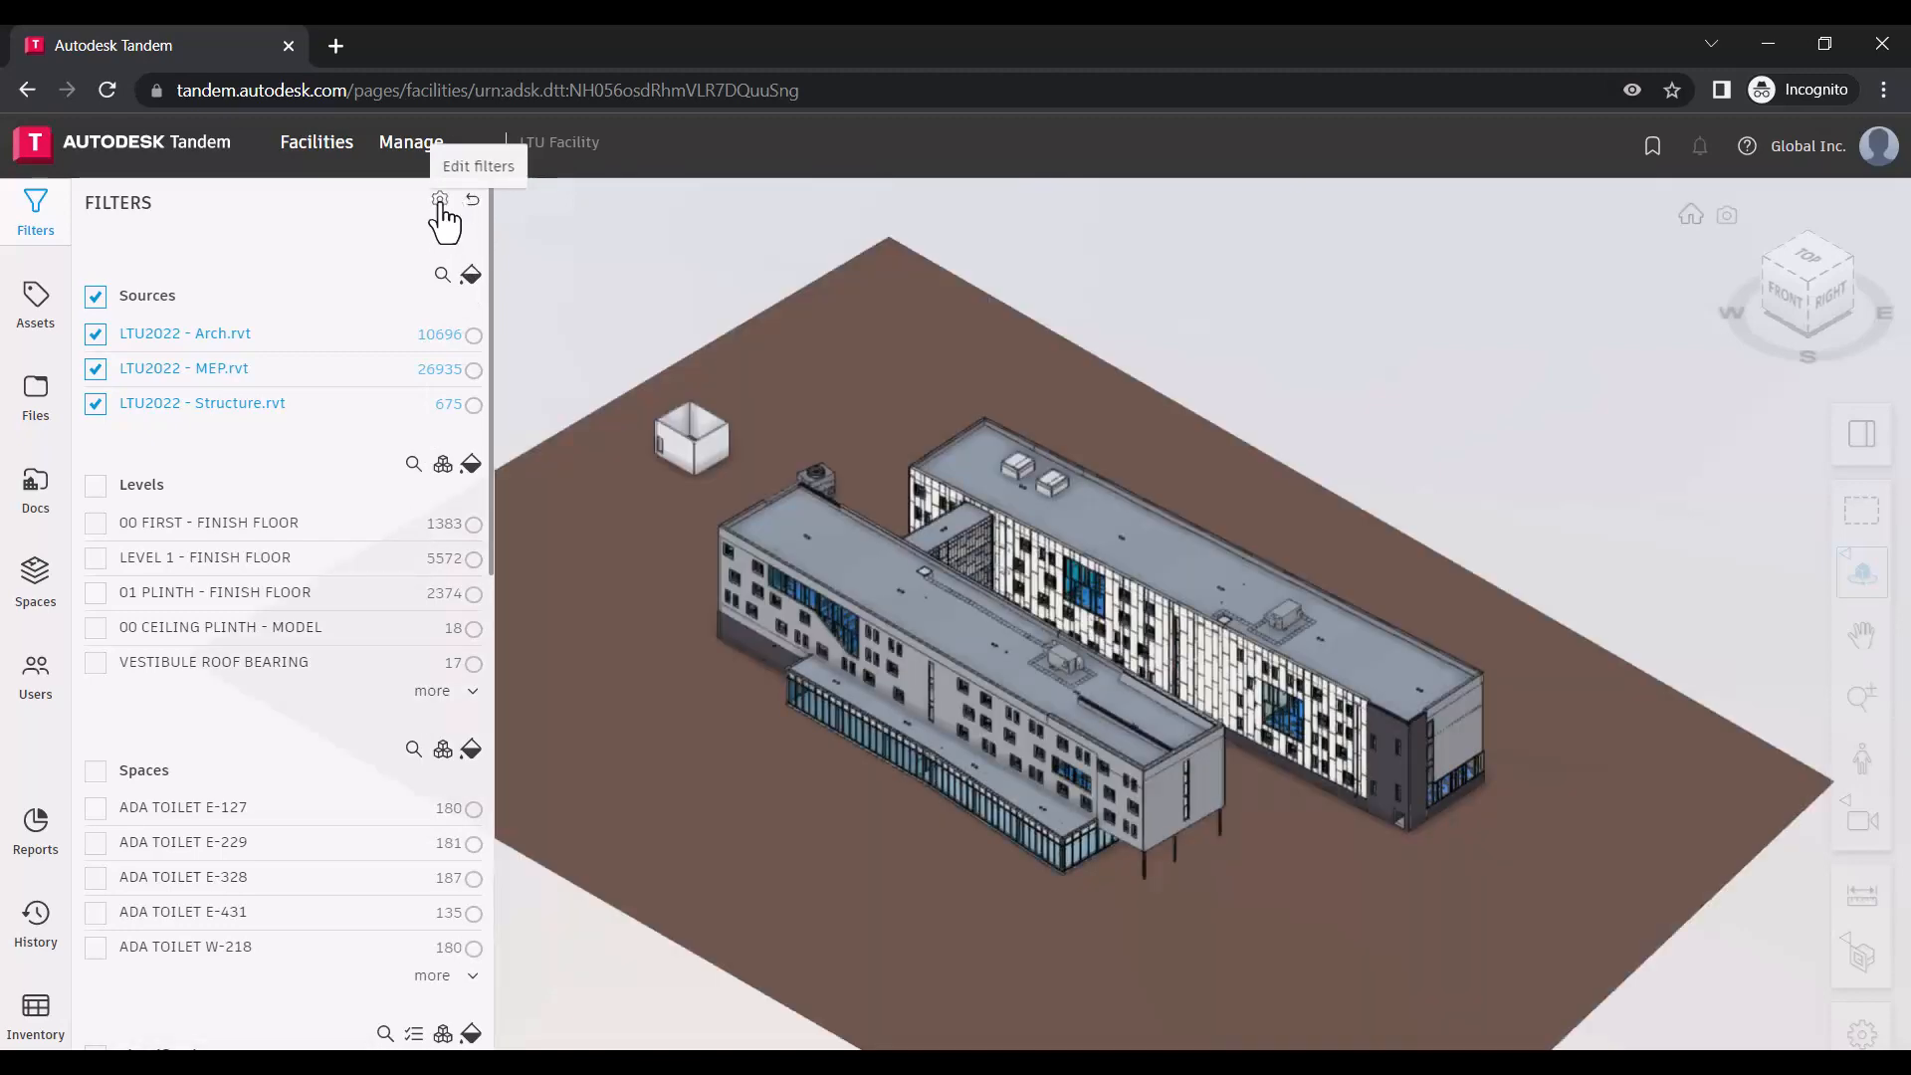
pyautogui.click(439, 199)
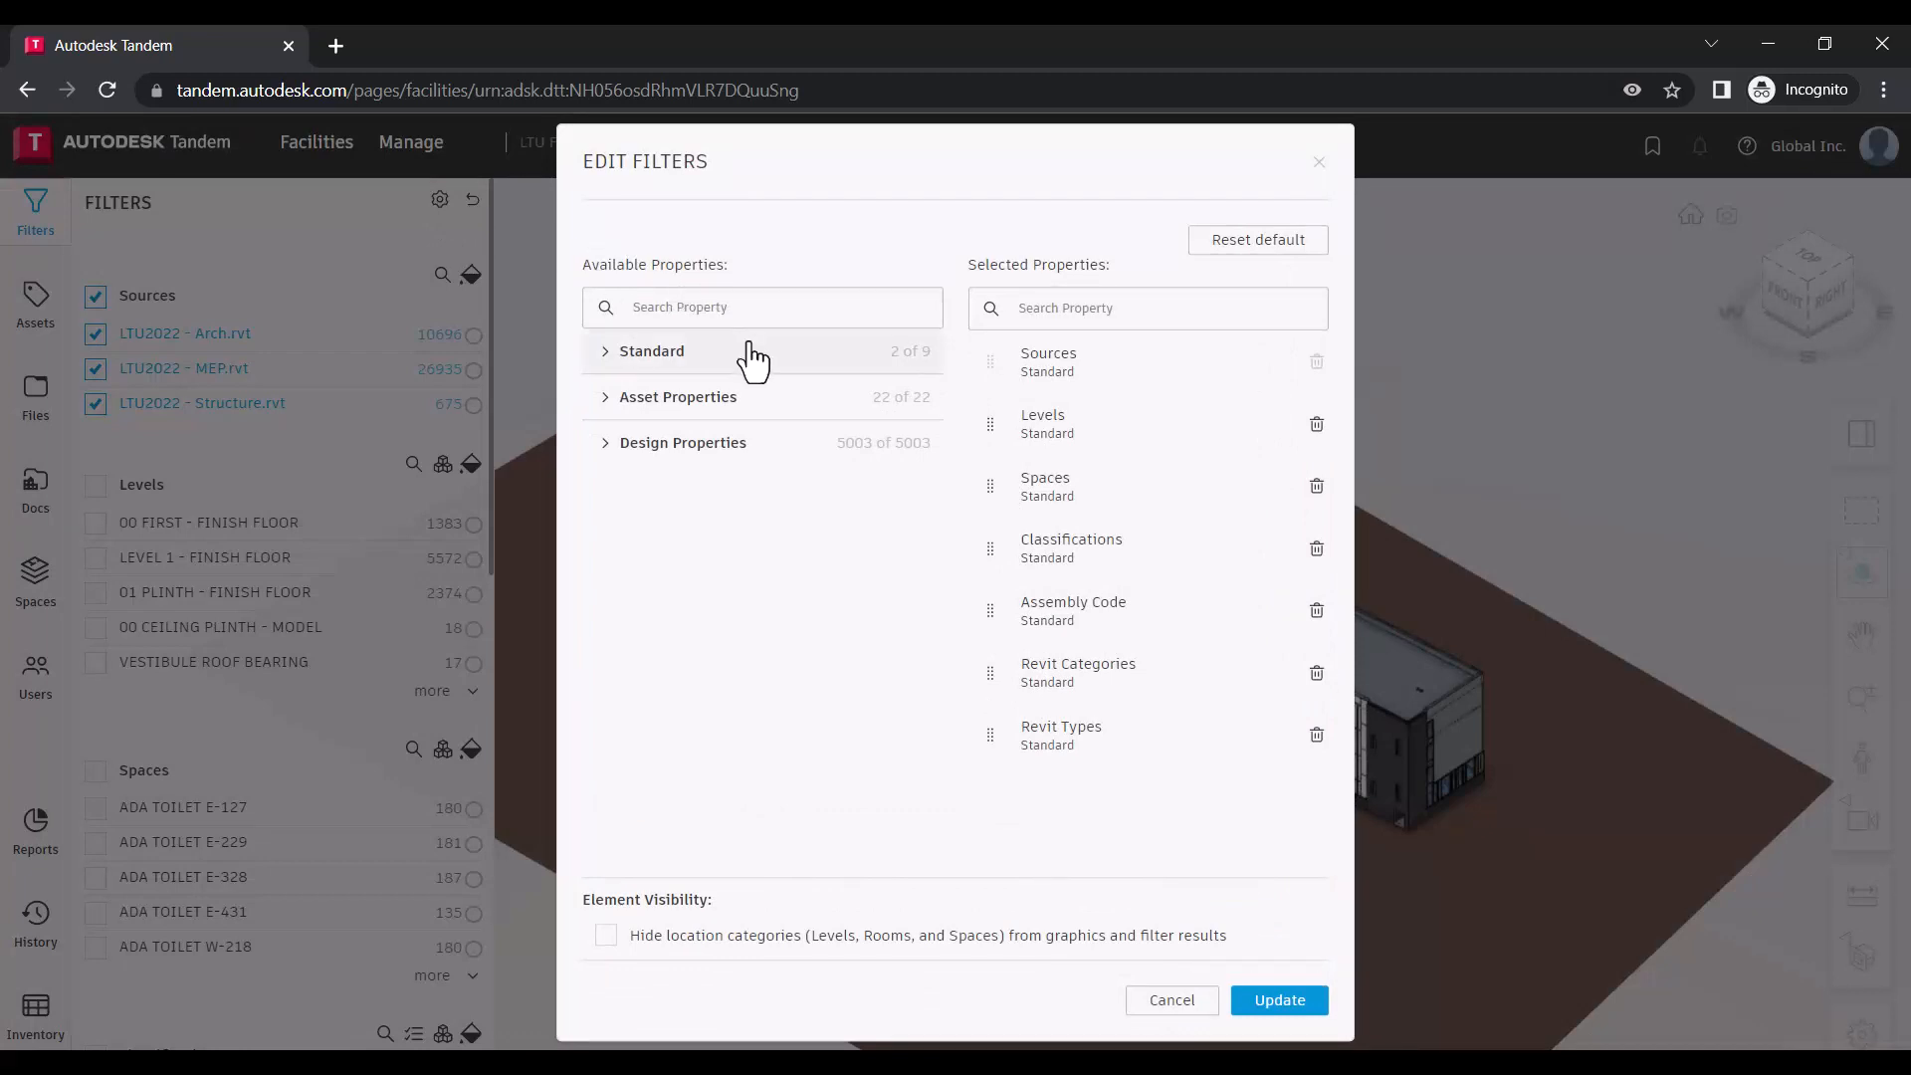
pyautogui.moveTo(603, 365)
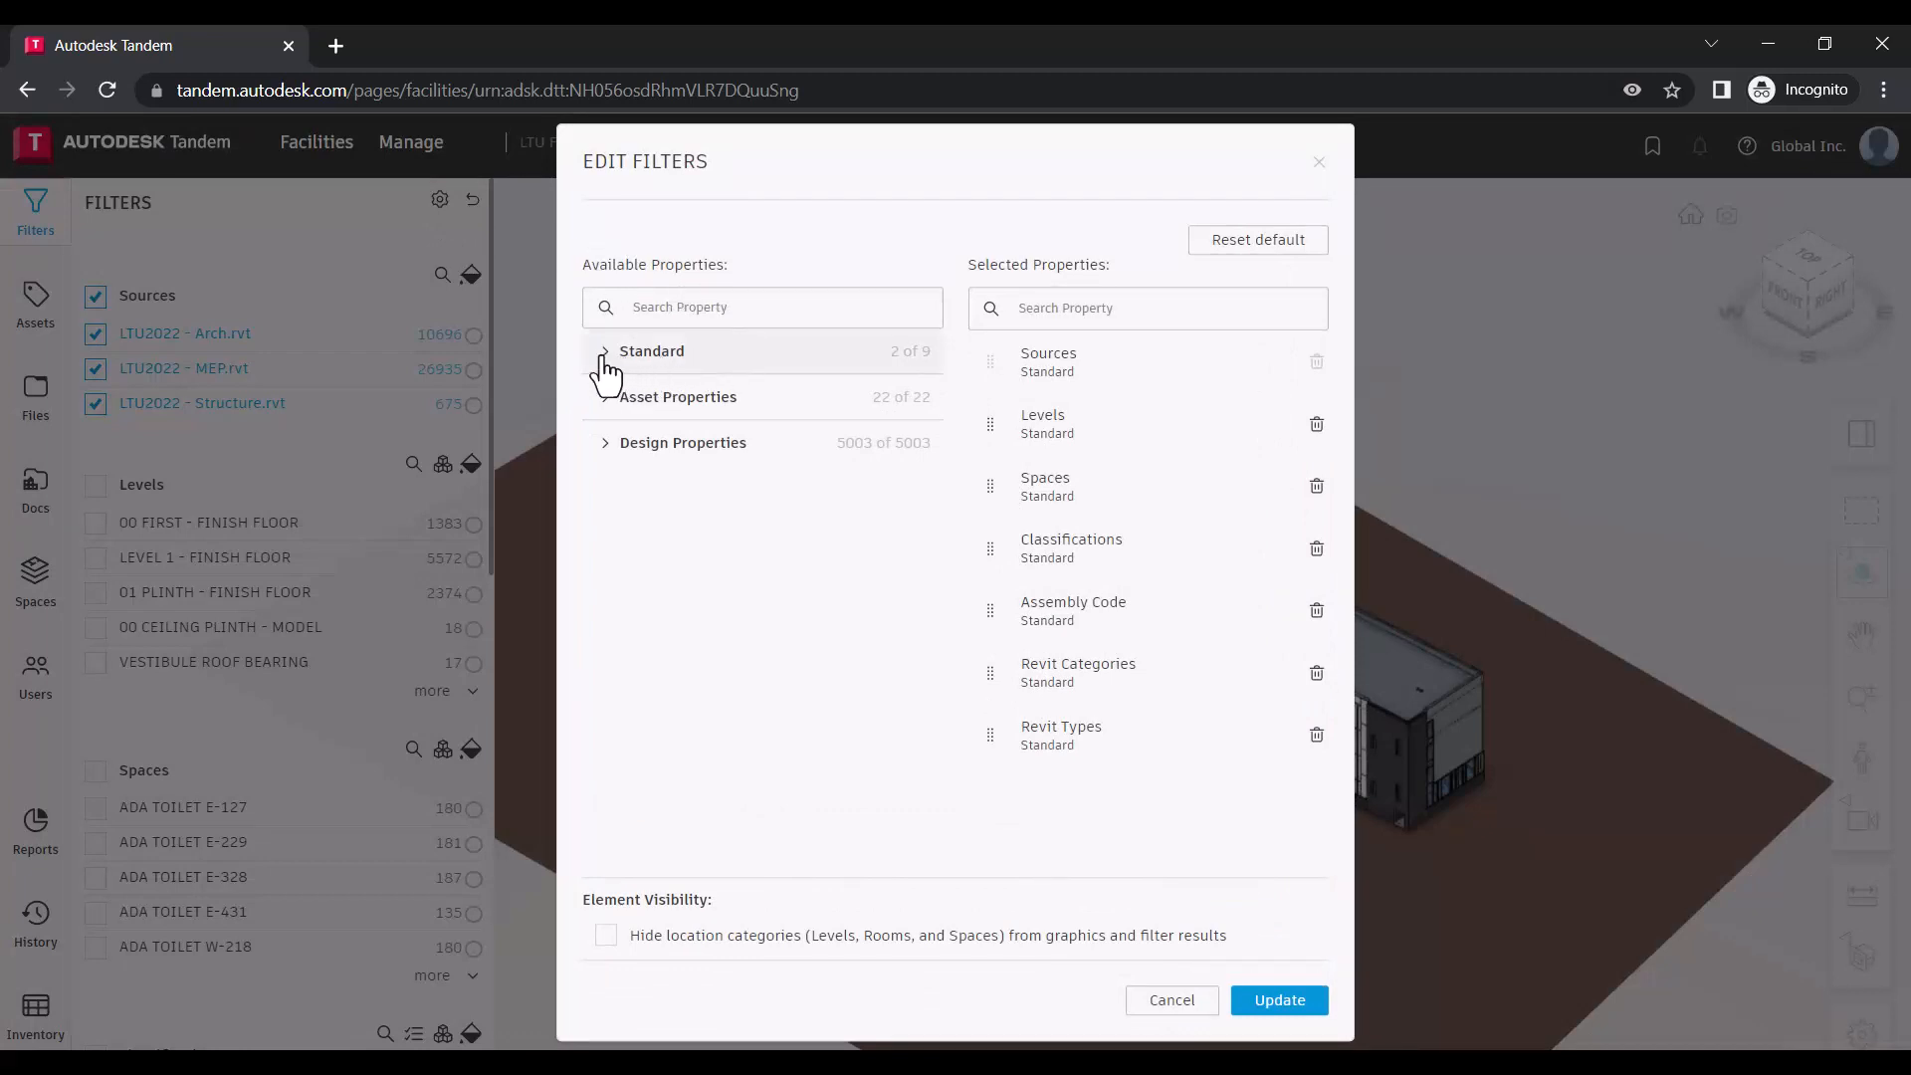
# - Add System Classes from Standard and Installation Date from Asset Properties, then expand Design Properties
pyautogui.click(603, 351)
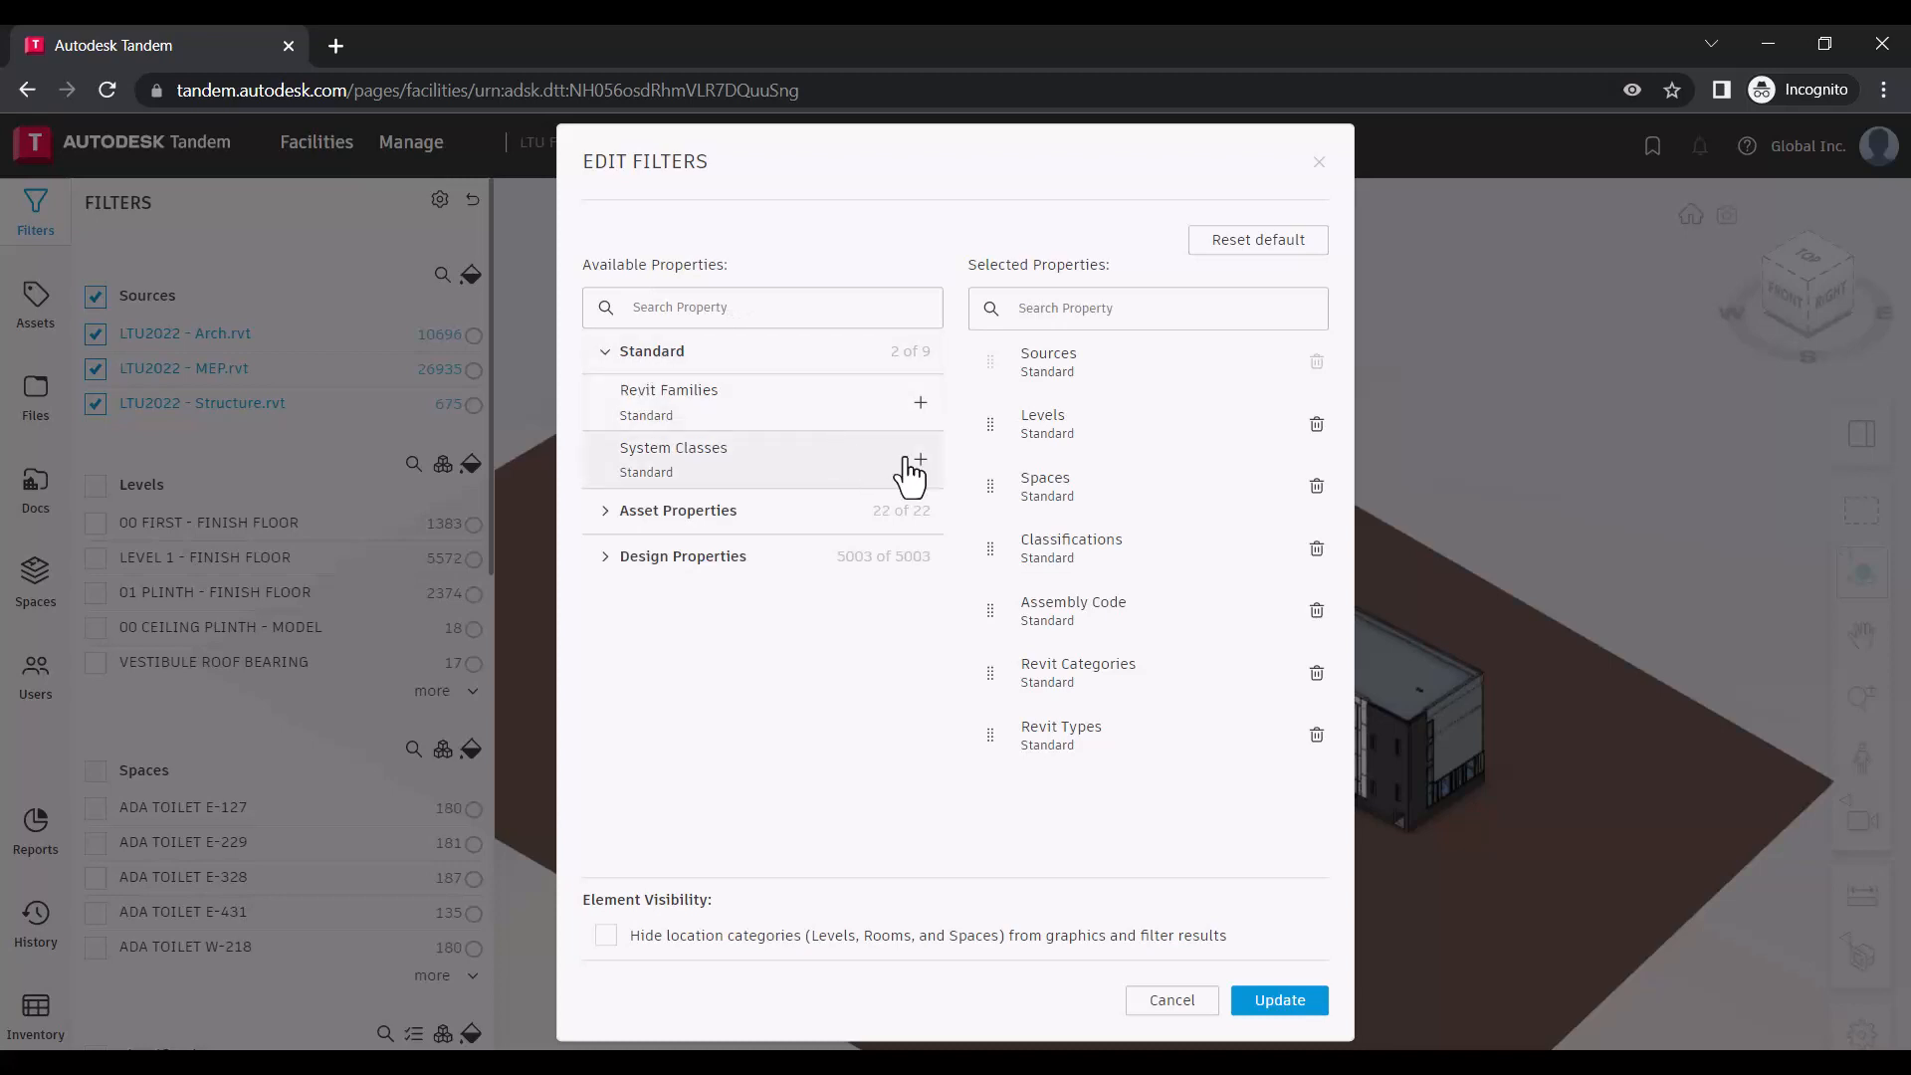
pyautogui.click(920, 461)
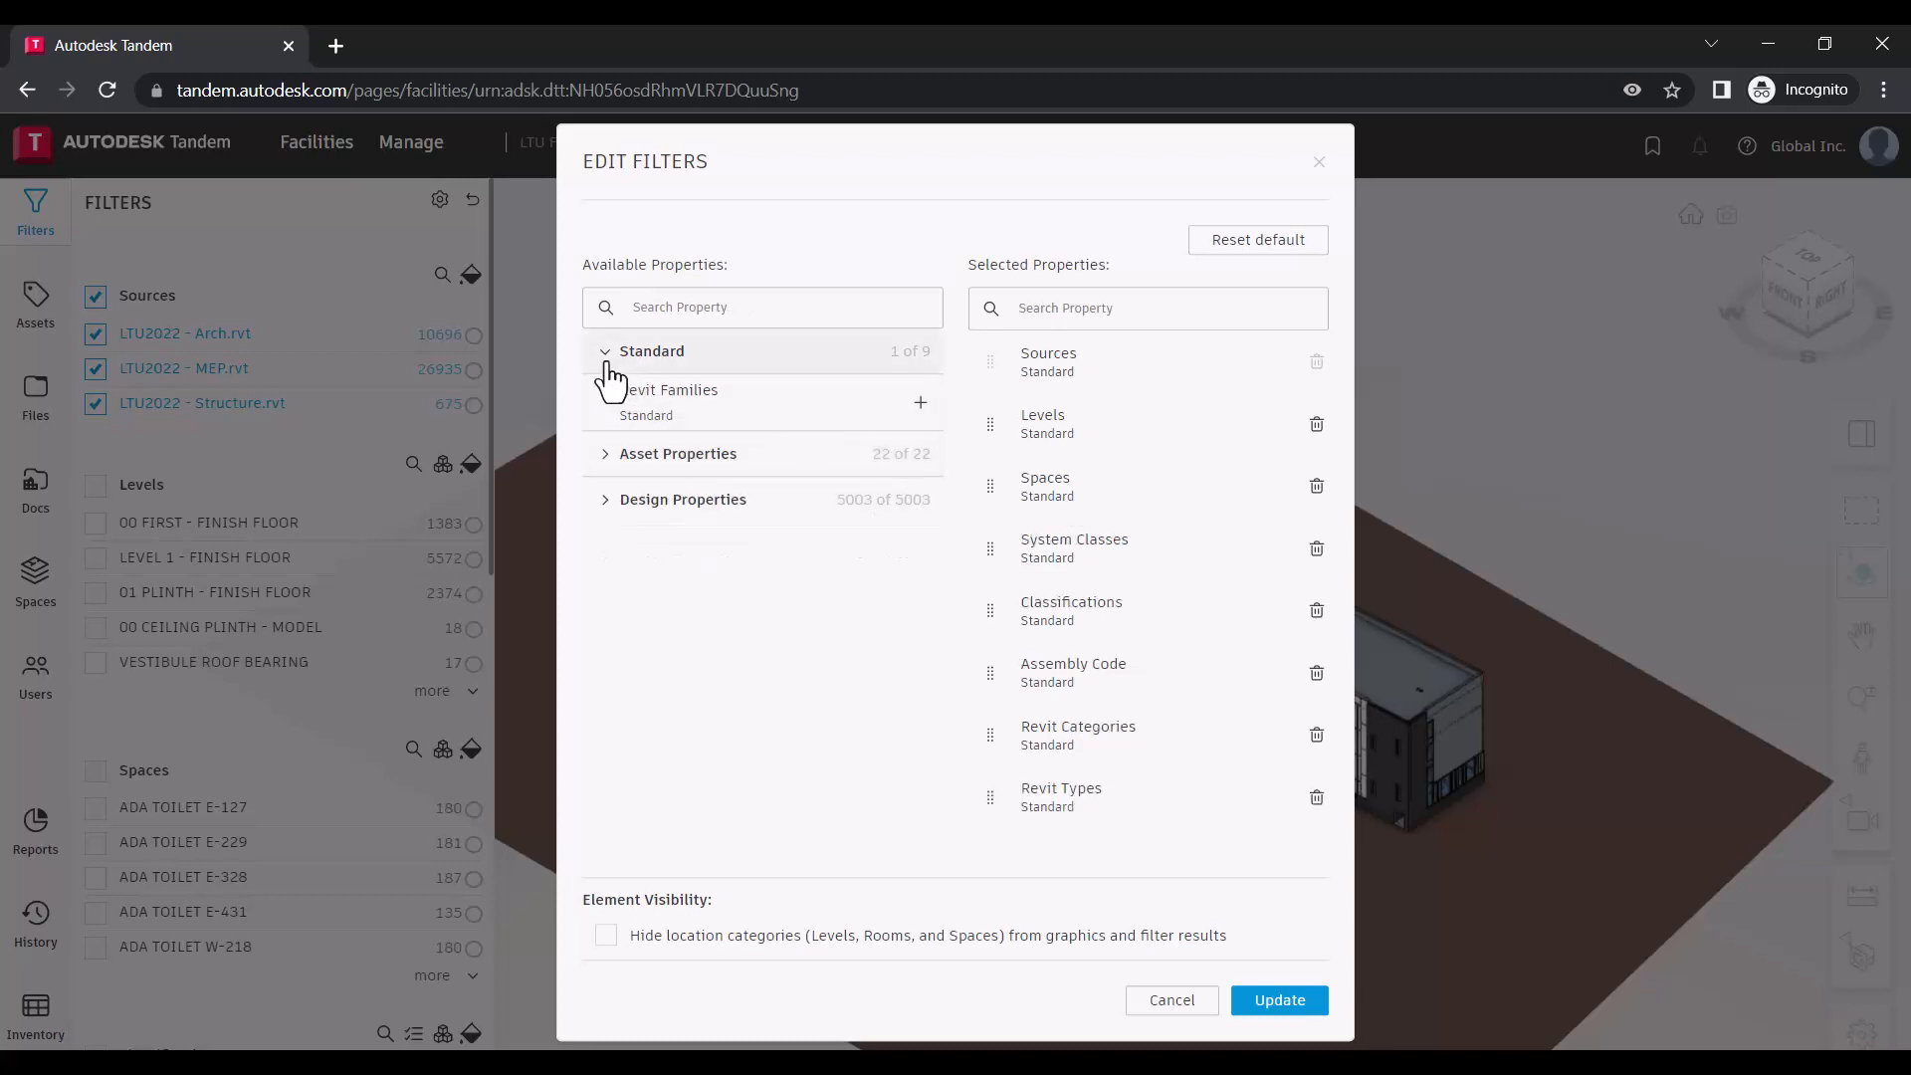
pyautogui.click(678, 454)
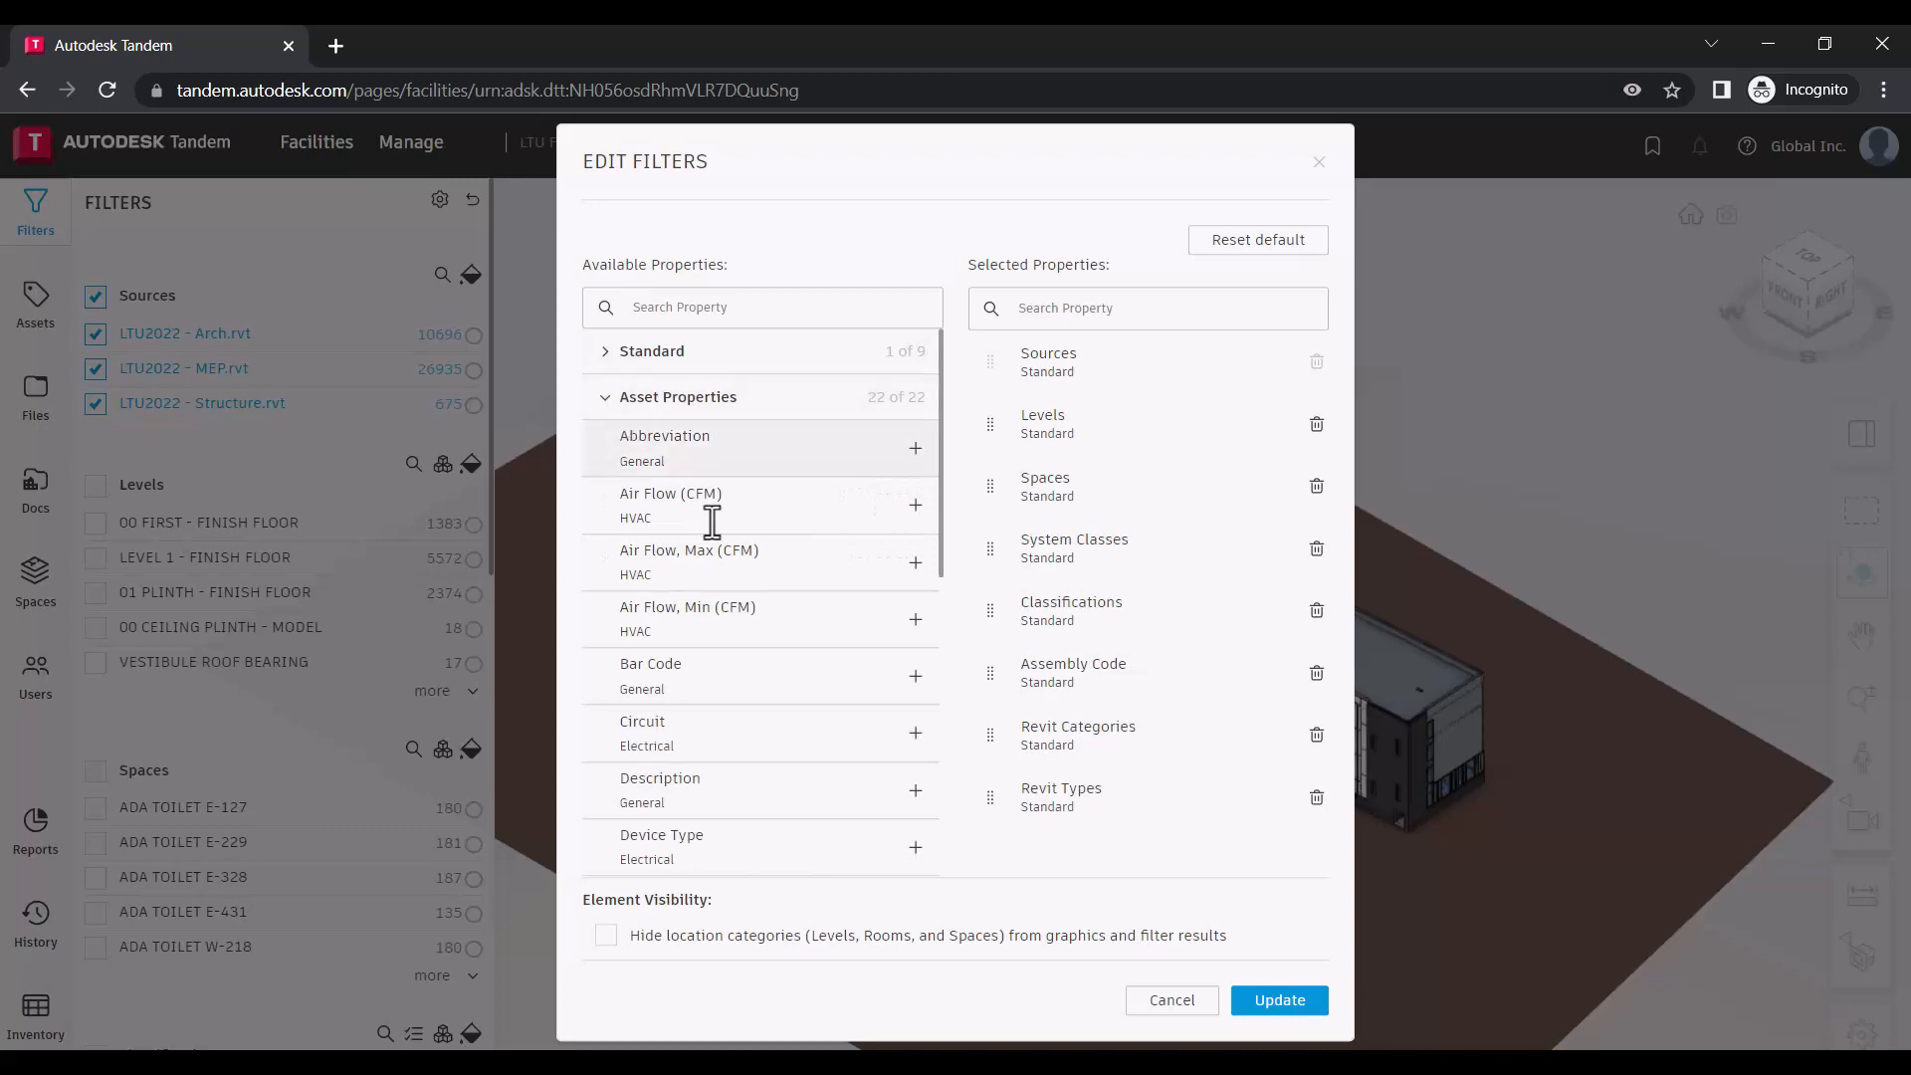
pyautogui.scroll(-3)
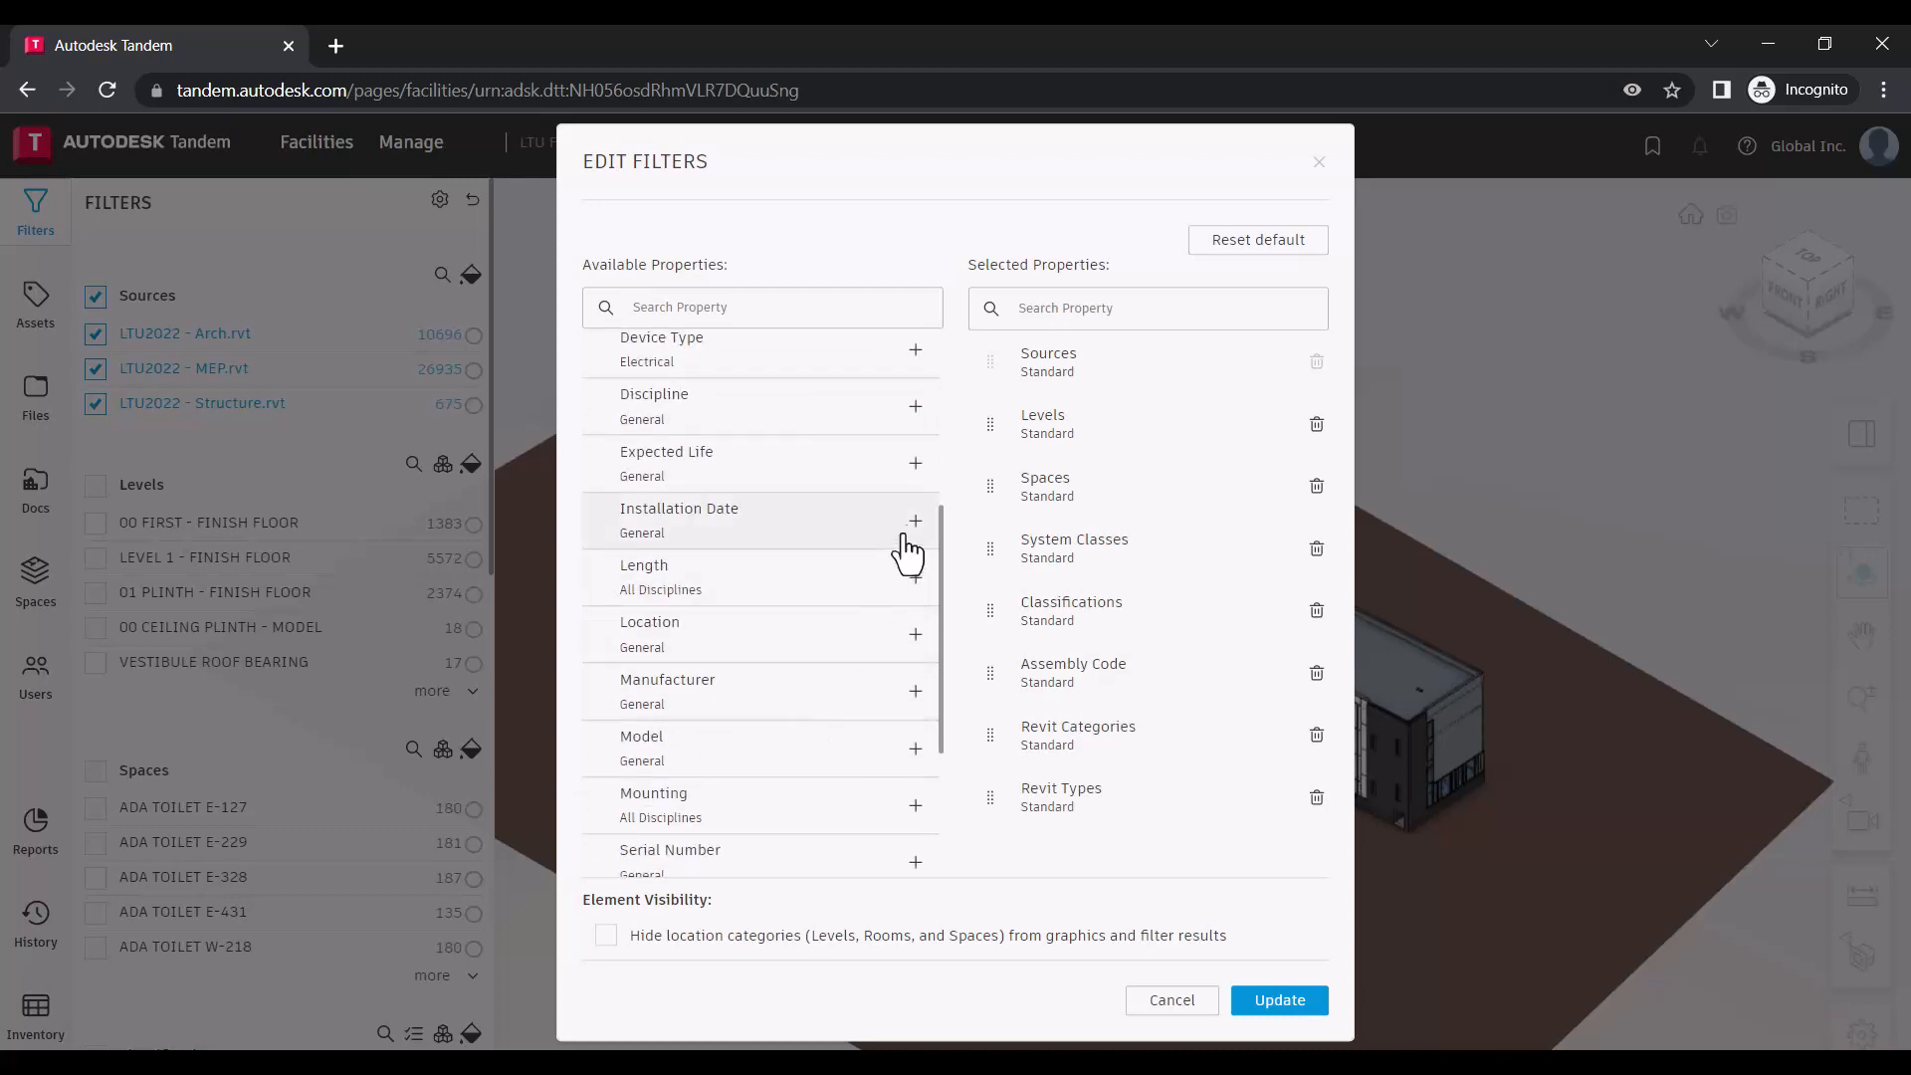
pyautogui.click(914, 521)
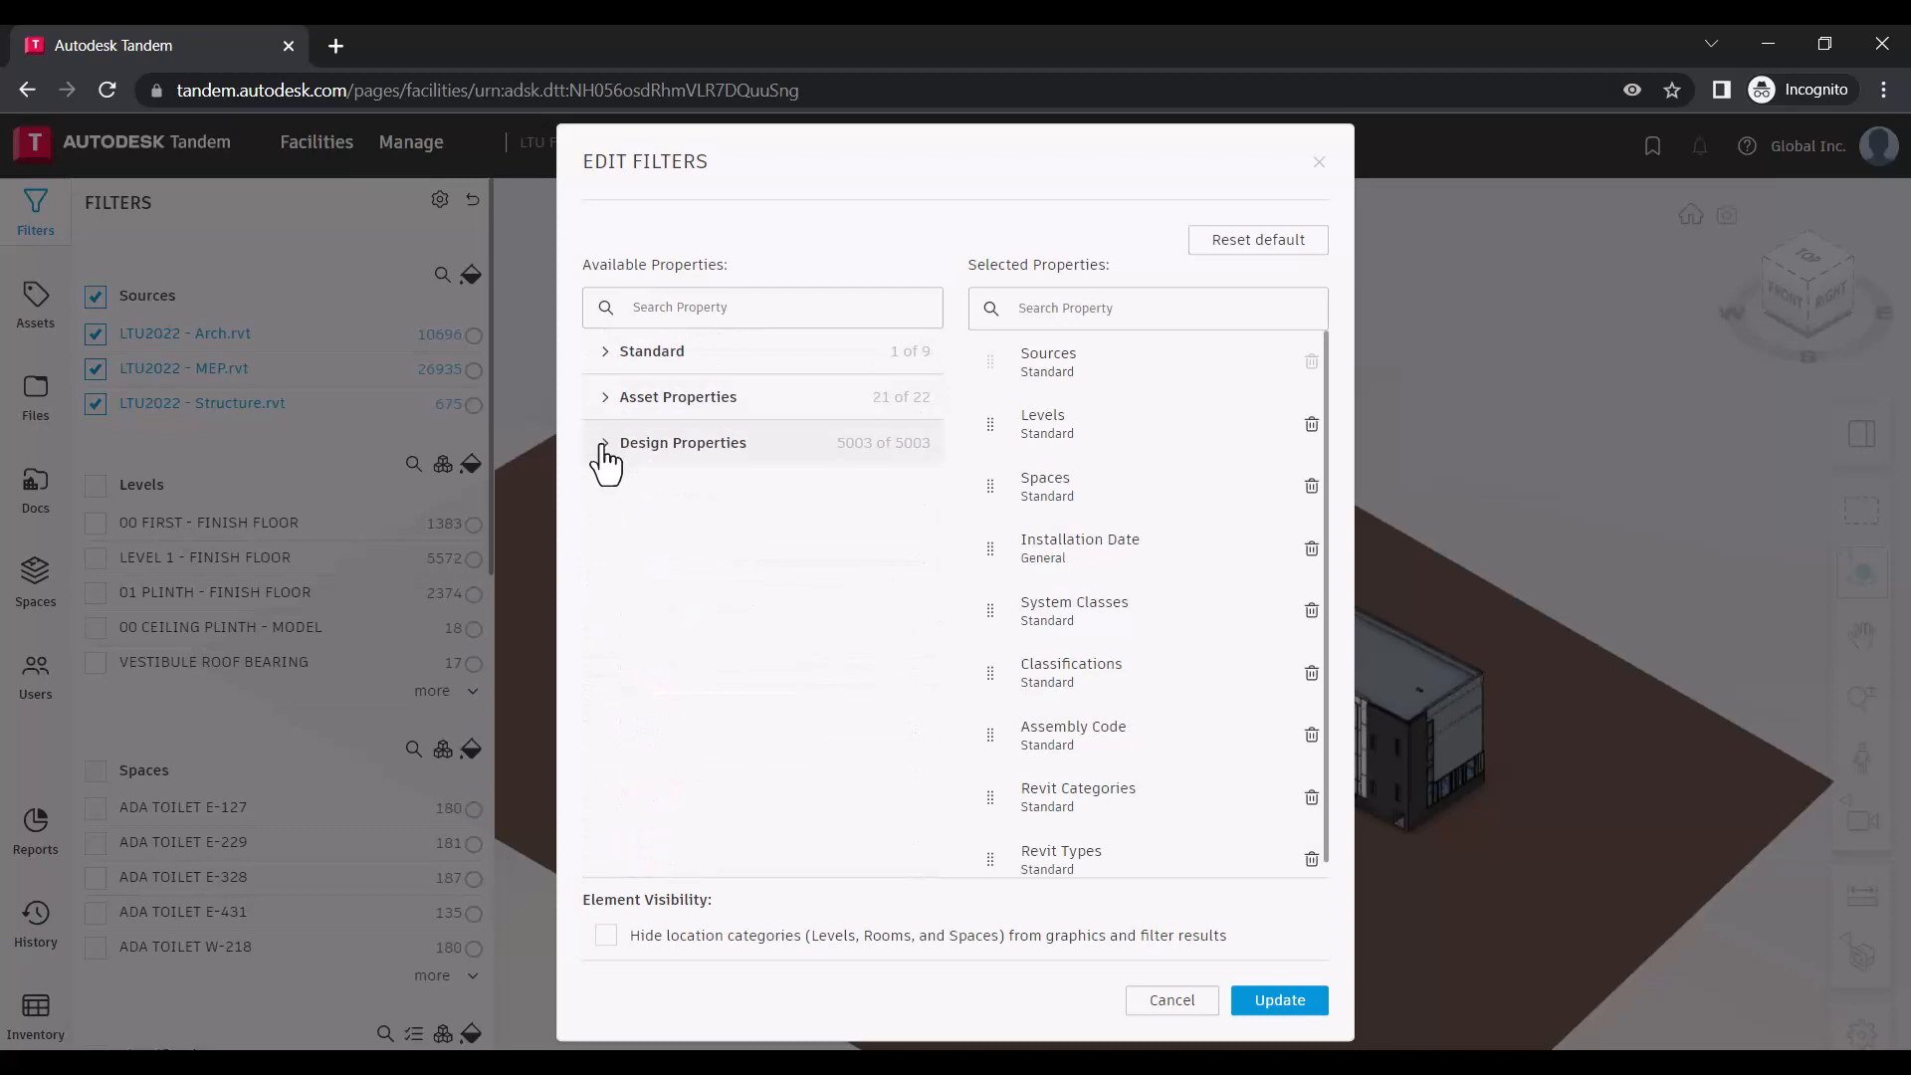
pyautogui.click(683, 442)
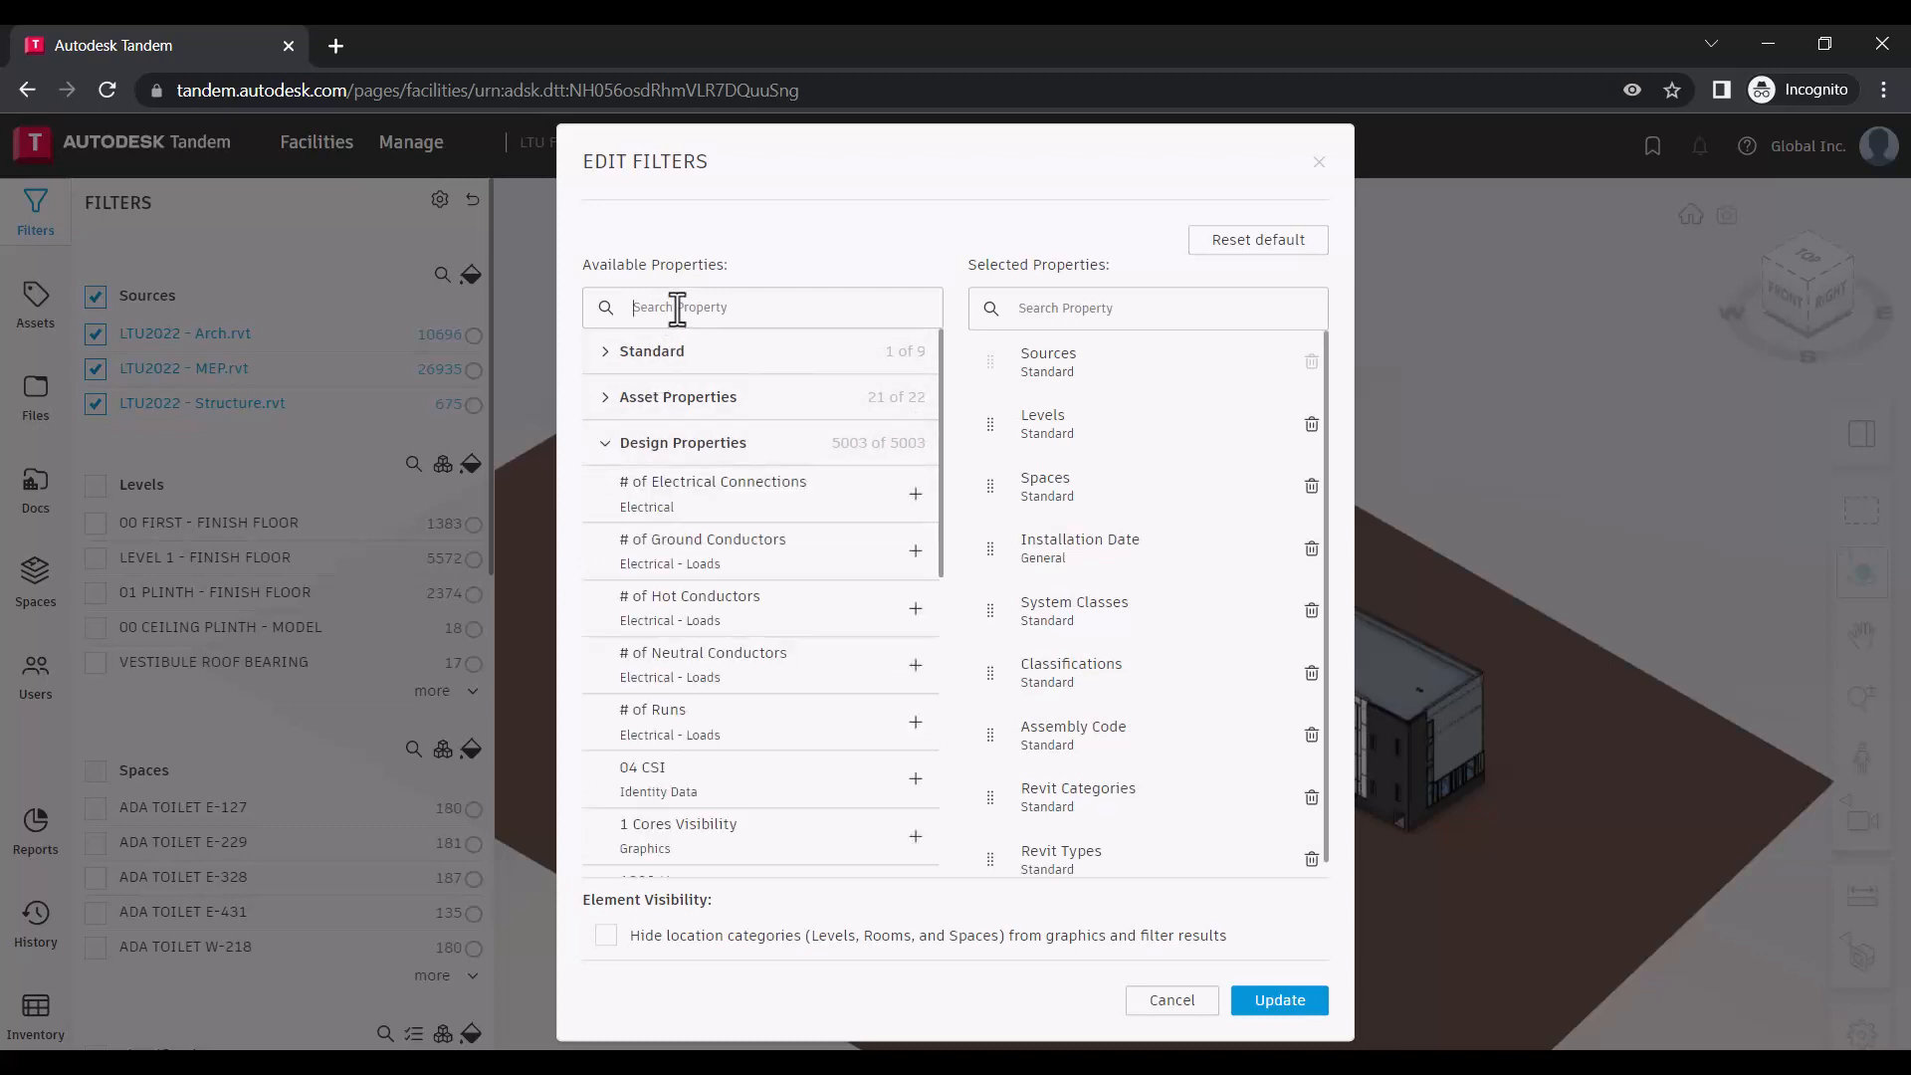
# - Search 'system', add System Classification, move Classifications last, and update the filters
pyautogui.write('system cl')
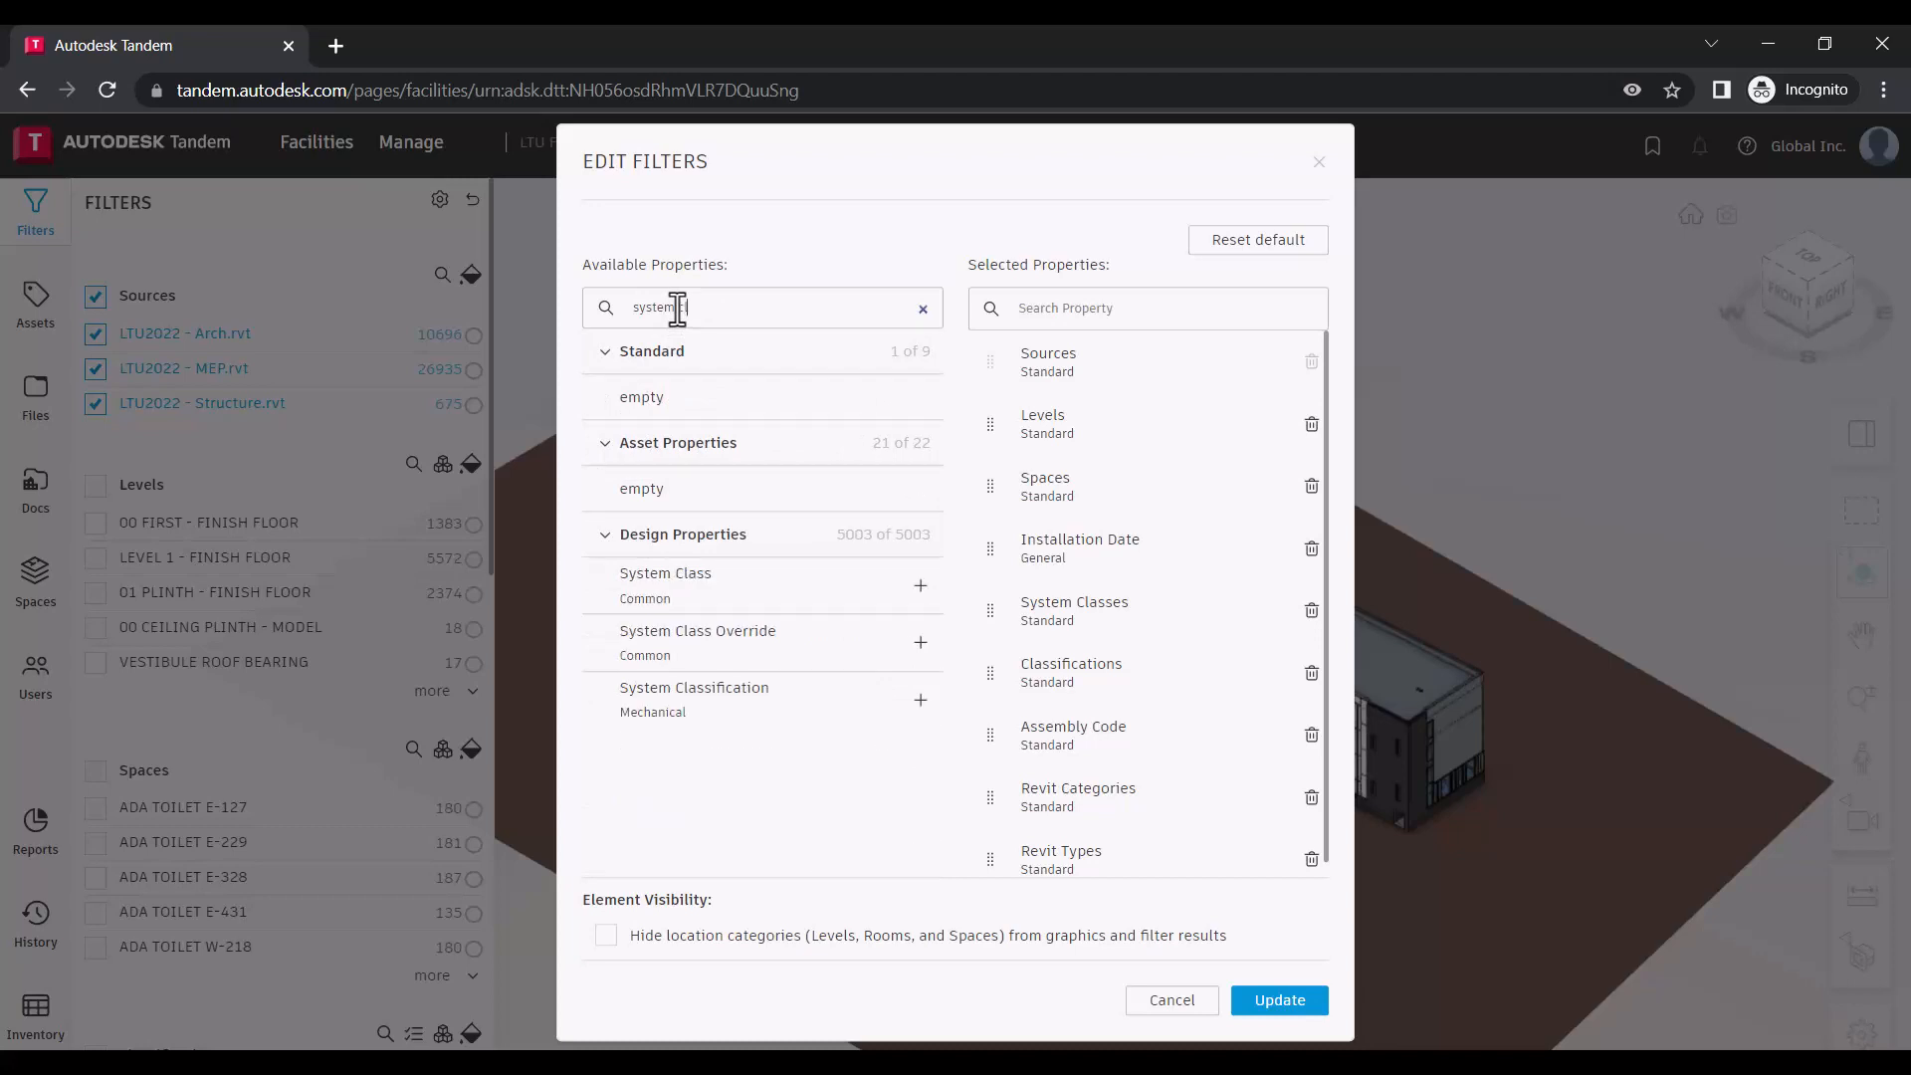
pyautogui.click(918, 700)
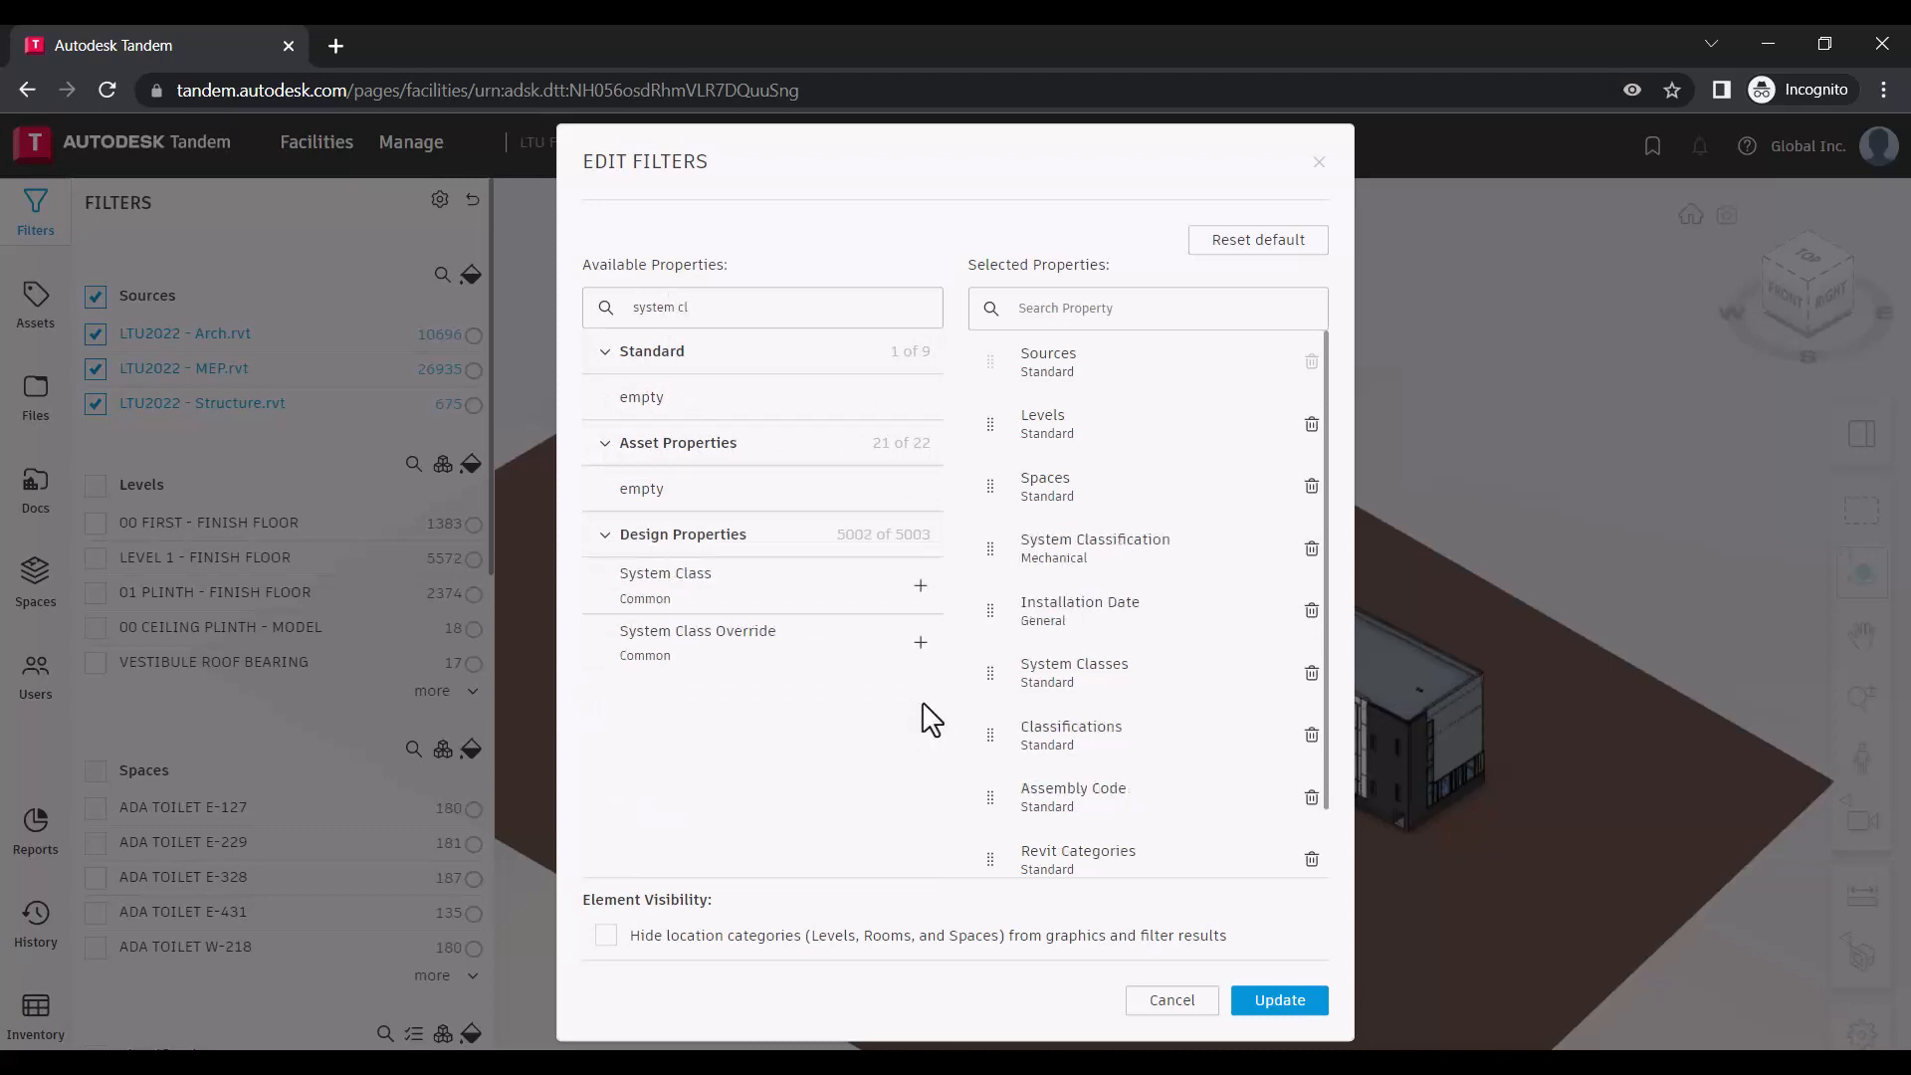
pyautogui.moveTo(991, 607)
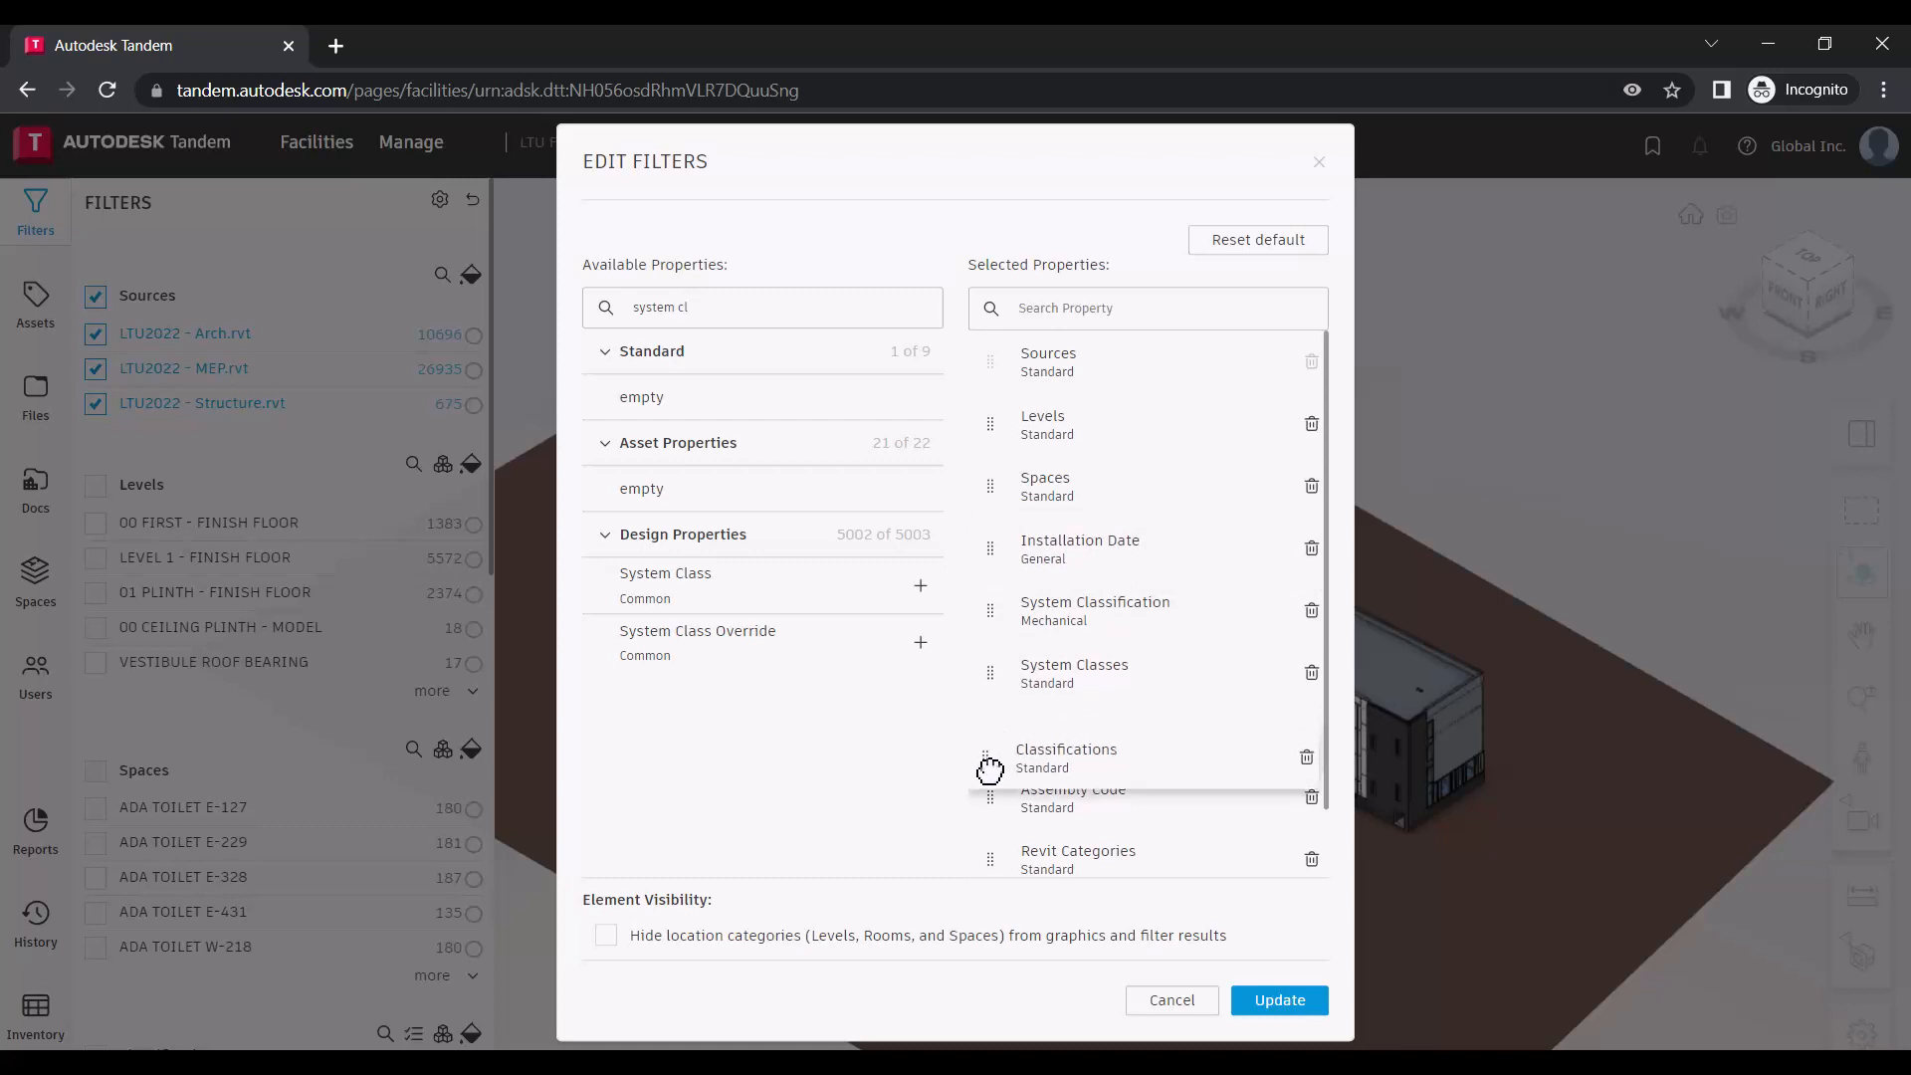
pyautogui.scroll(-3)
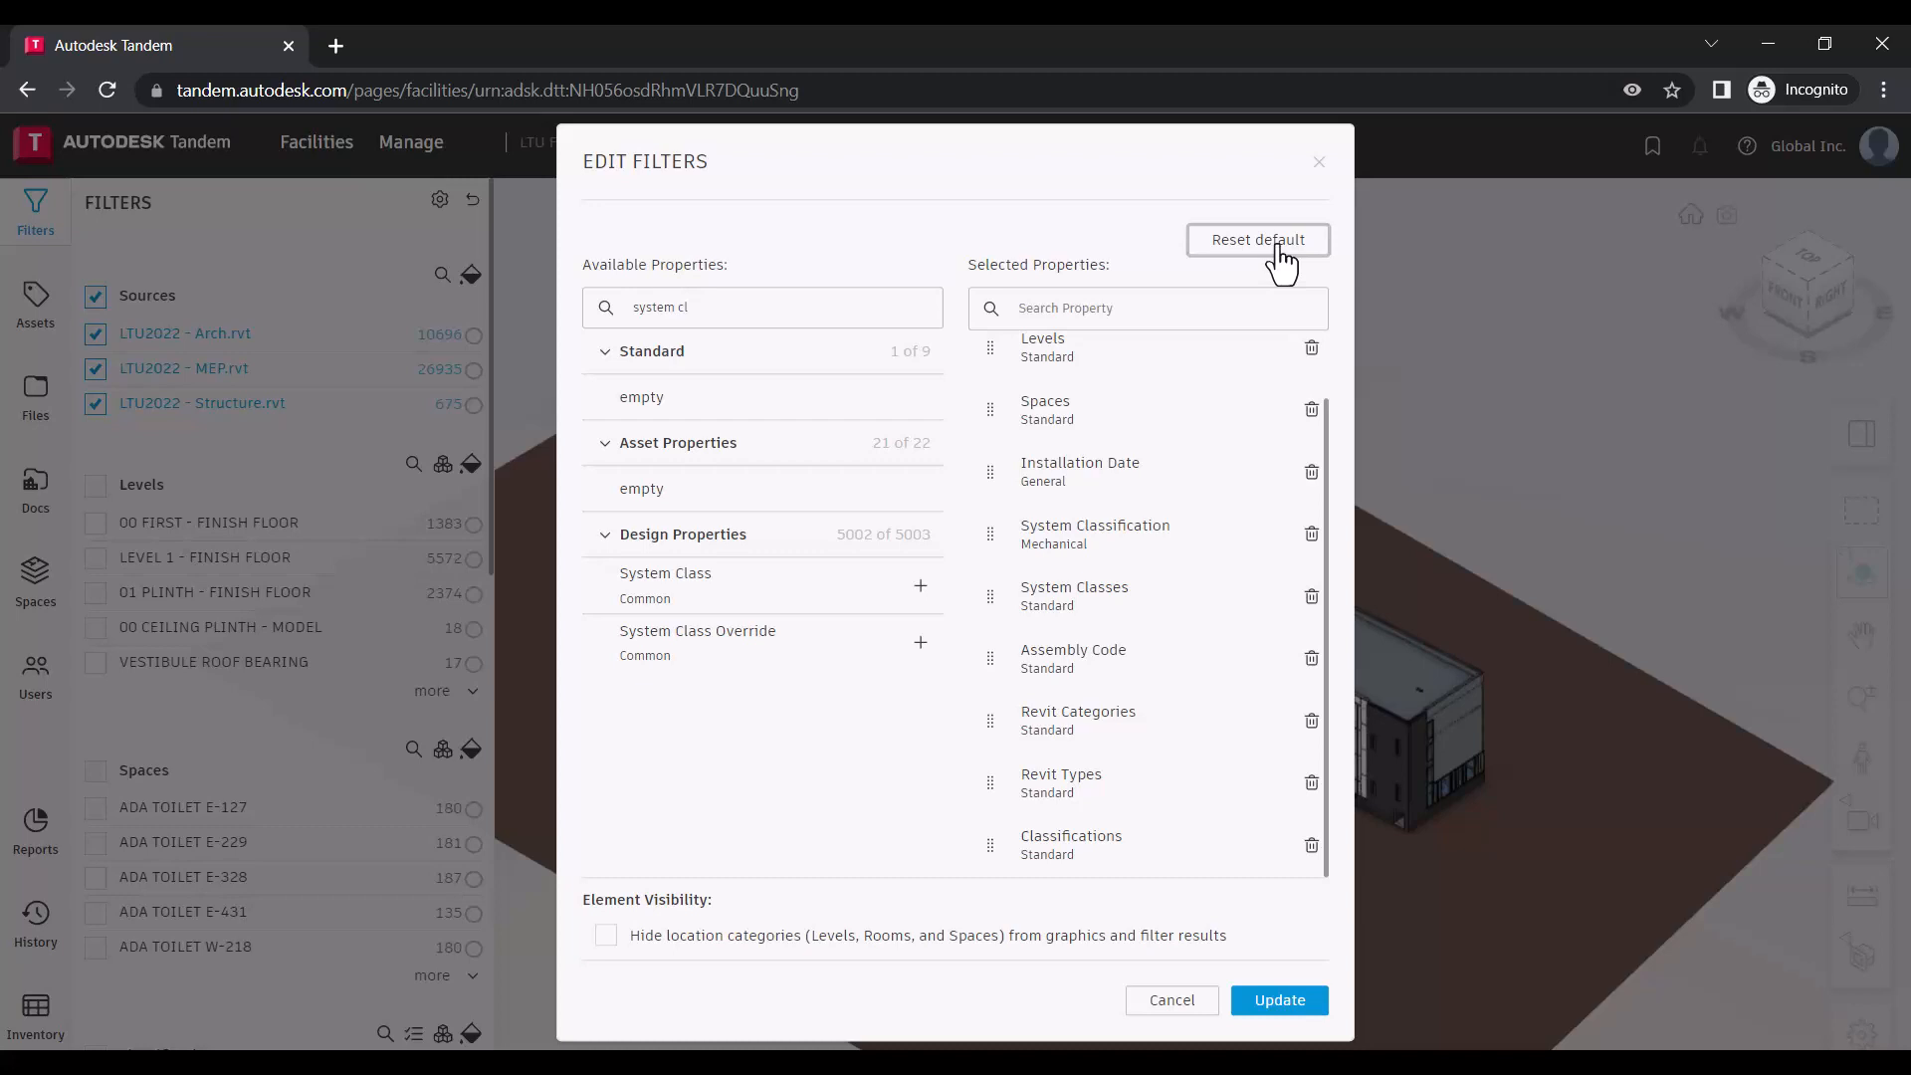
pyautogui.moveTo(1281, 856)
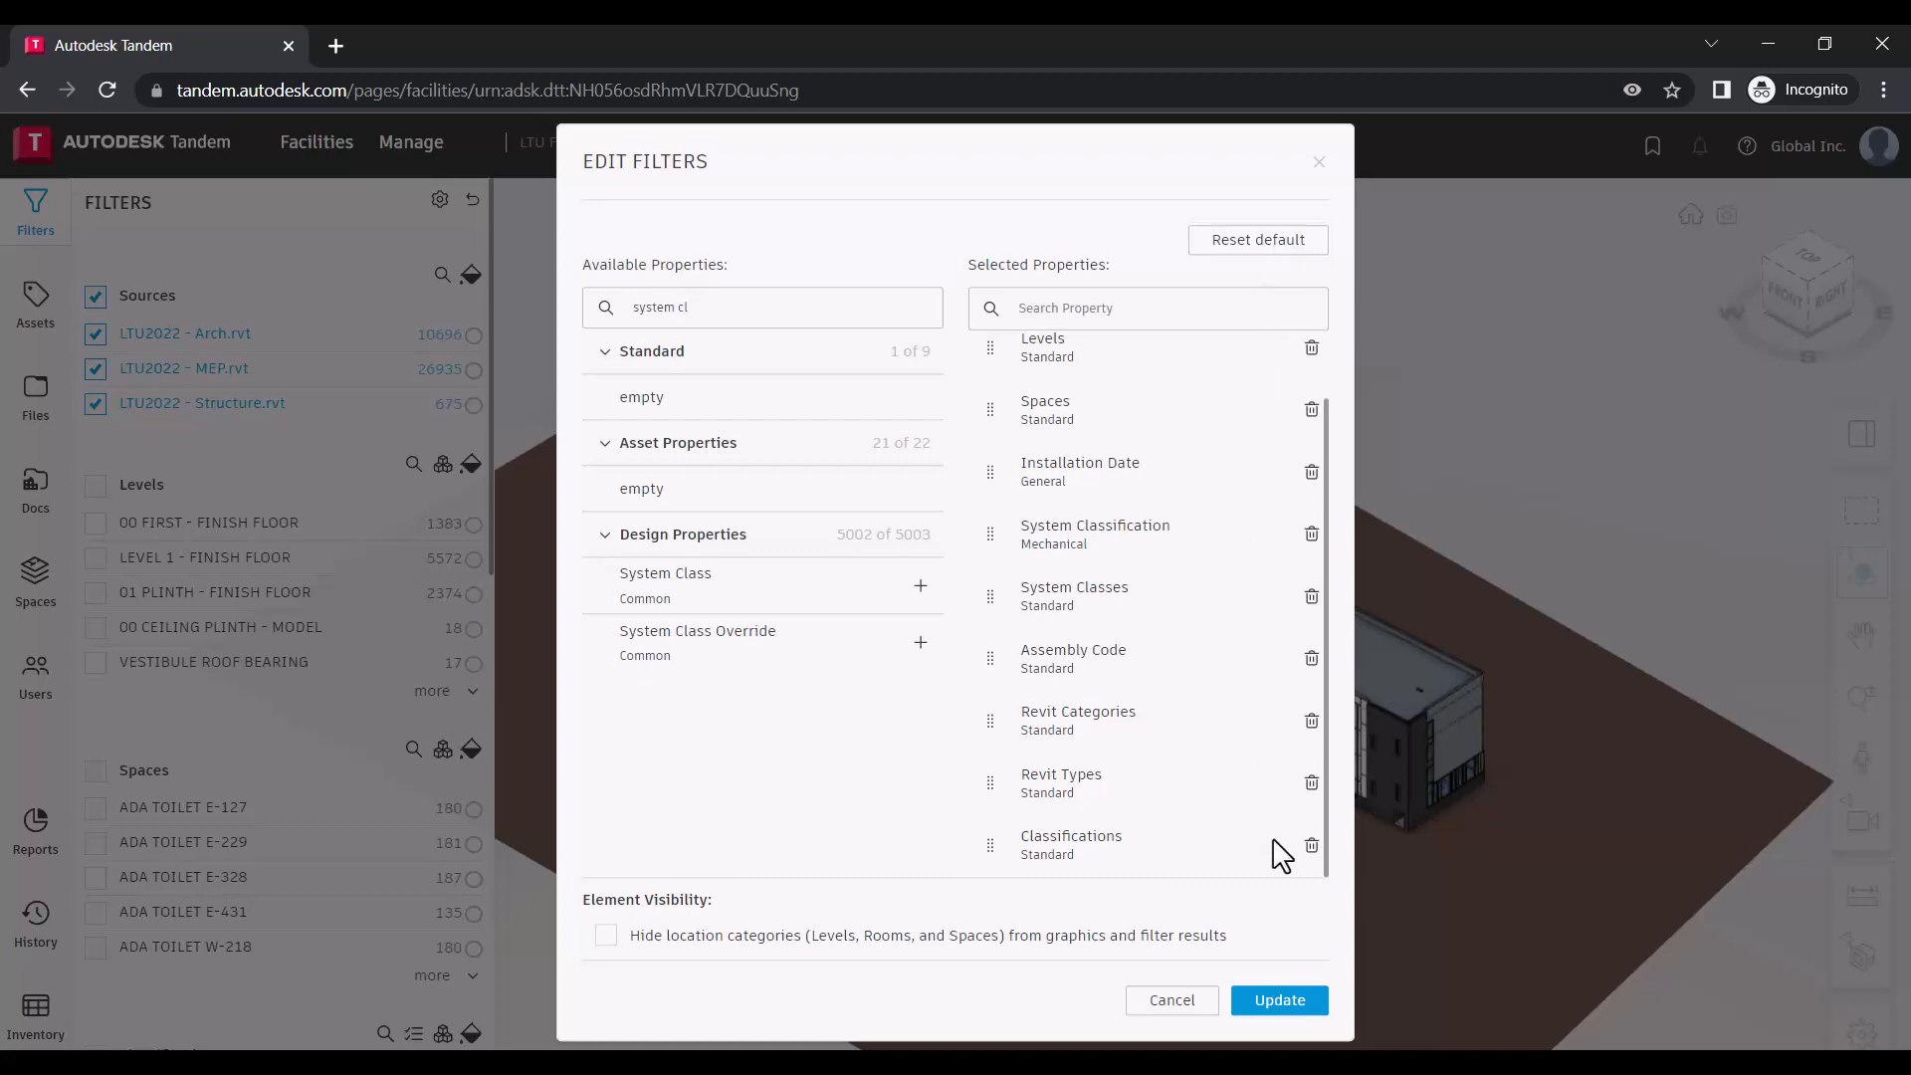
pyautogui.moveTo(1278, 999)
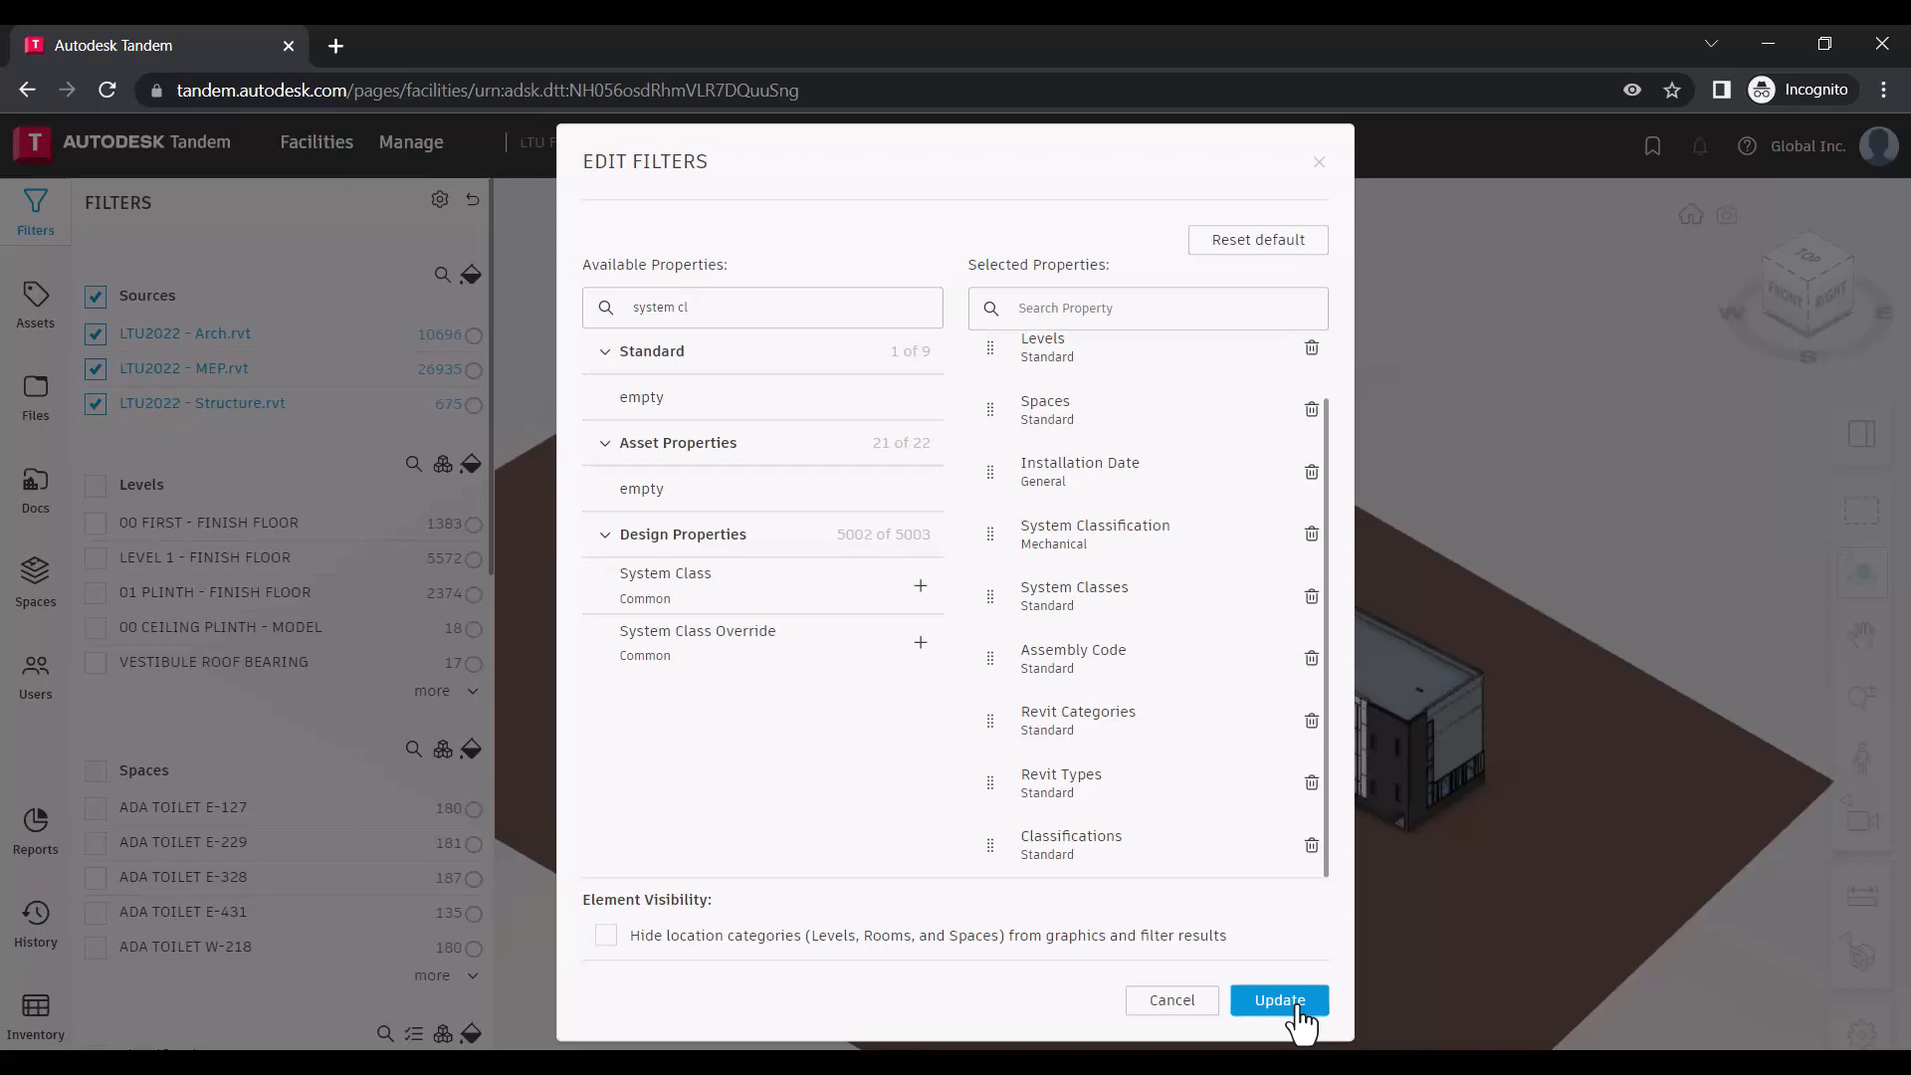
pyautogui.click(1278, 1000)
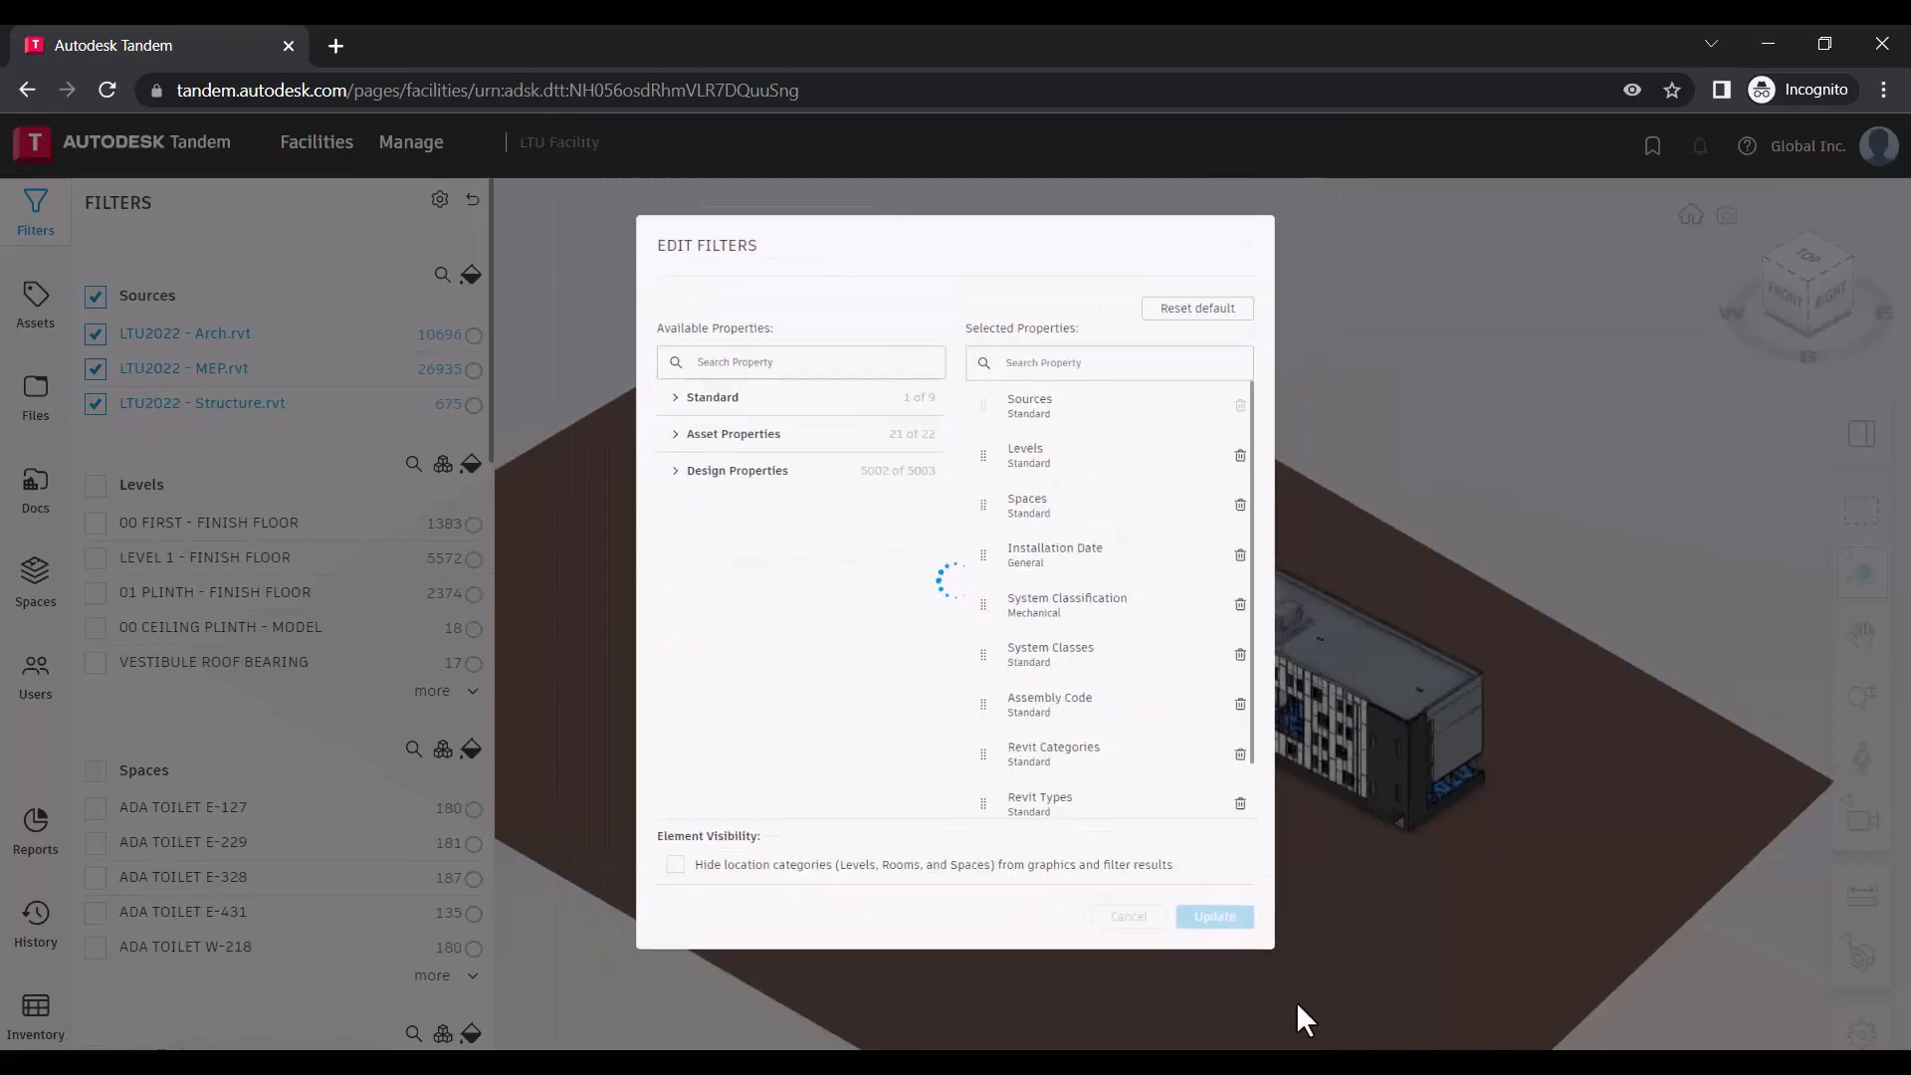